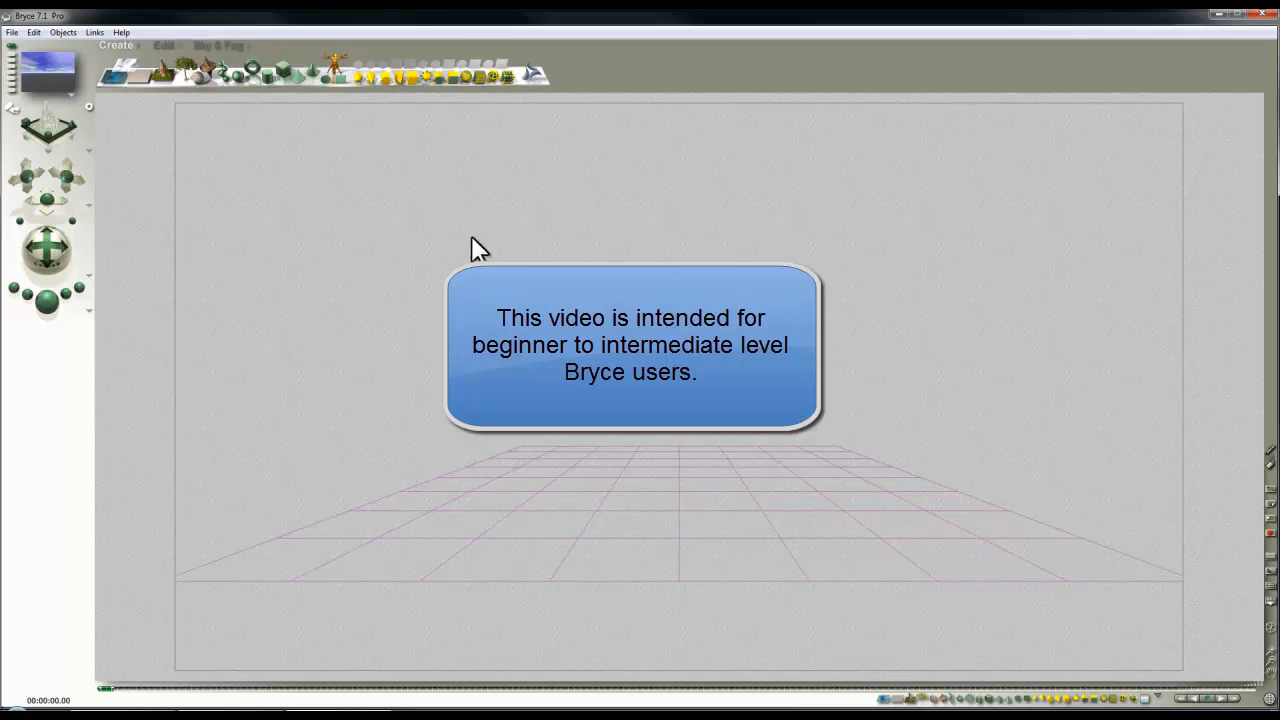
pyautogui.moveTo(375, 248)
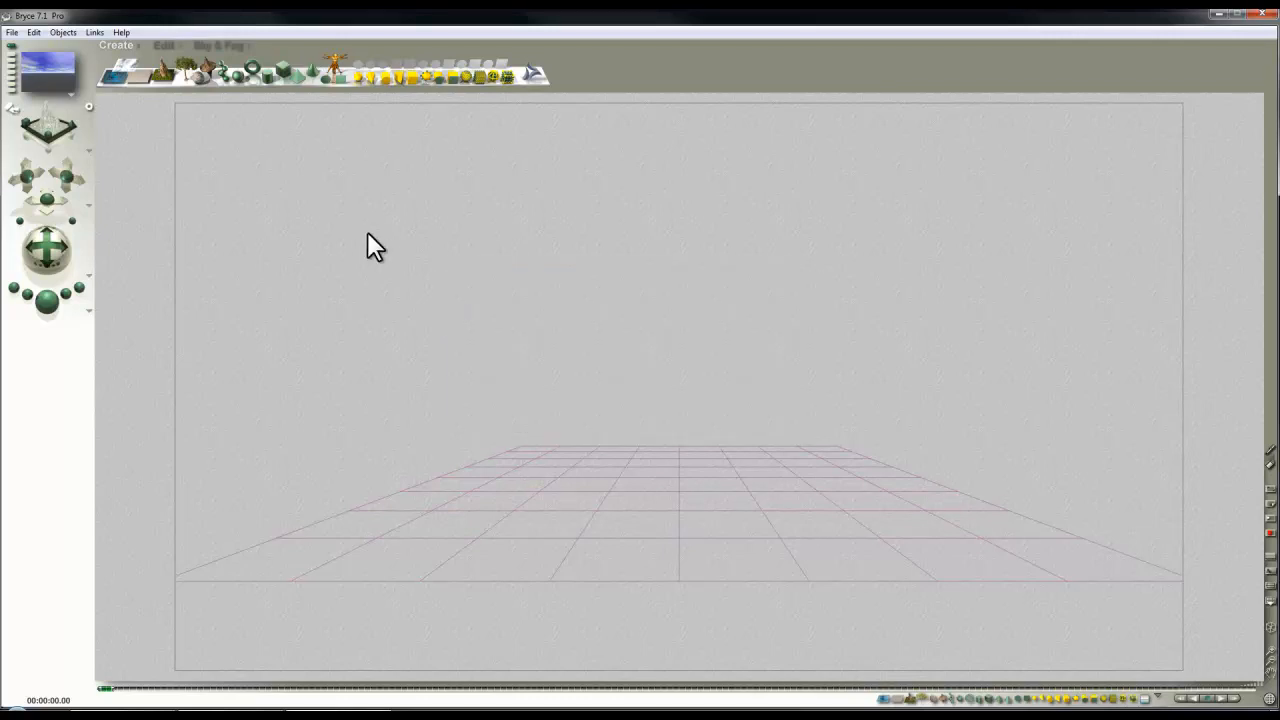
pyautogui.moveTo(340, 222)
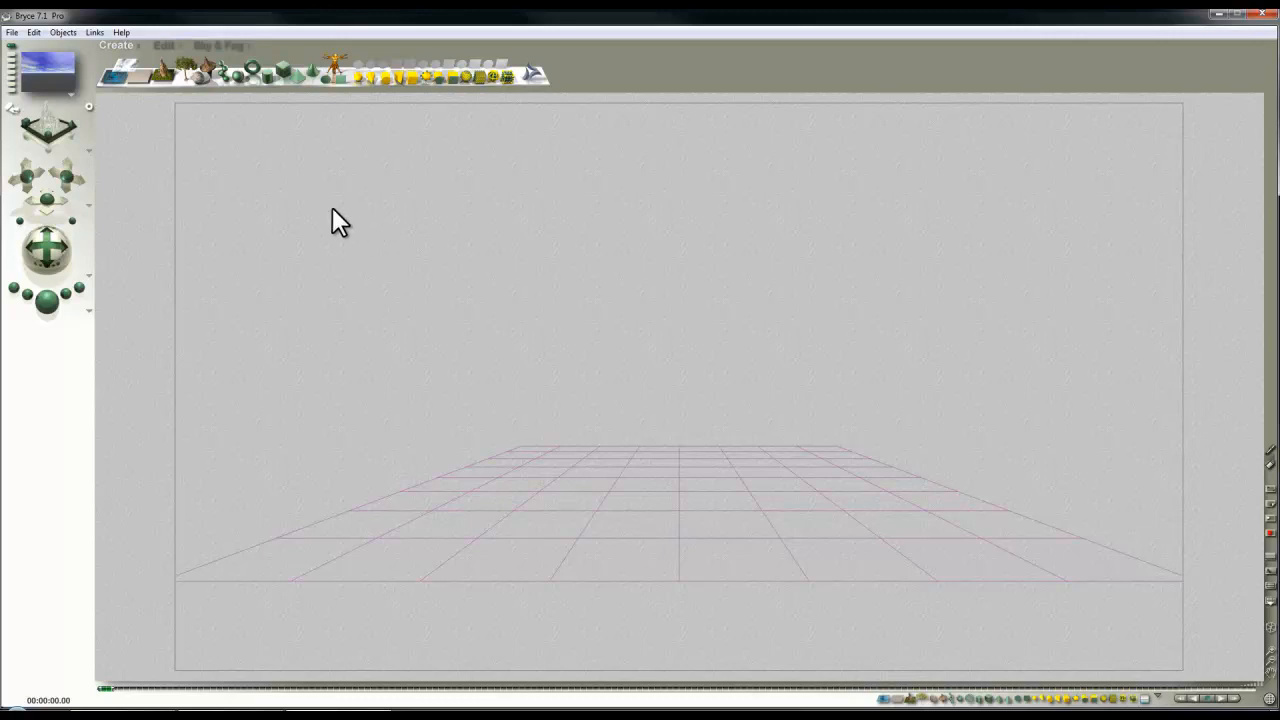
pyautogui.moveTo(315, 200)
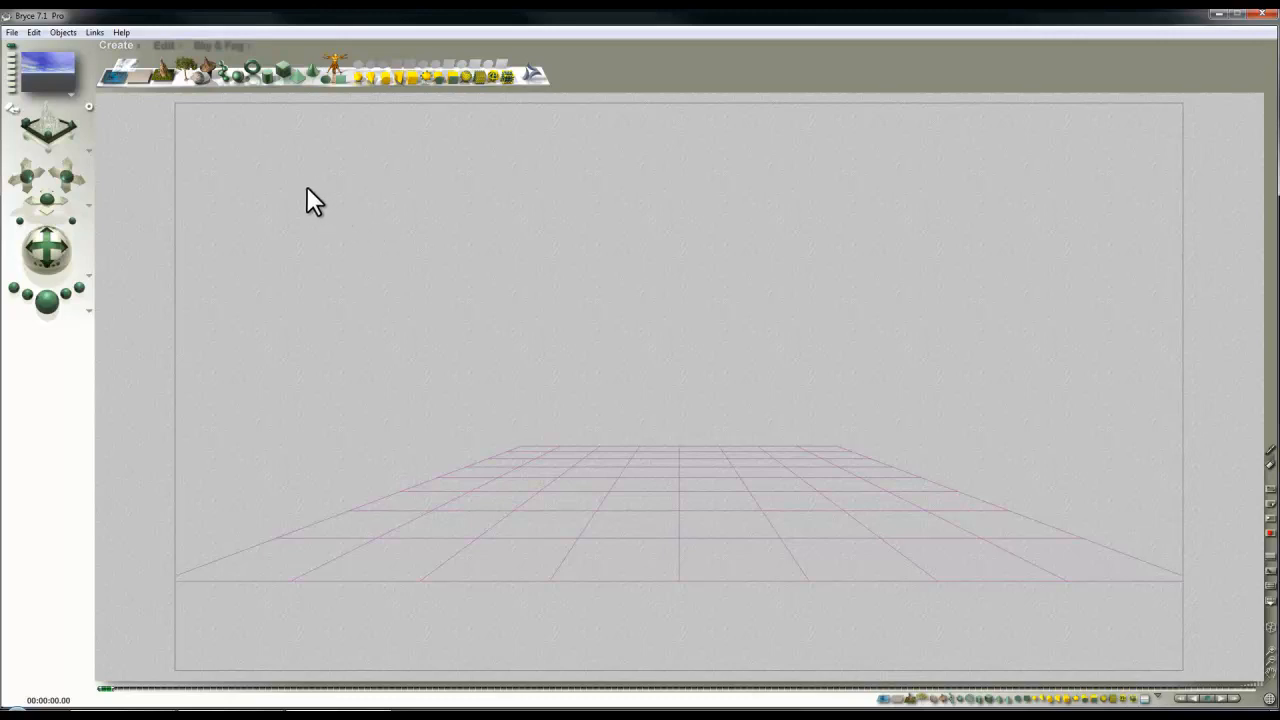
pyautogui.moveTo(320, 185)
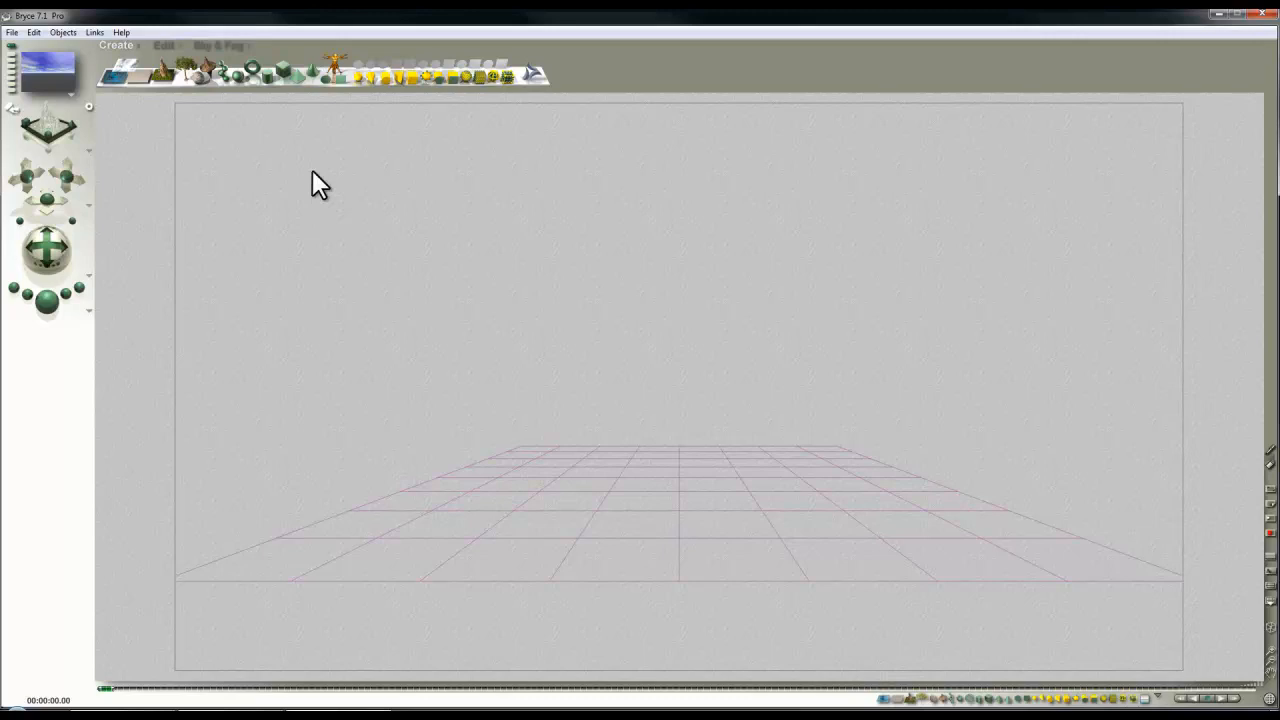
# Add a cube and Multi-Replicate it into five copies stacked upward (Y offset 20.48).
pyautogui.click(283, 74)
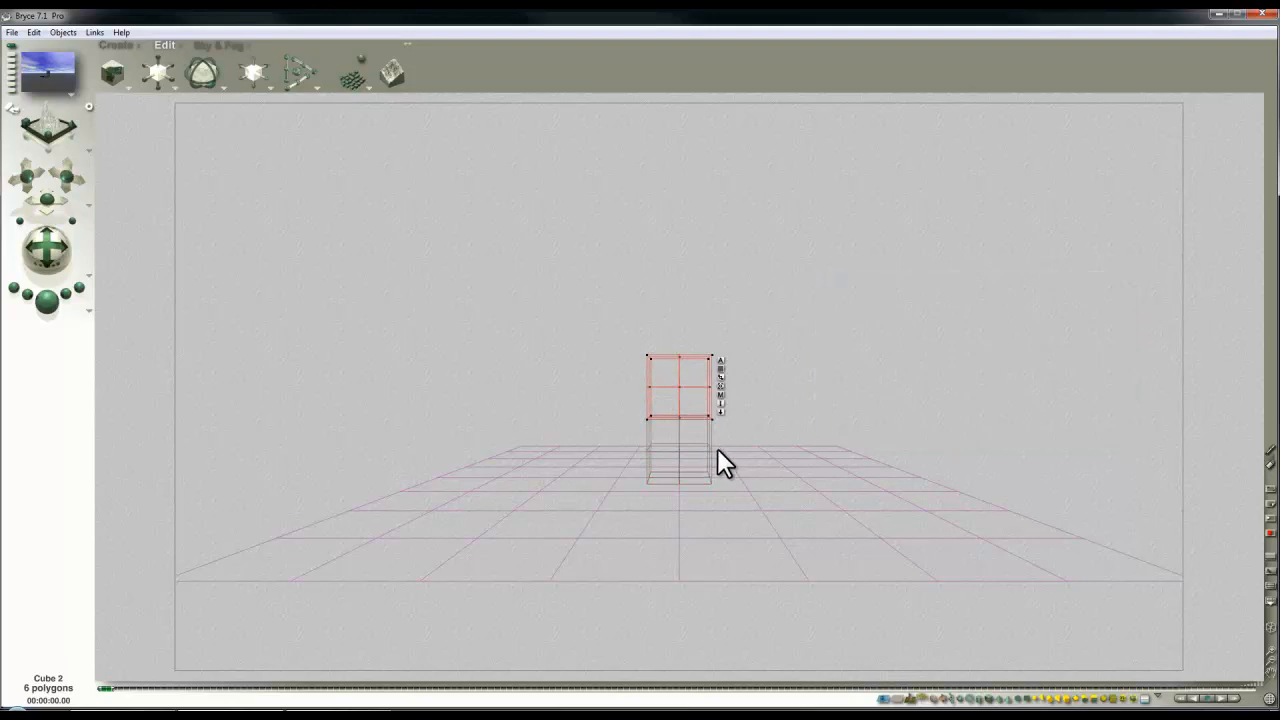
pyautogui.click(34, 32)
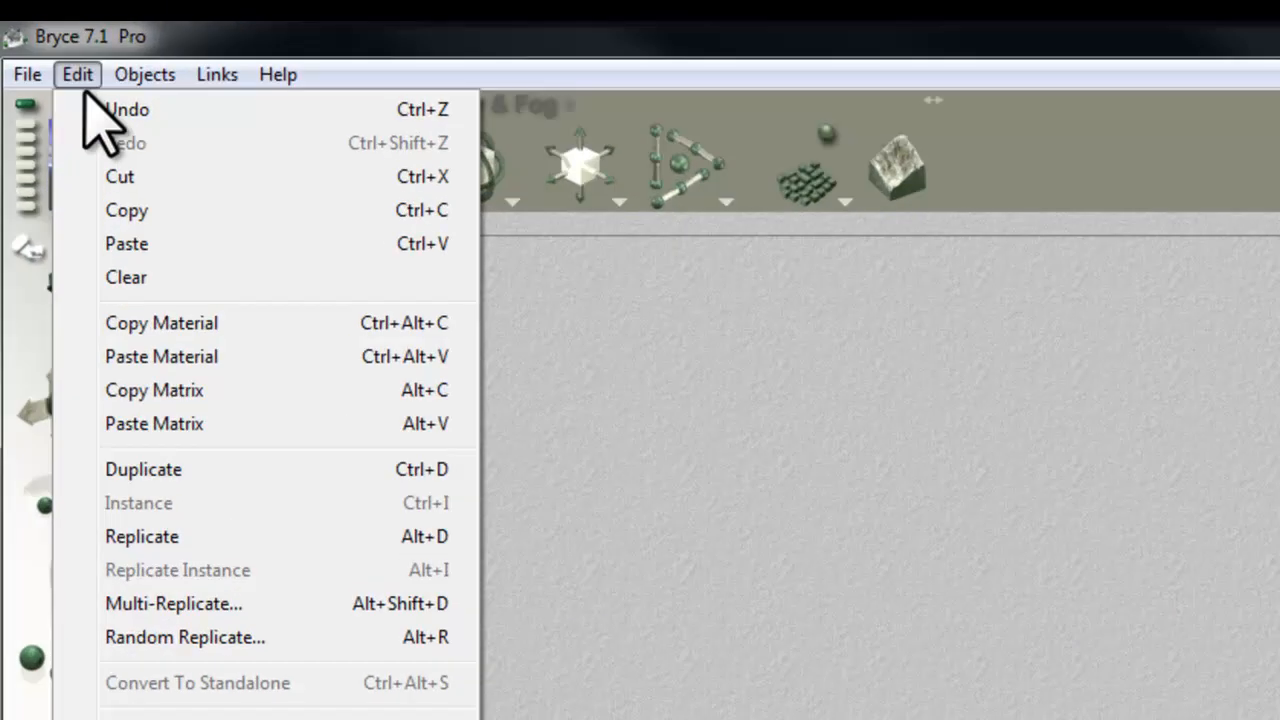
pyautogui.click(173, 603)
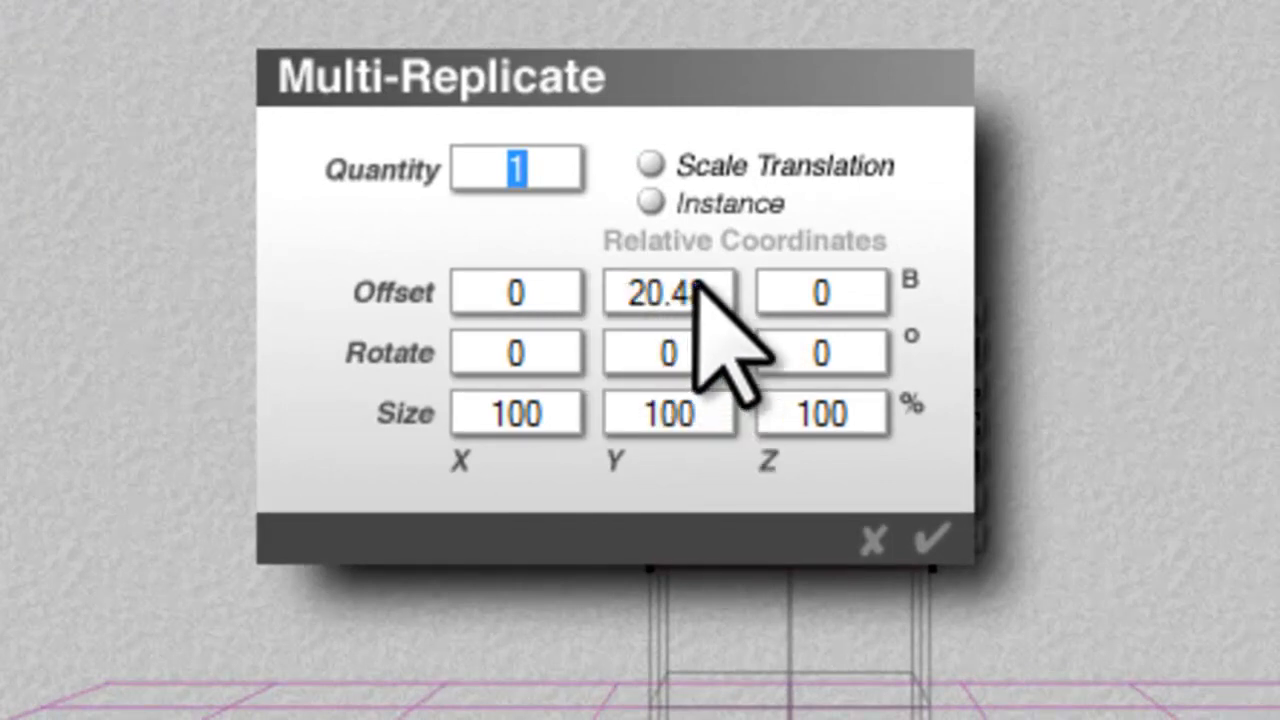
pyautogui.moveTo(180, 430)
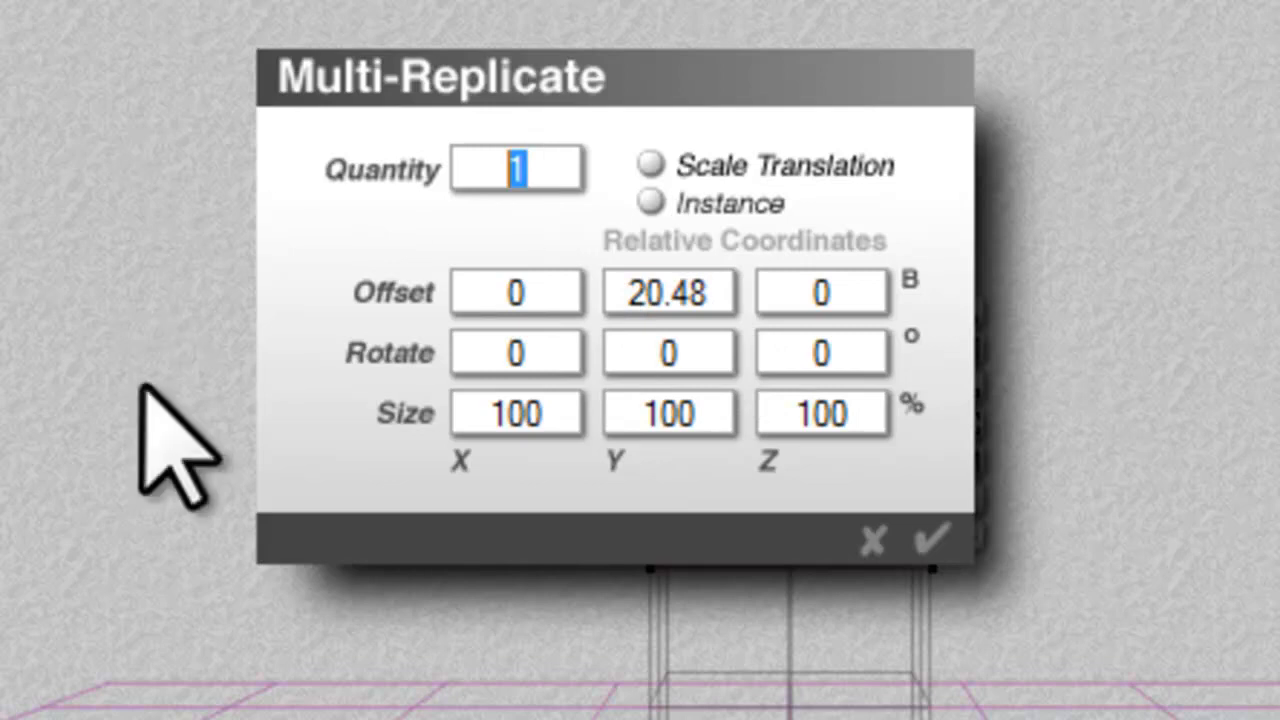
pyautogui.write('5')
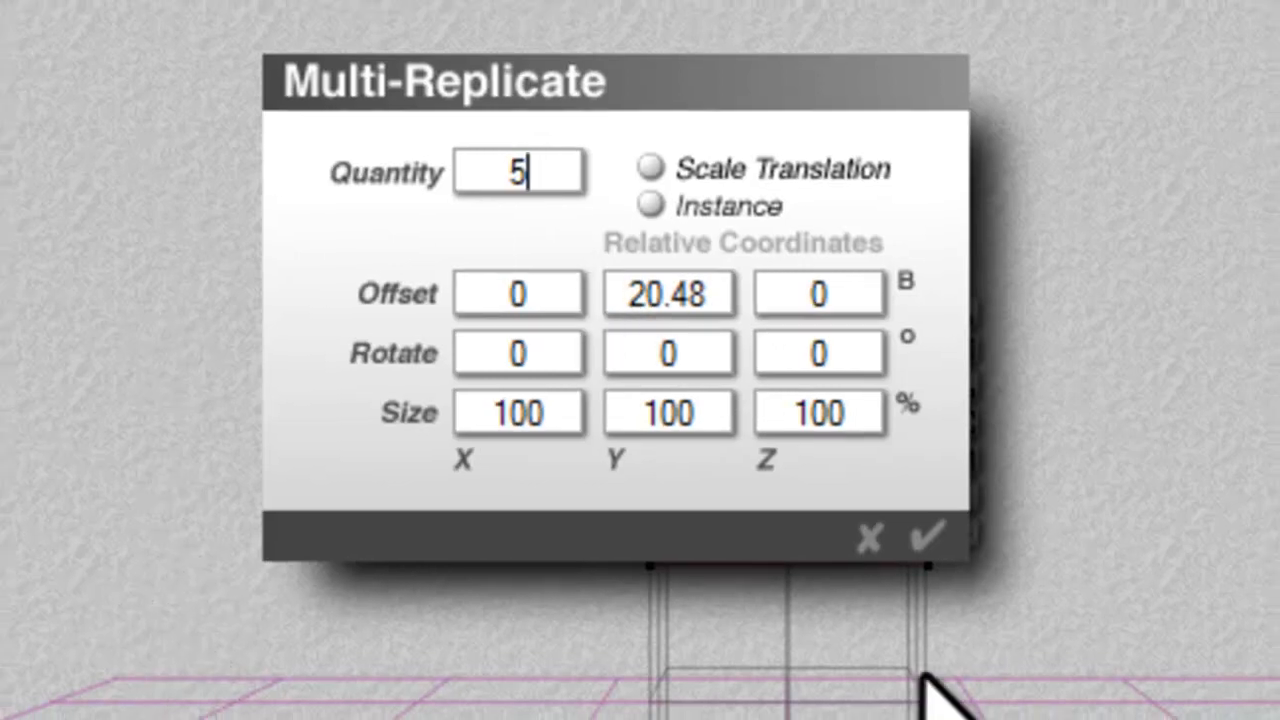
pyautogui.click(928, 538)
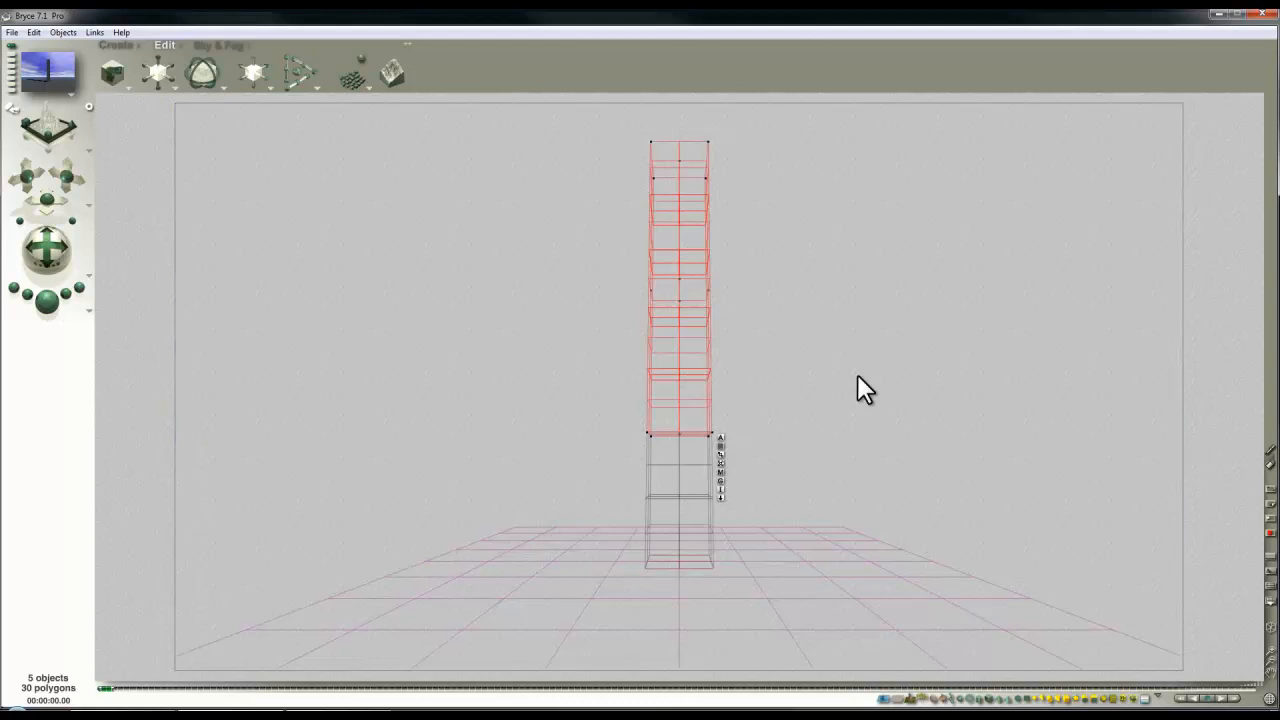
pyautogui.moveTo(920, 505)
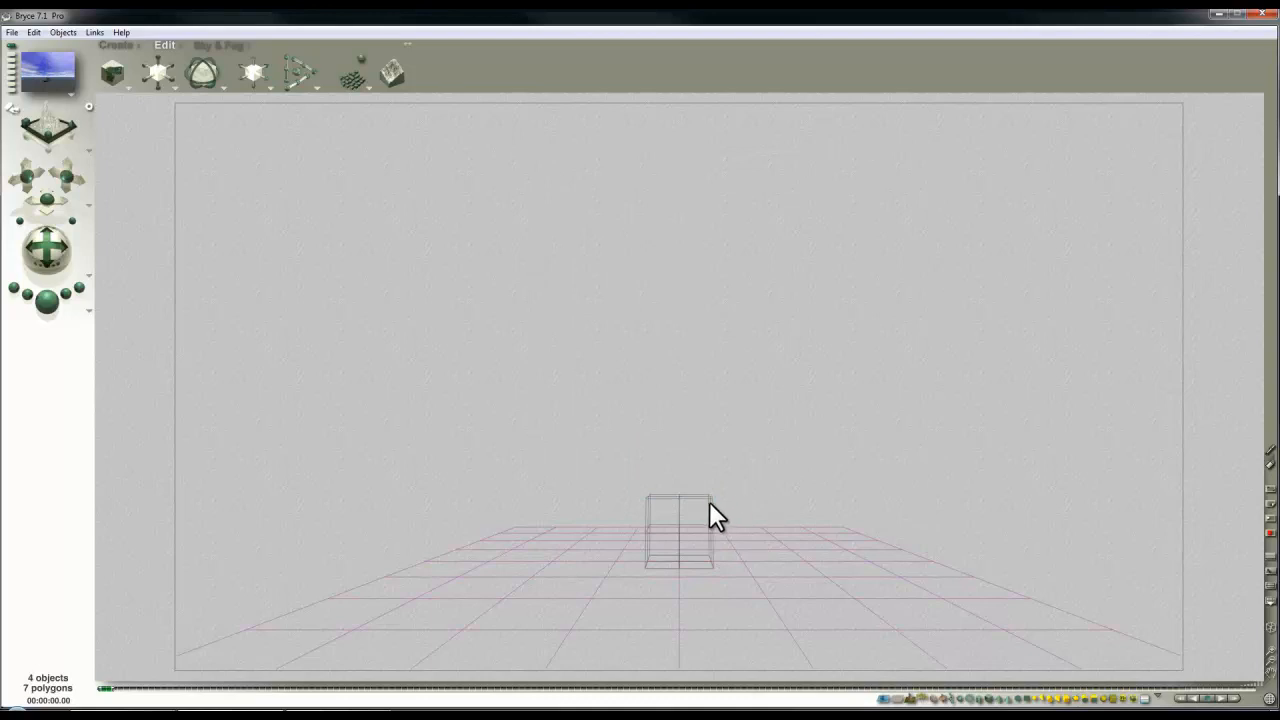
pyautogui.click(680, 530)
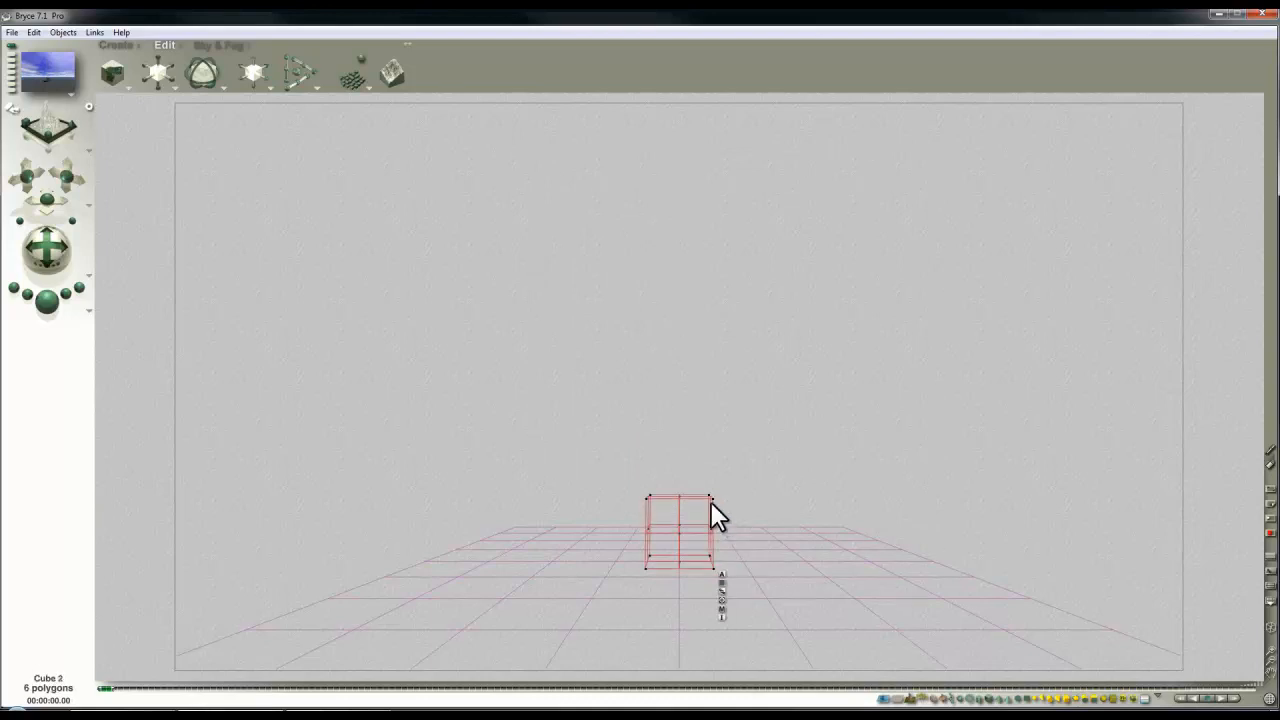
pyautogui.moveTo(680, 530); pyautogui.dragTo(680, 432)
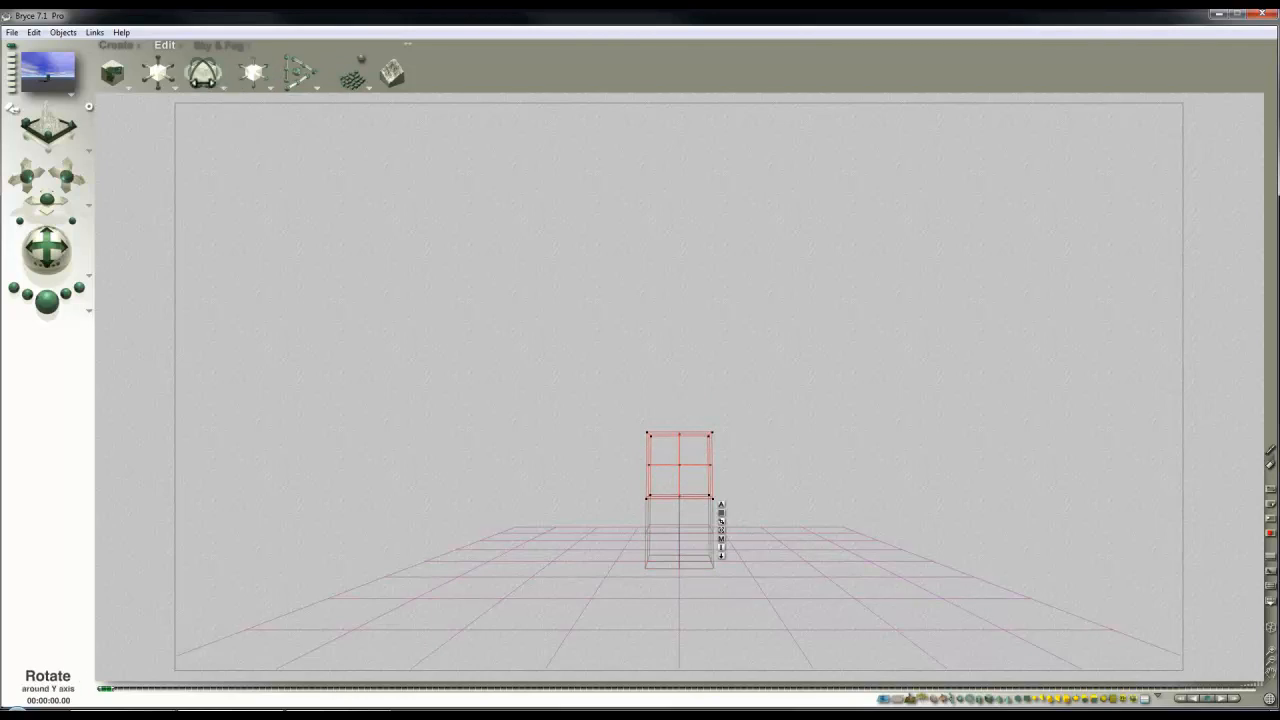
pyautogui.click(34, 32)
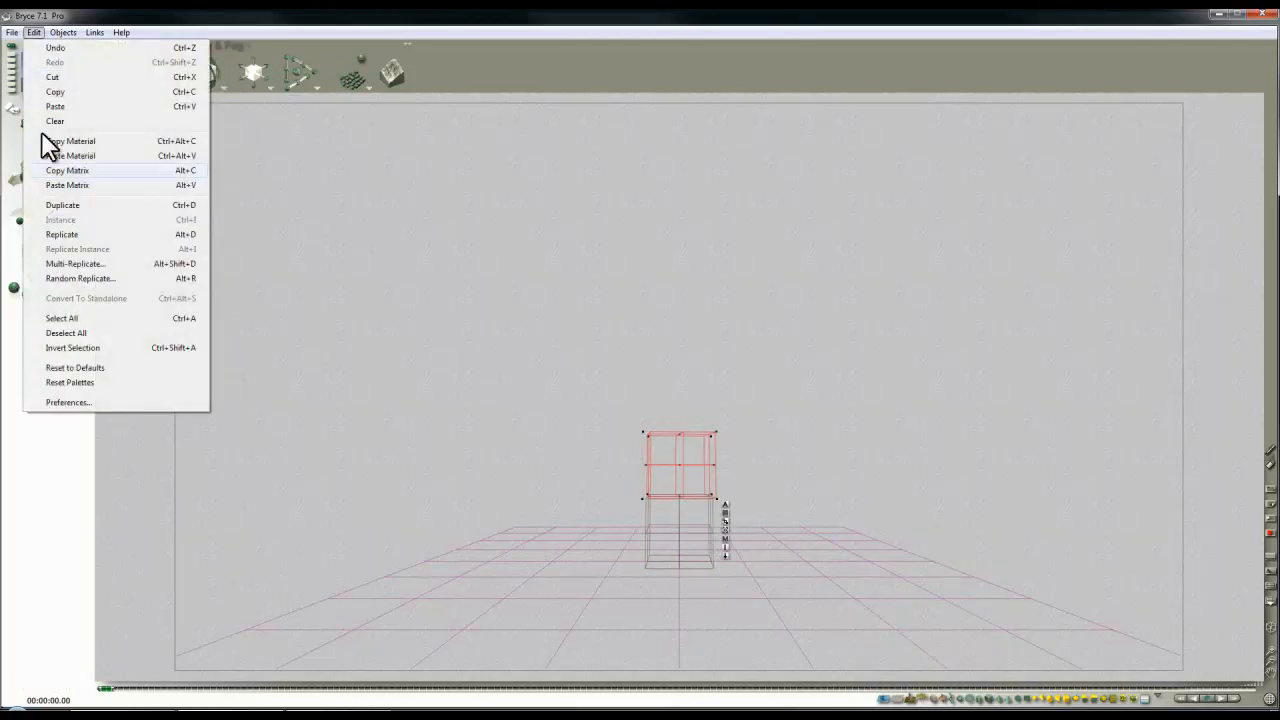
pyautogui.click(74, 263)
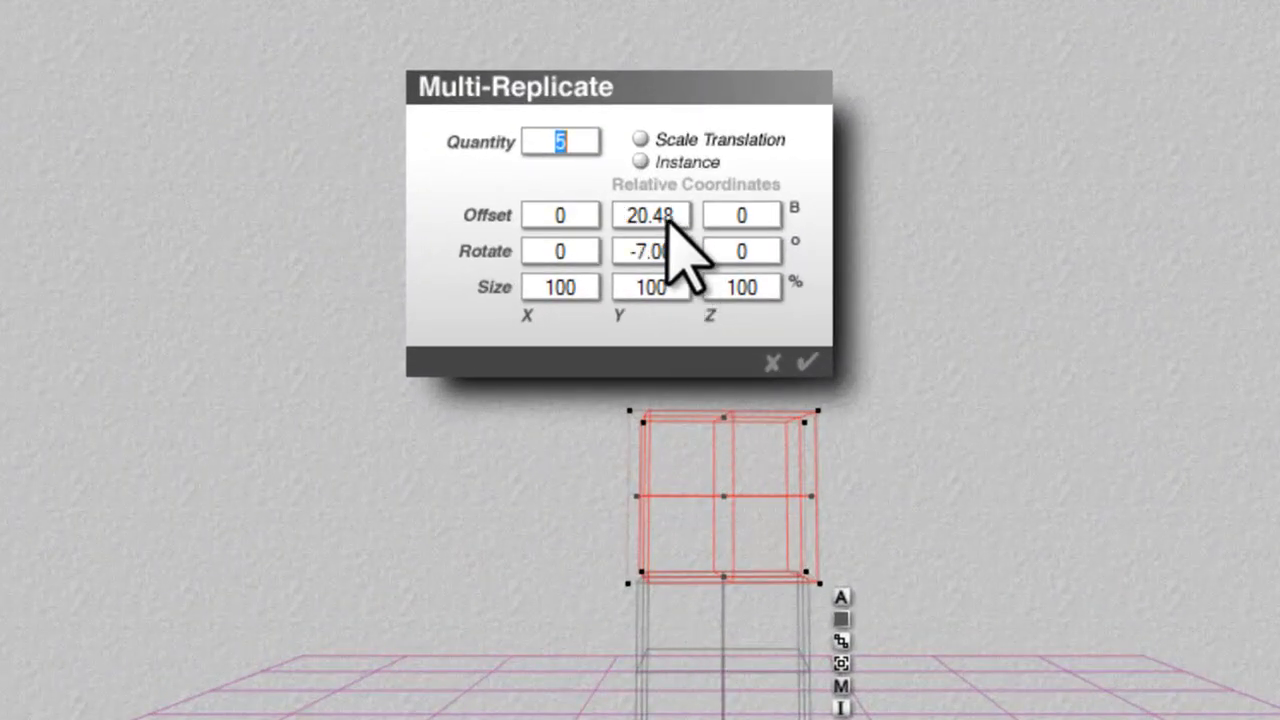
pyautogui.click(808, 362)
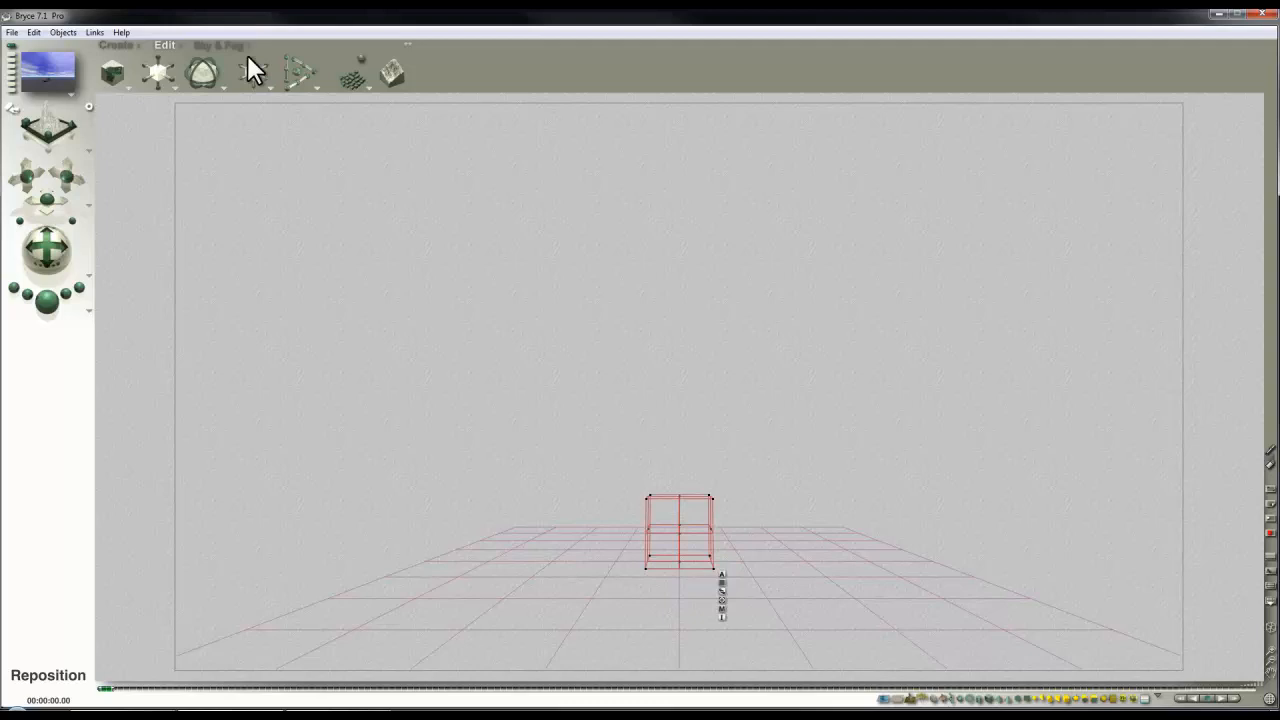
pyautogui.click(203, 72)
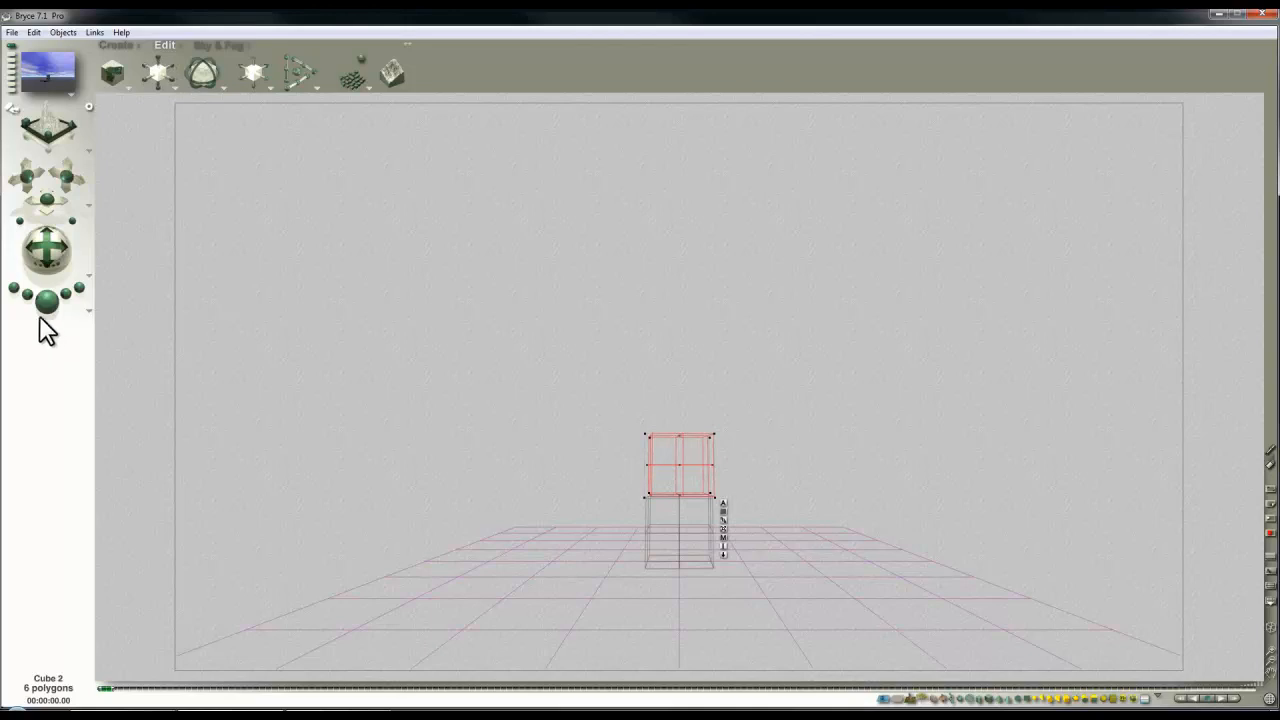
pyautogui.click(62, 32)
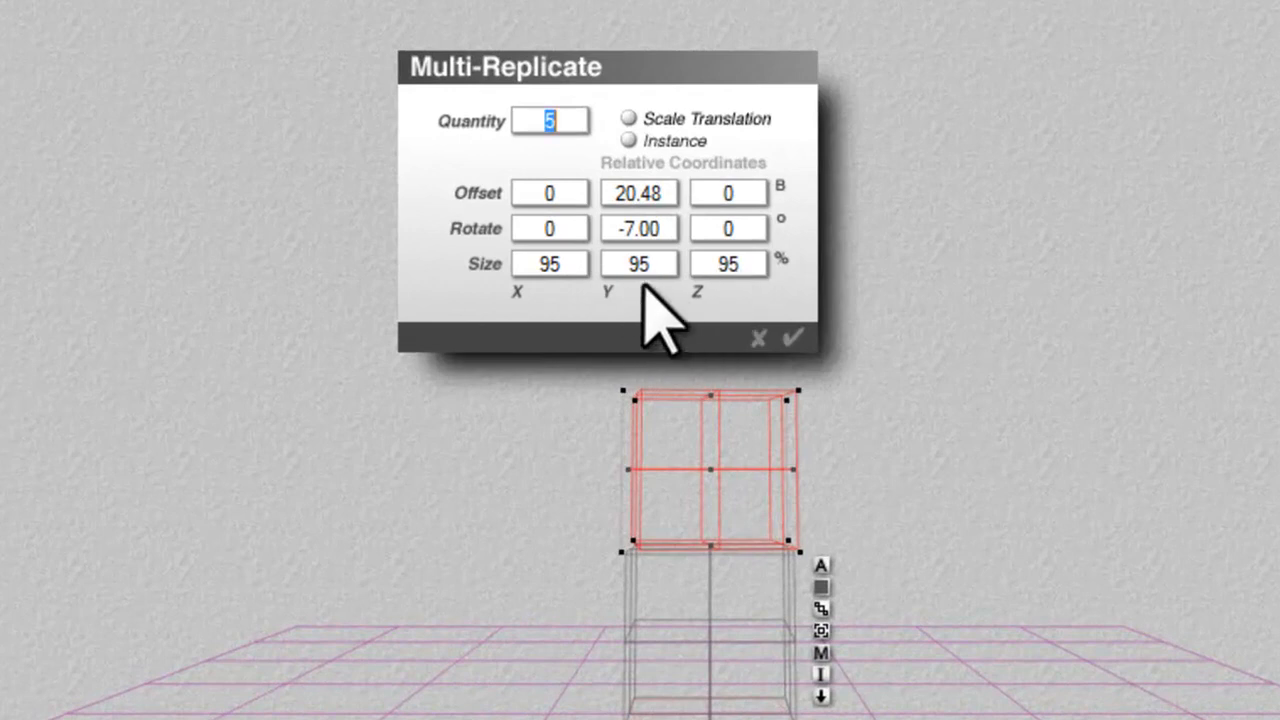
pyautogui.moveTo(625, 310)
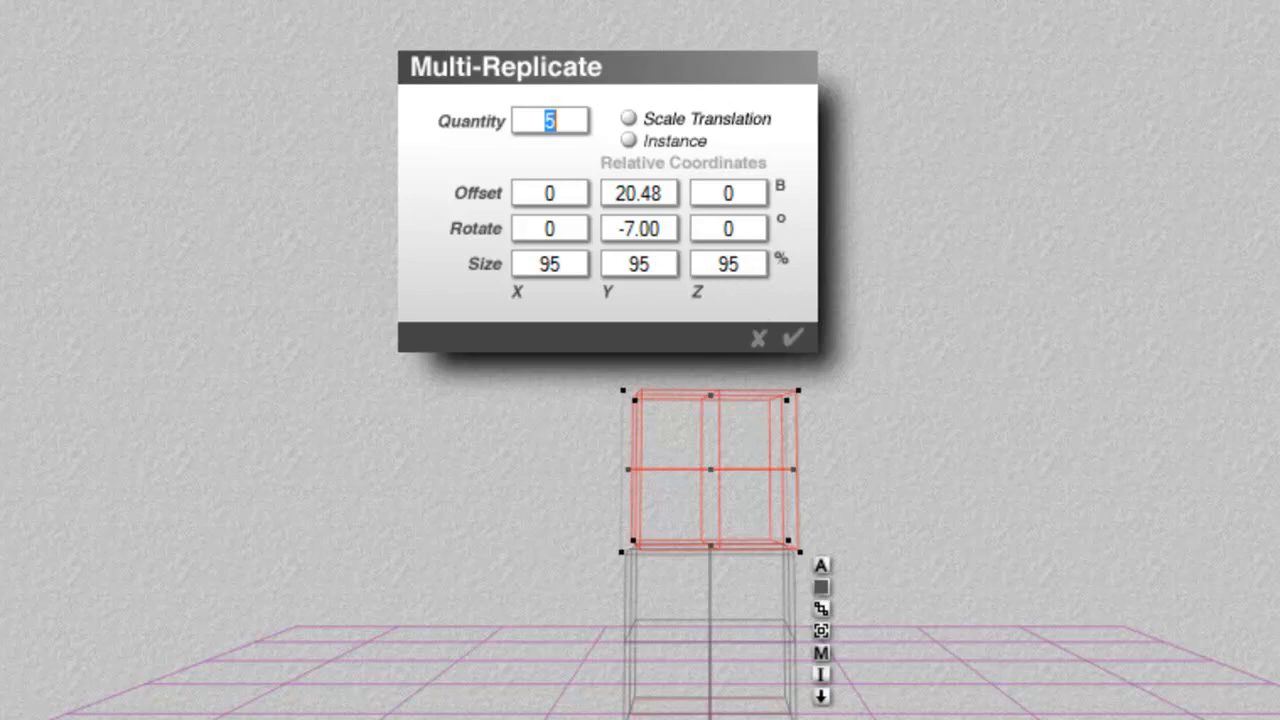
pyautogui.moveTo(660, 220)
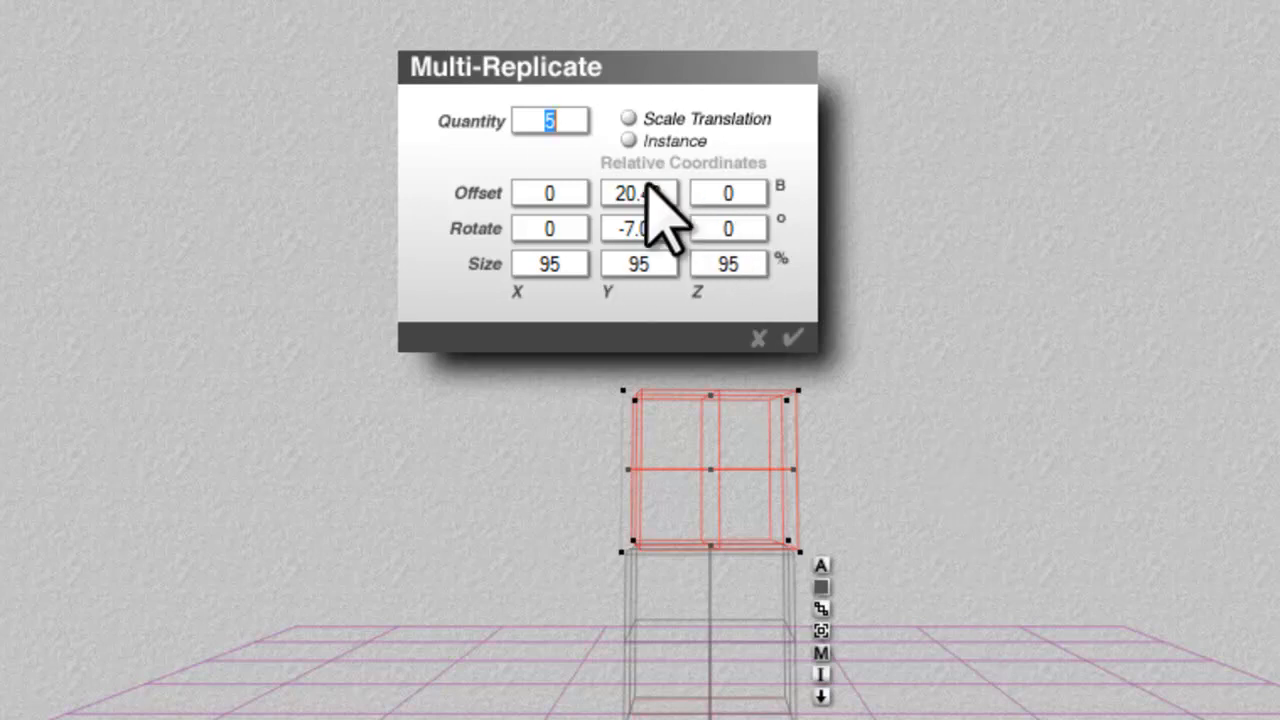
pyautogui.moveTo(690, 325)
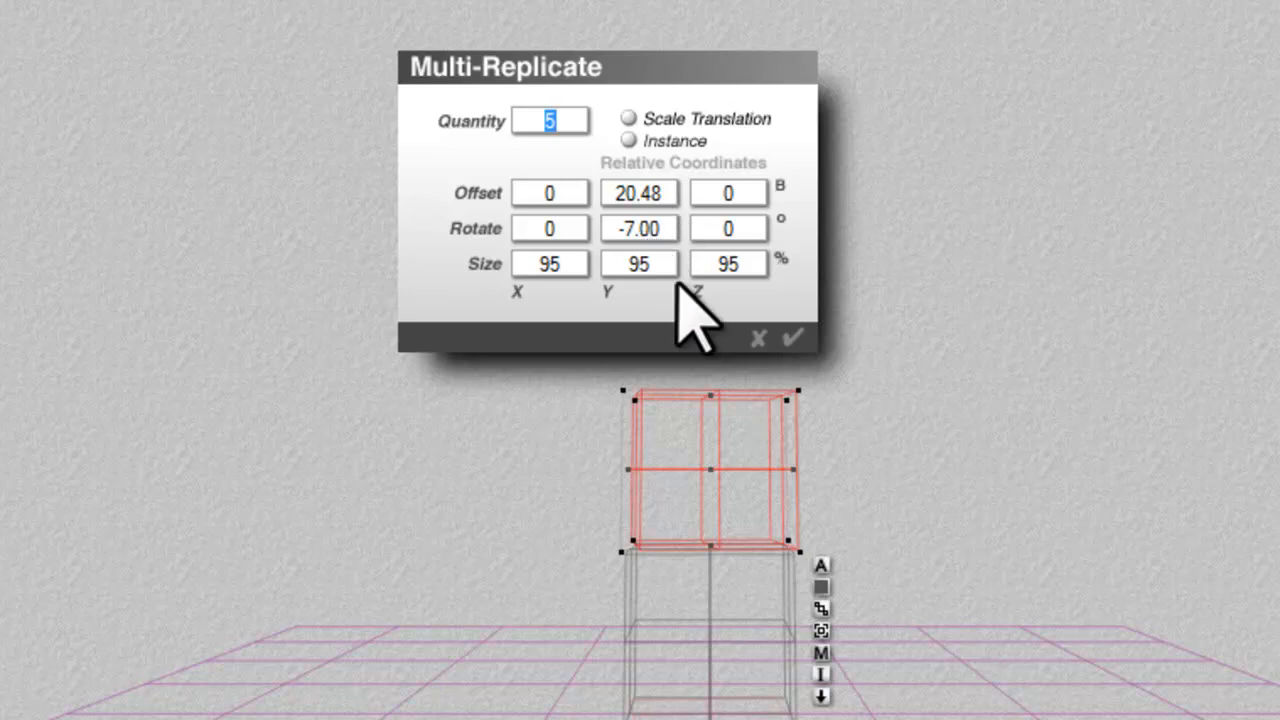
pyautogui.moveTo(670, 270)
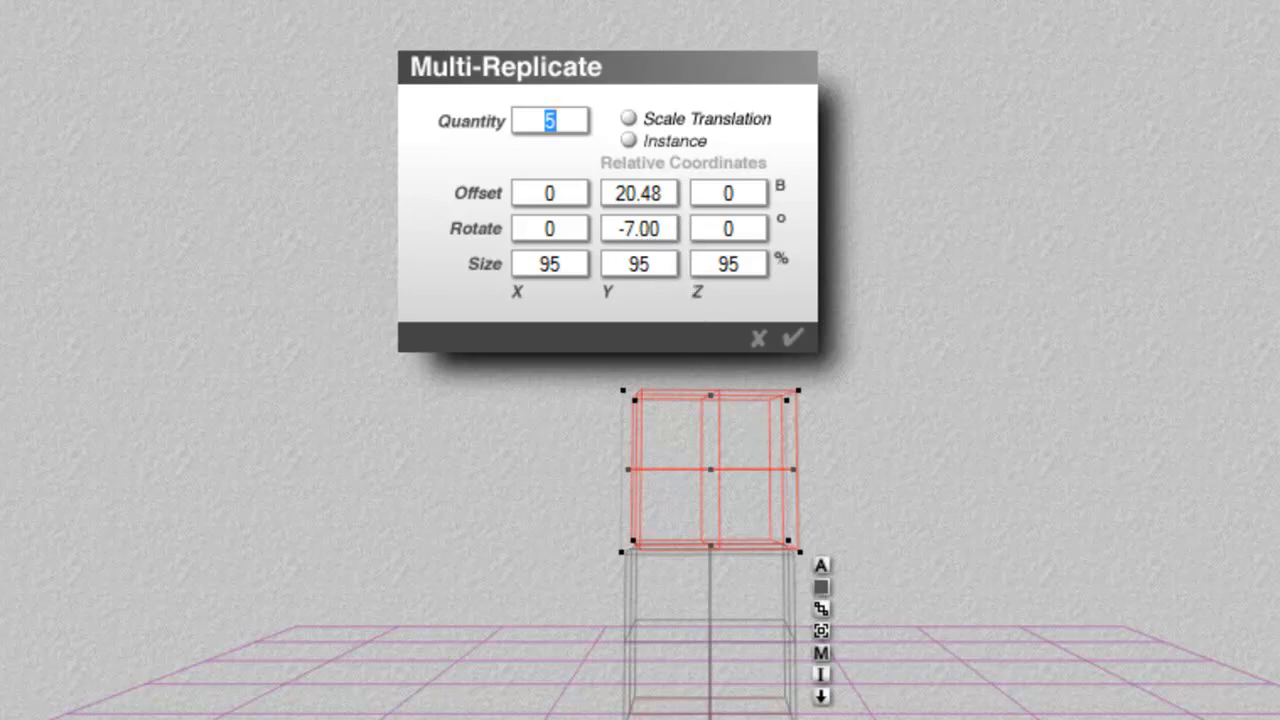
pyautogui.moveTo(775, 300)
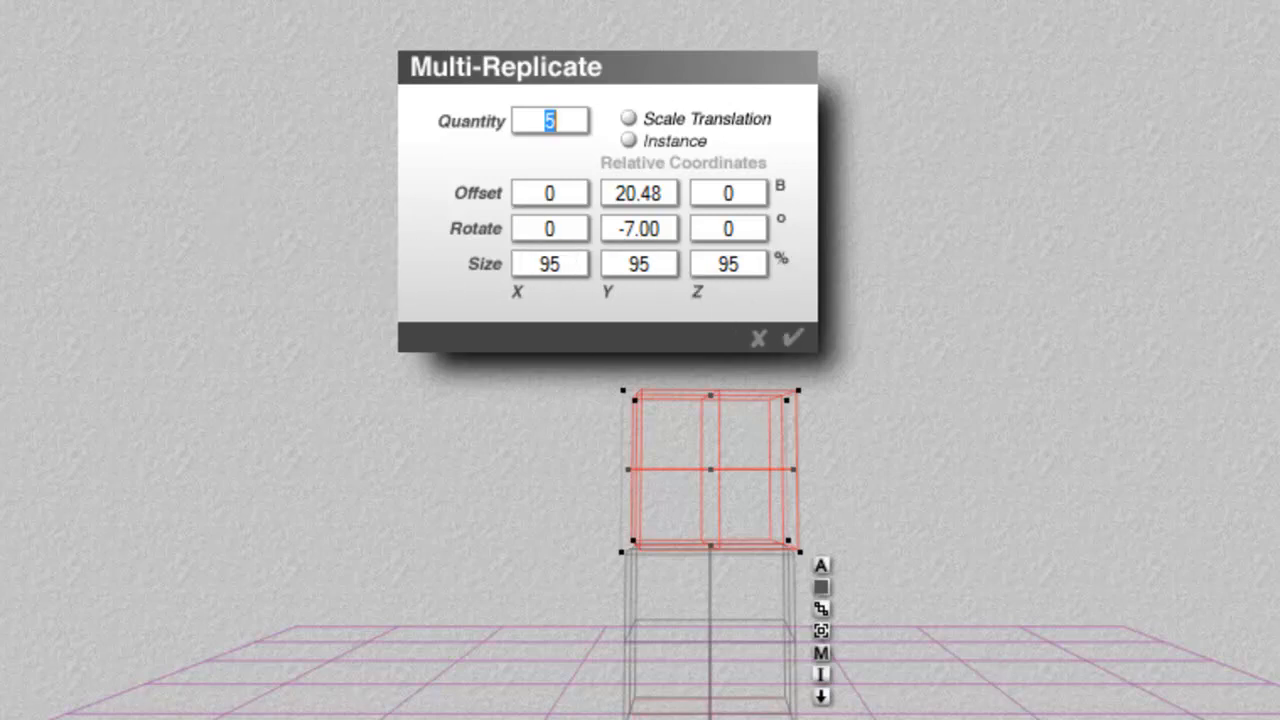
pyautogui.moveTo(810, 355)
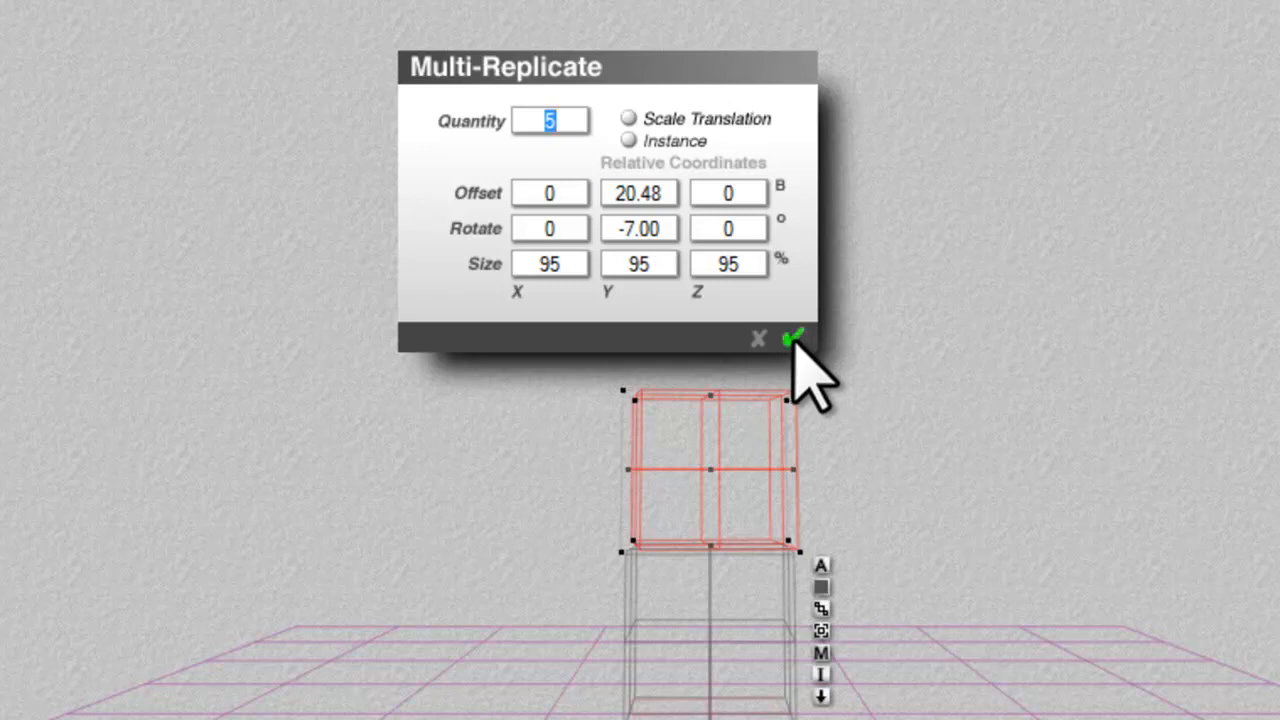
pyautogui.click(797, 335)
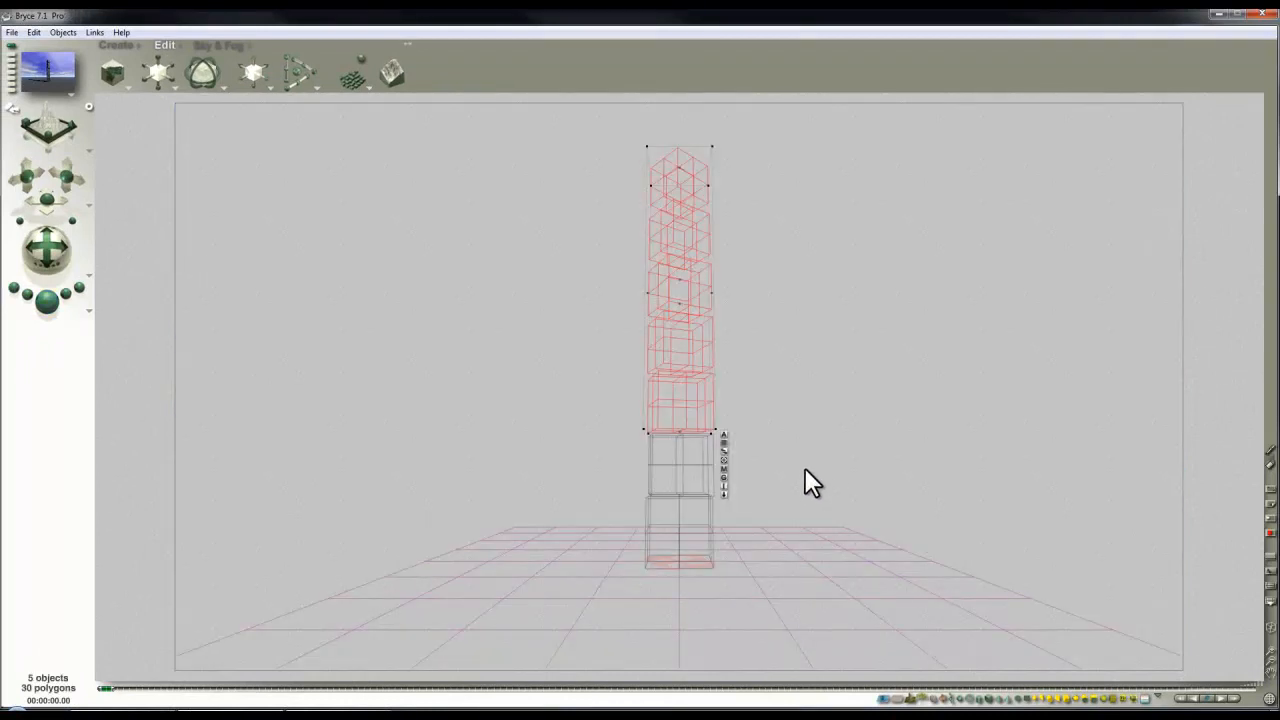
pyautogui.moveTo(810, 483); pyautogui.dragTo(480, 210)
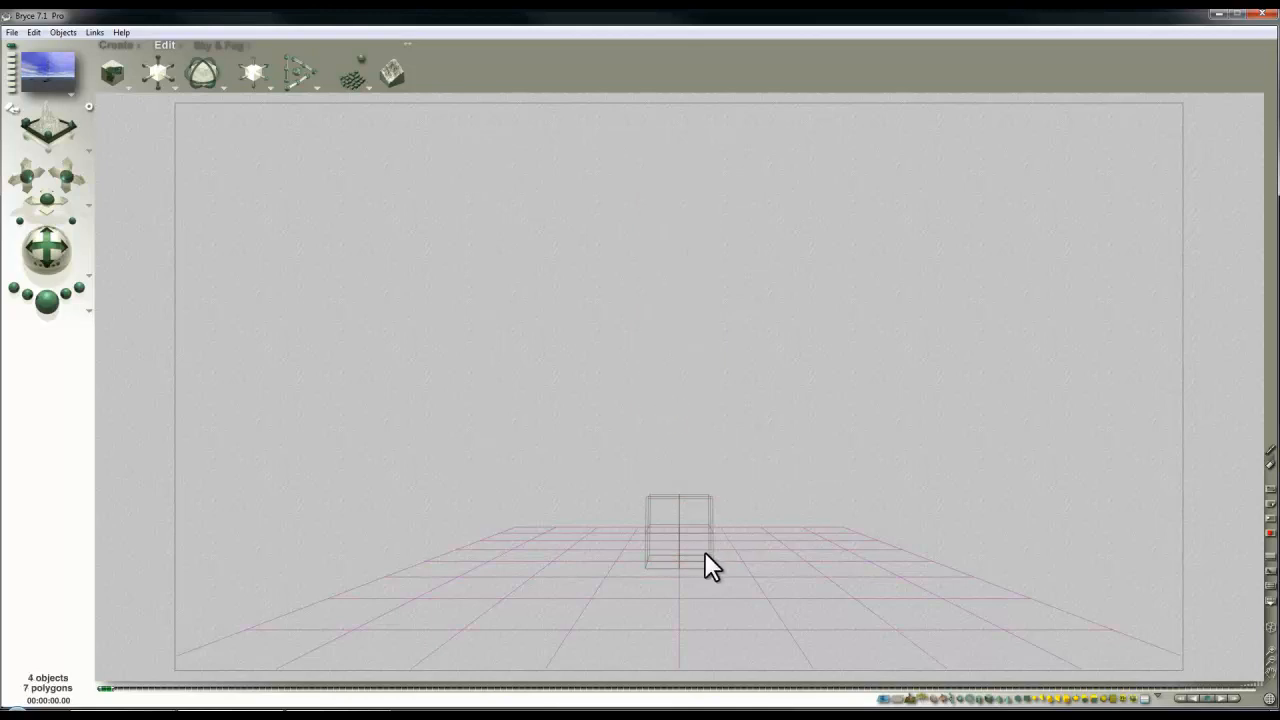
# Build a five-copy tapering, twisting stack from the upper cube, then remove it.
pyautogui.click(678, 530)
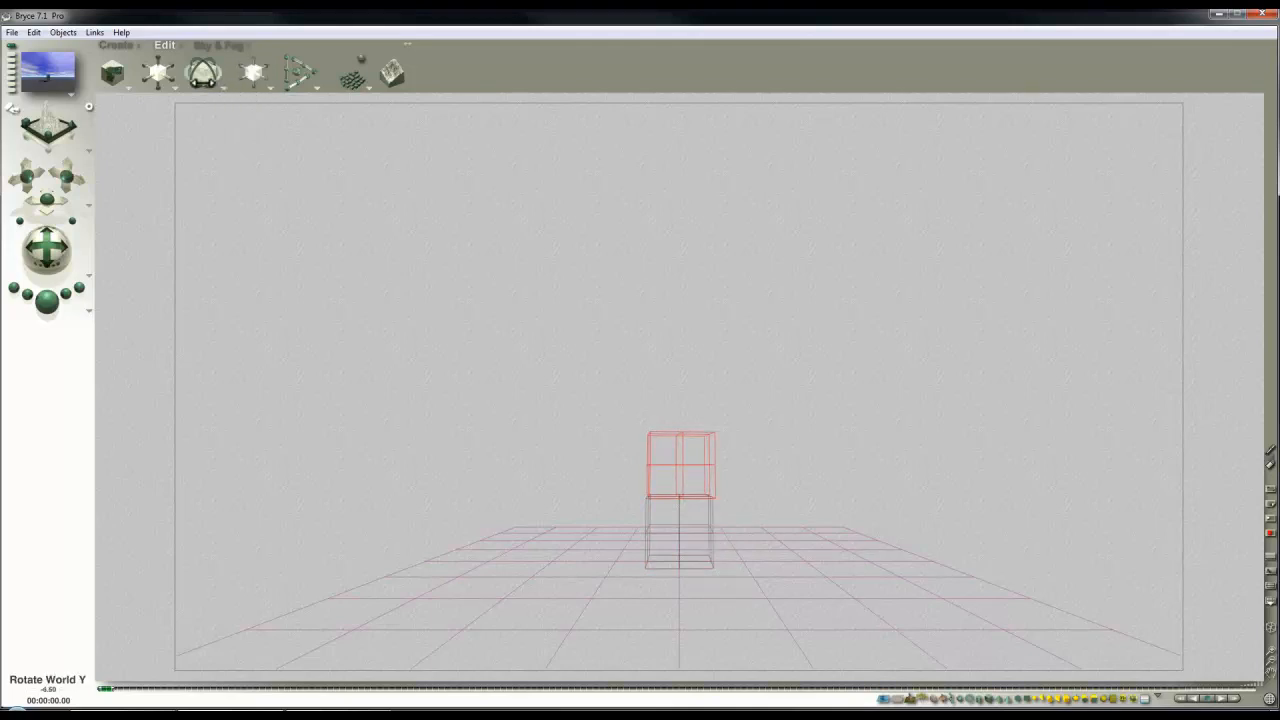
pyautogui.click(680, 470)
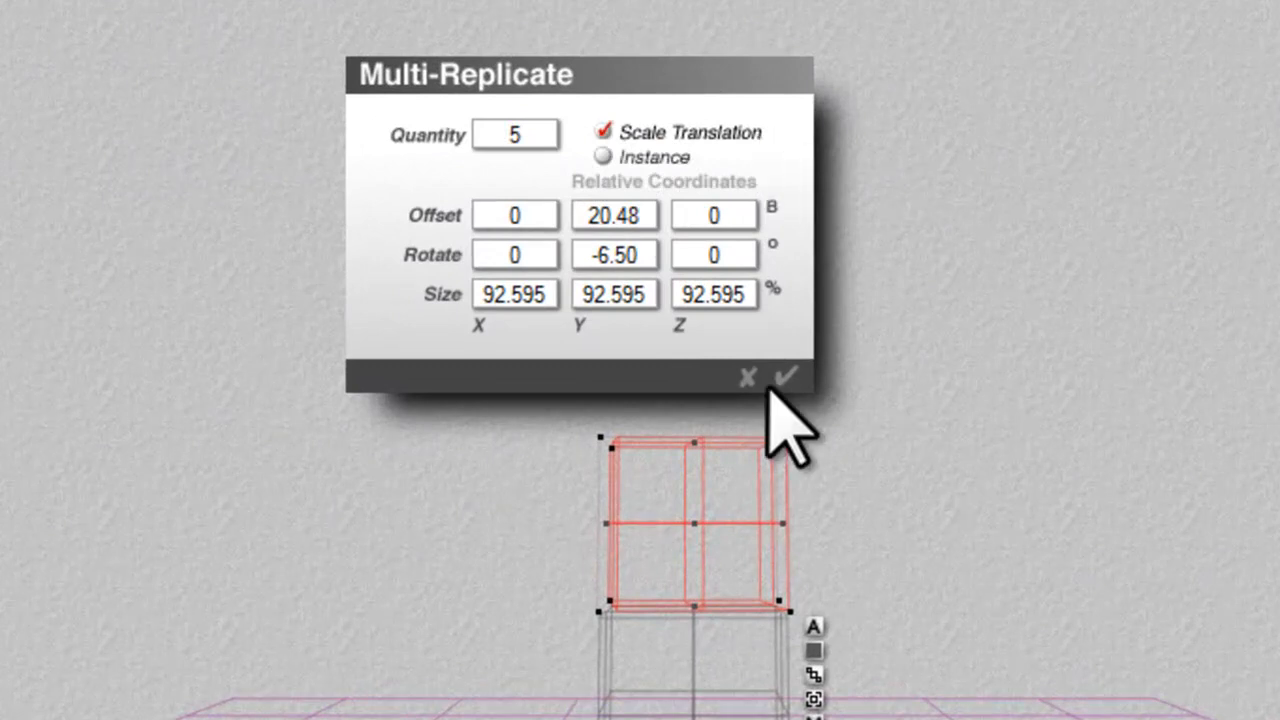
pyautogui.click(788, 377)
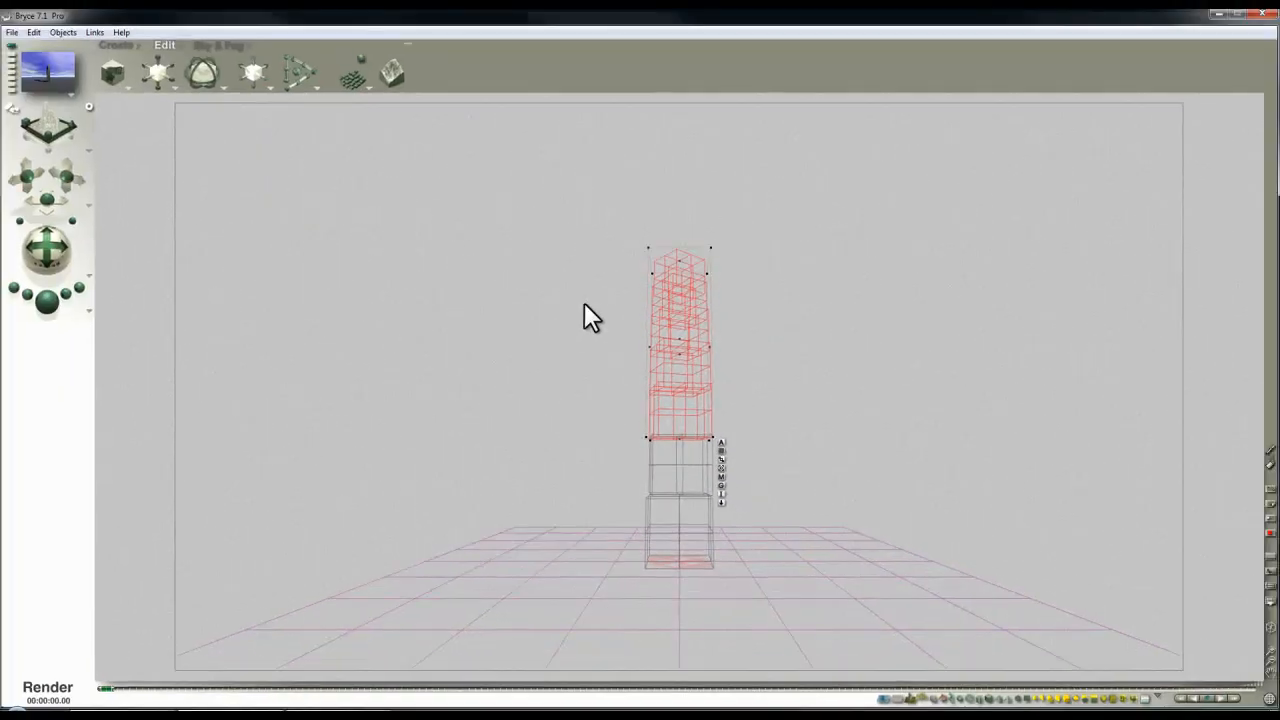
pyautogui.click(47, 687)
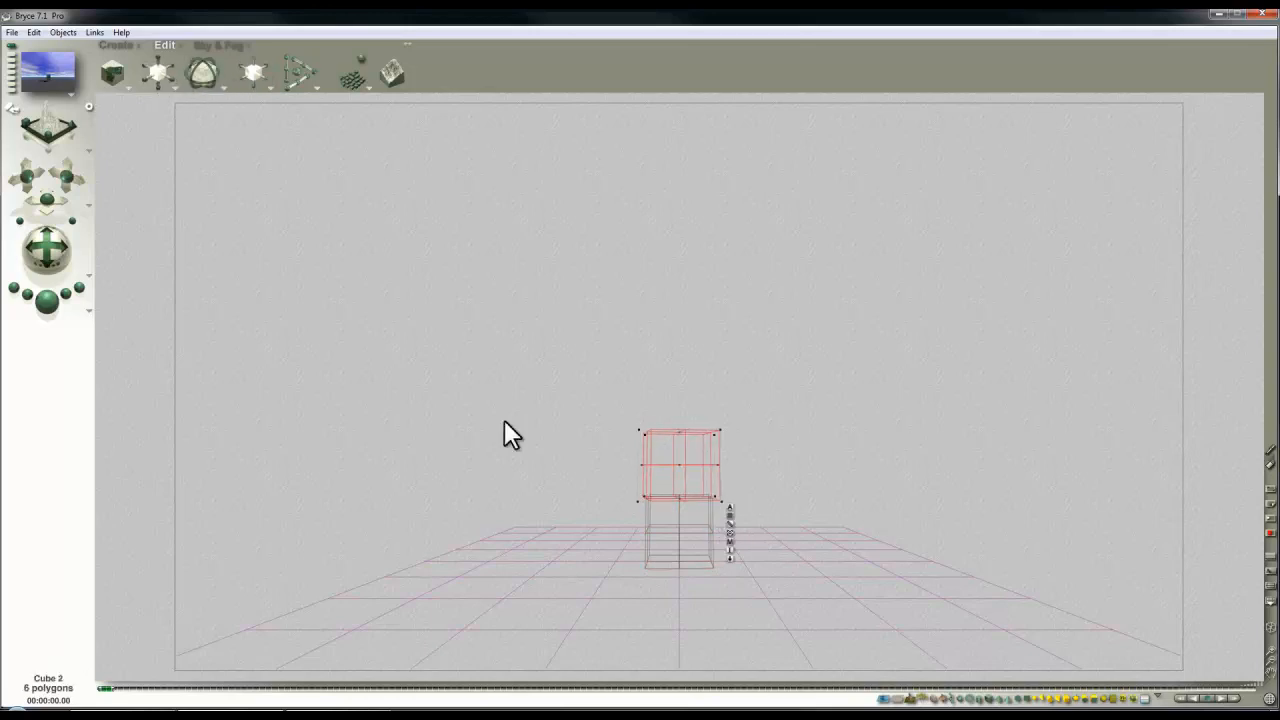
# Review the Multi-Replicate settings for Cube 2 and cancel without applying.
pyautogui.click(34, 32)
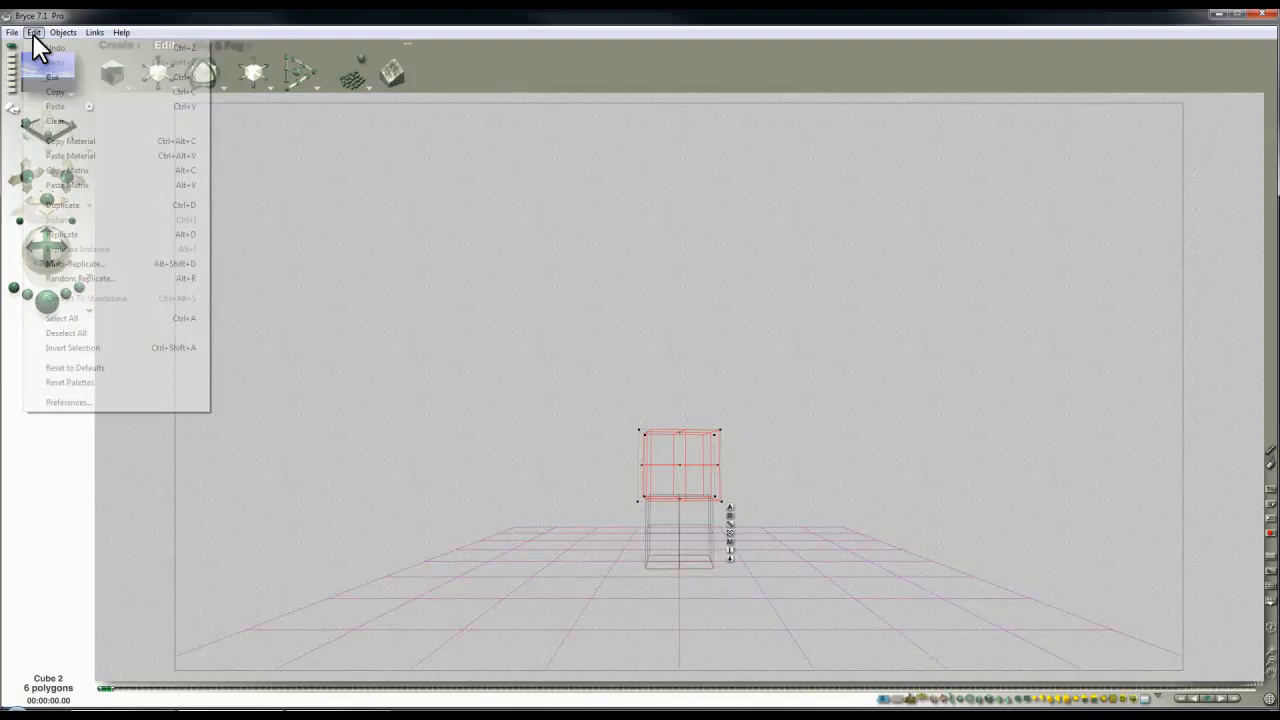
pyautogui.click(72, 263)
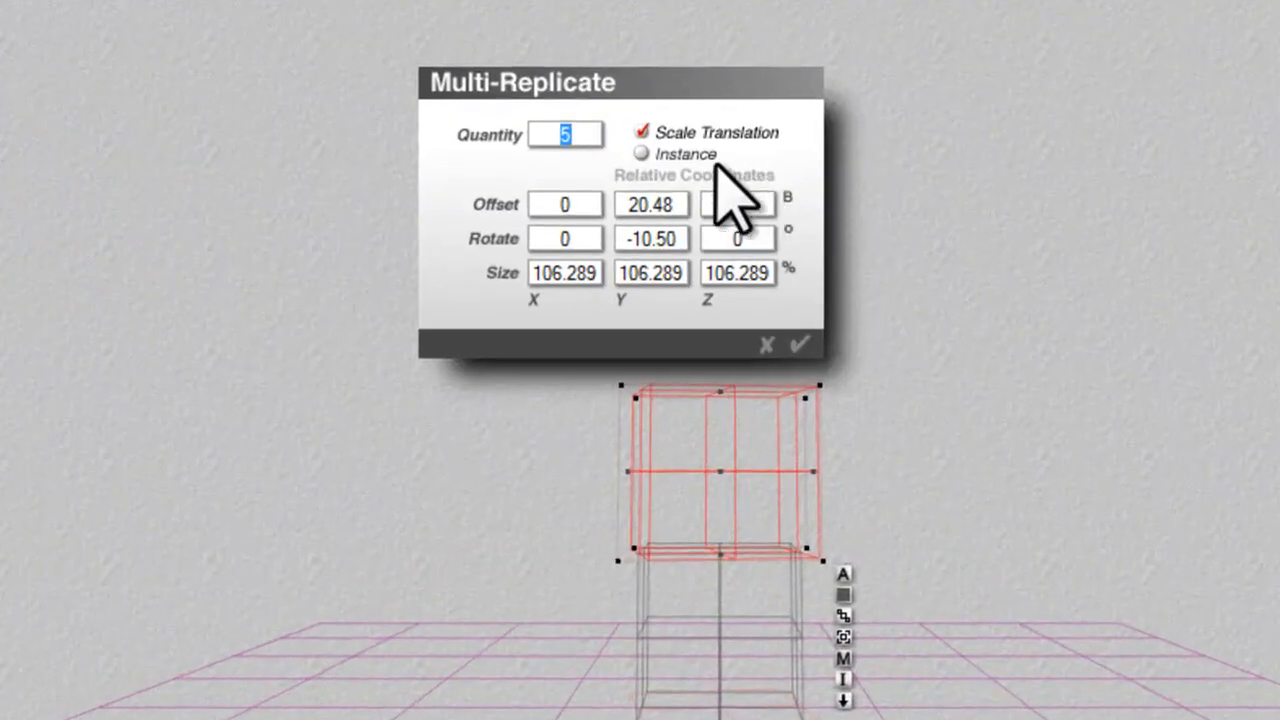
pyautogui.click(800, 344)
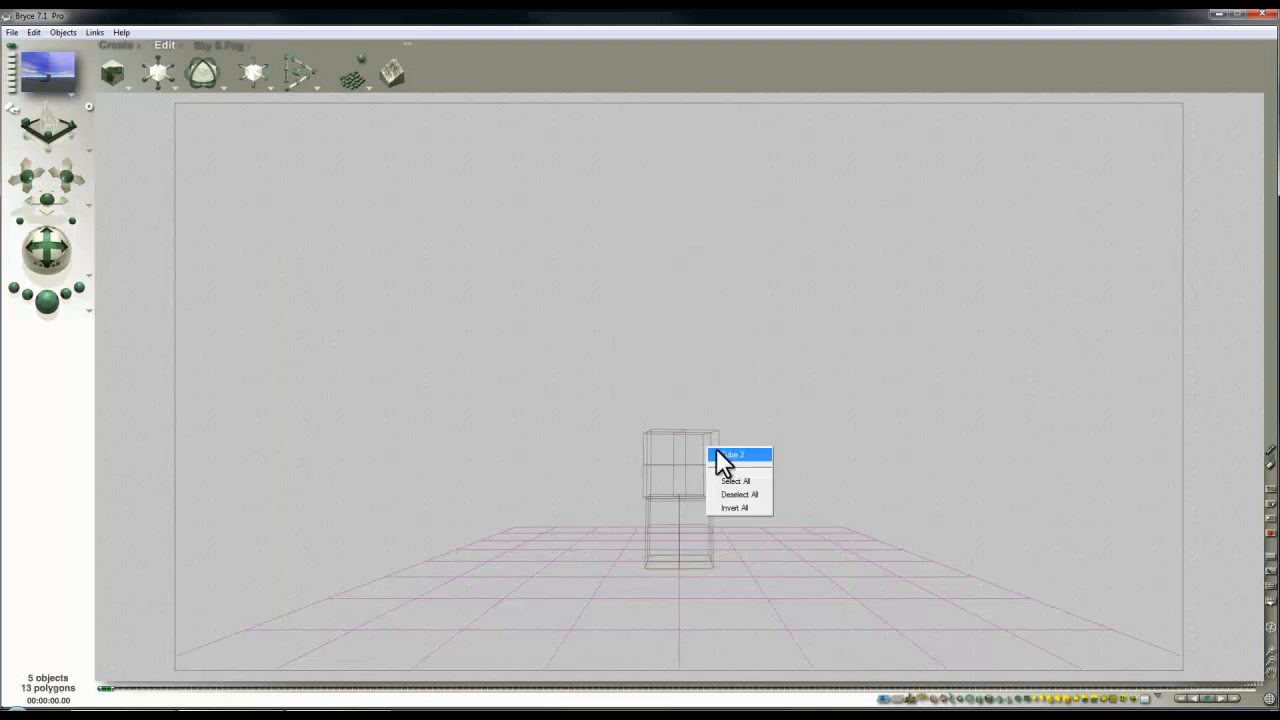
# Reselect Cube 2 and turn off Scale Translation in Multi-Replicate.
pyautogui.click(738, 455)
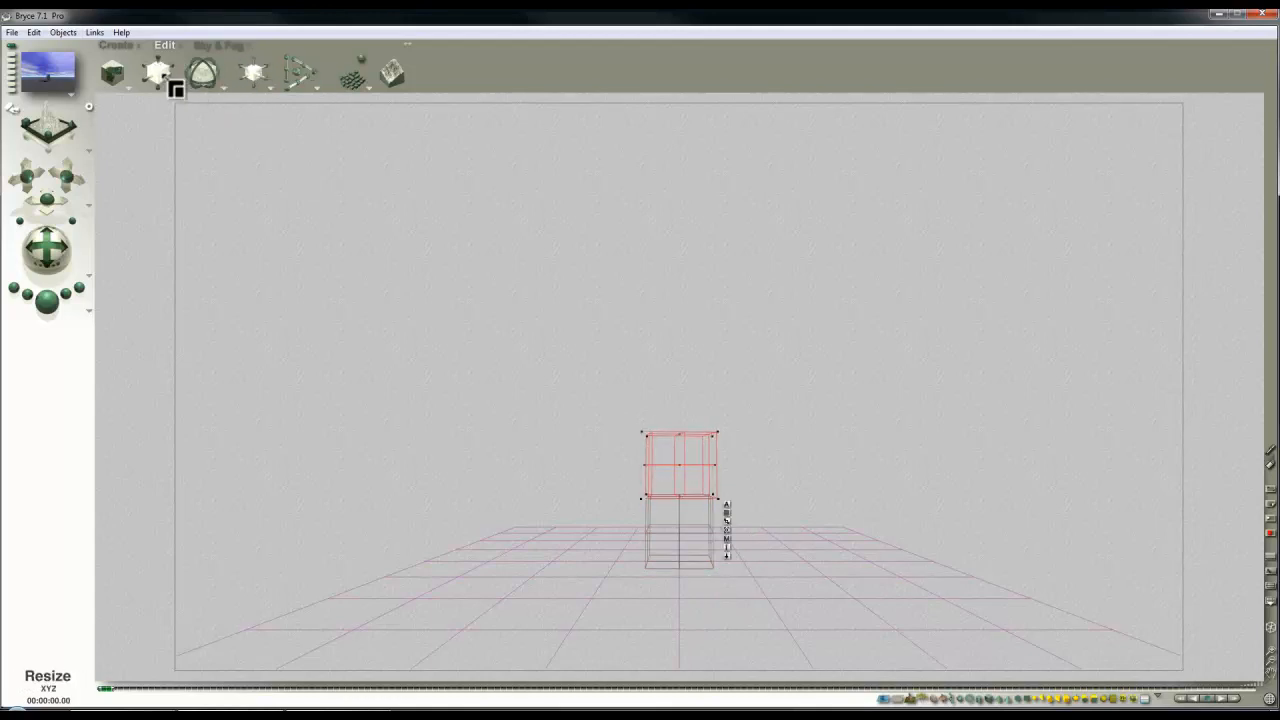
pyautogui.click(33, 32)
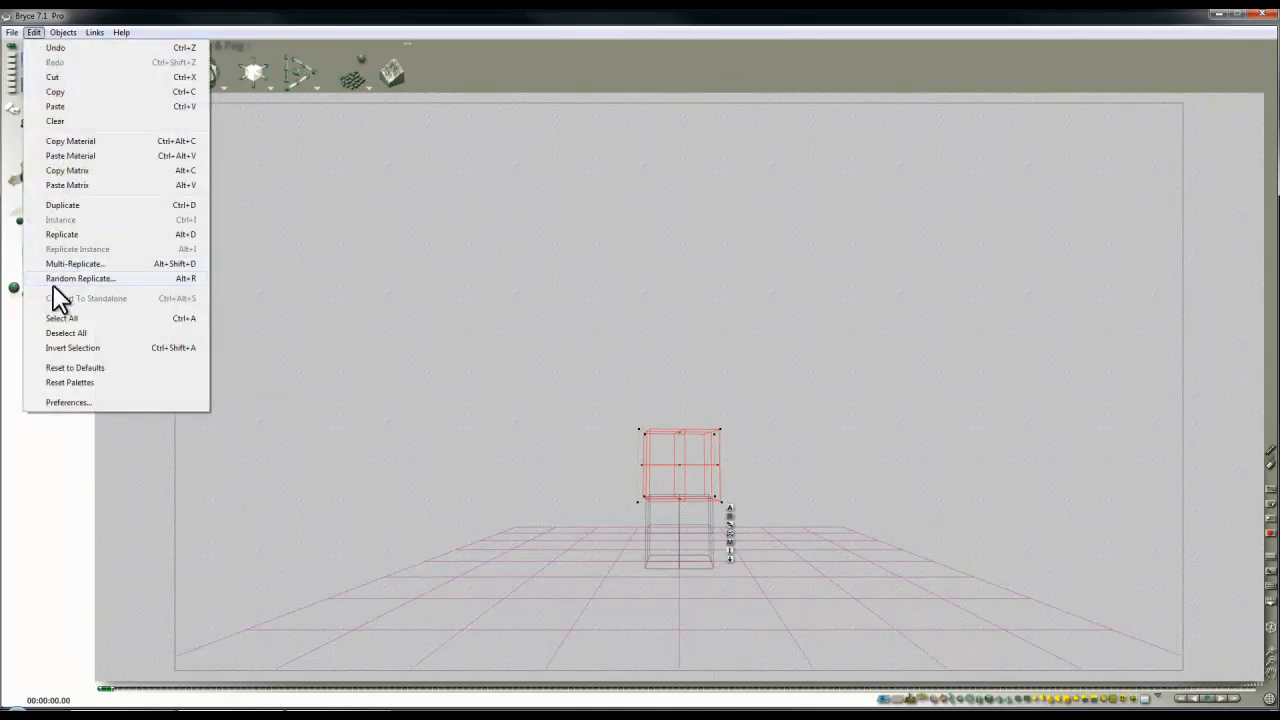
pyautogui.click(74, 263)
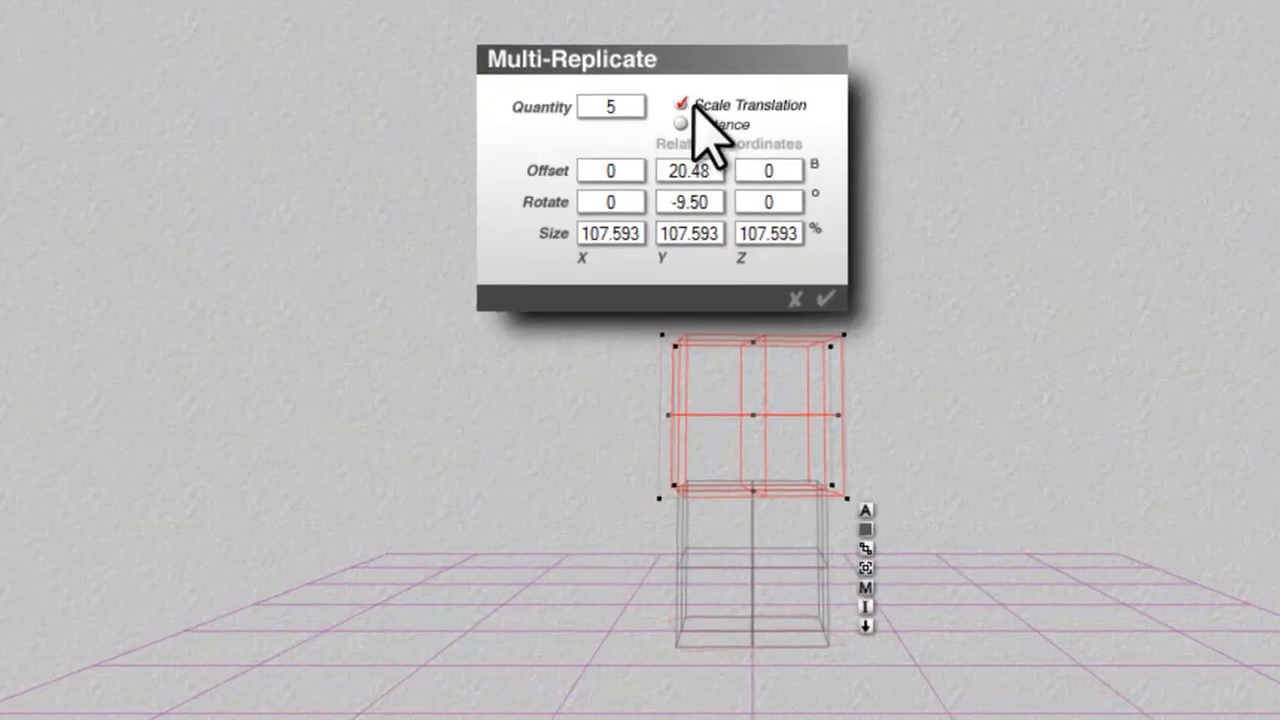
pyautogui.click(683, 104)
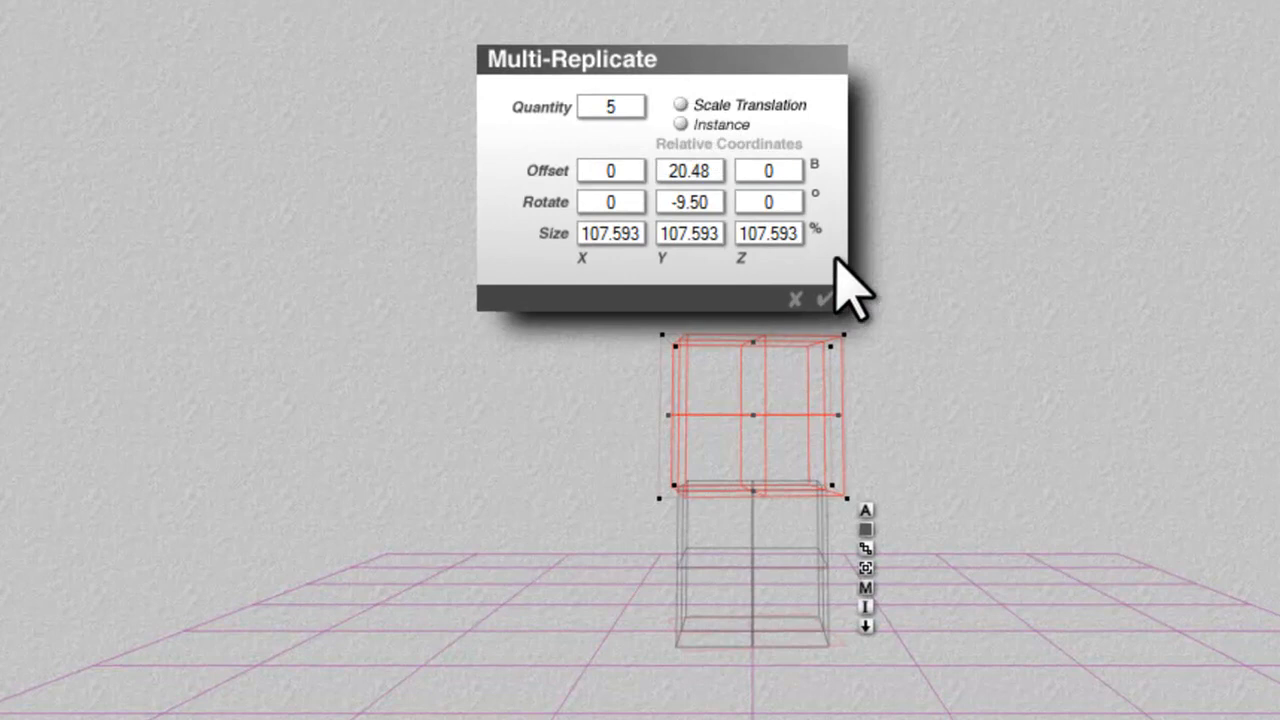
pyautogui.click(819, 300)
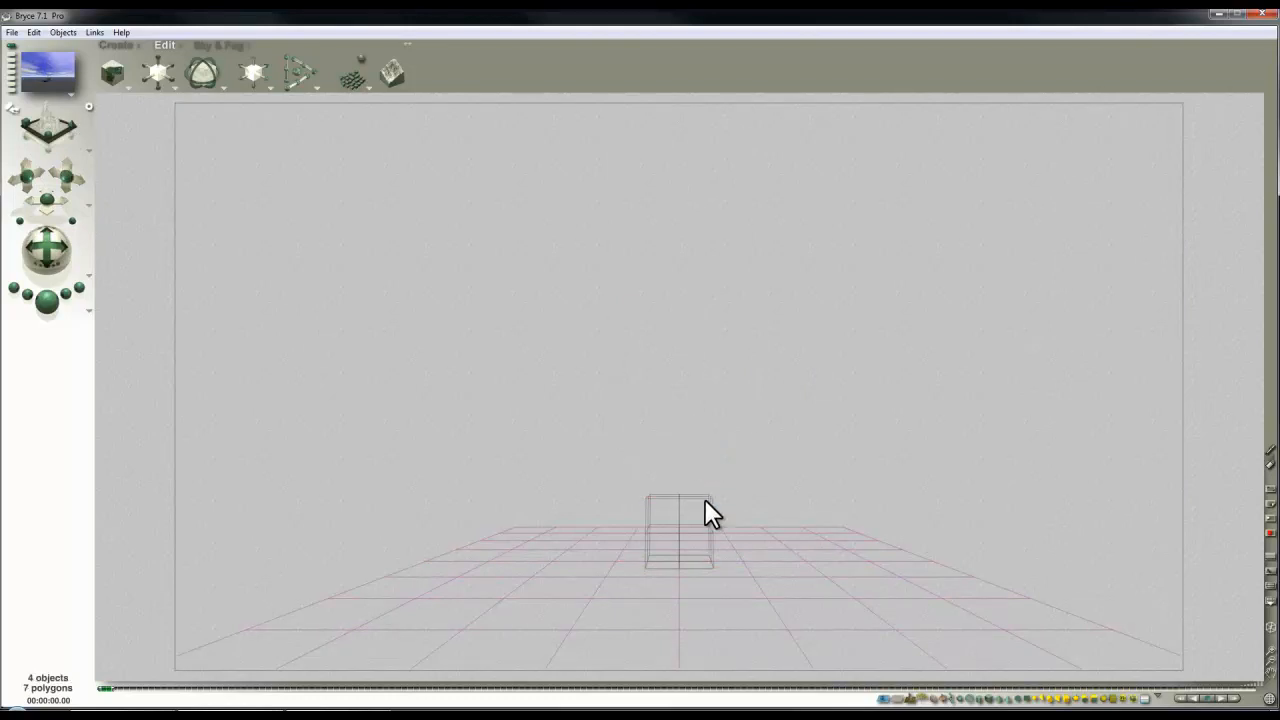
# Duplicate the cube, tilt it, and rest the copy on top of the original.
pyautogui.click(680, 525)
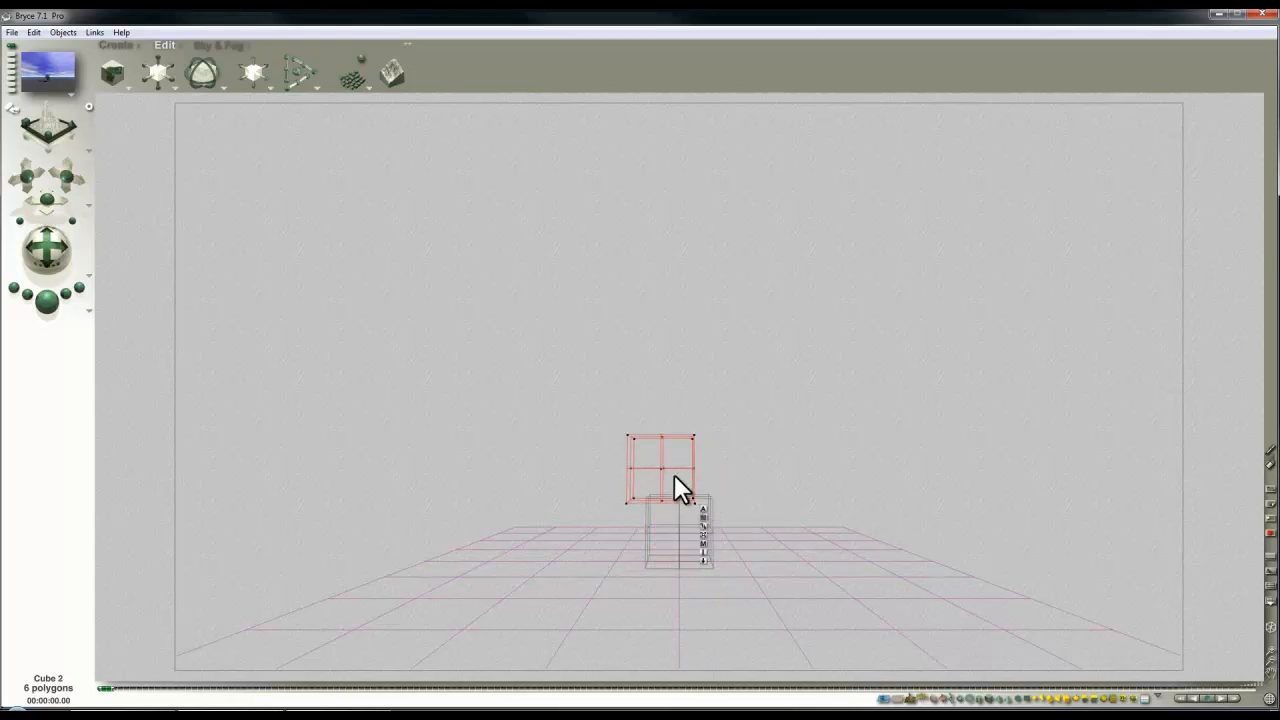
pyautogui.moveTo(638, 405)
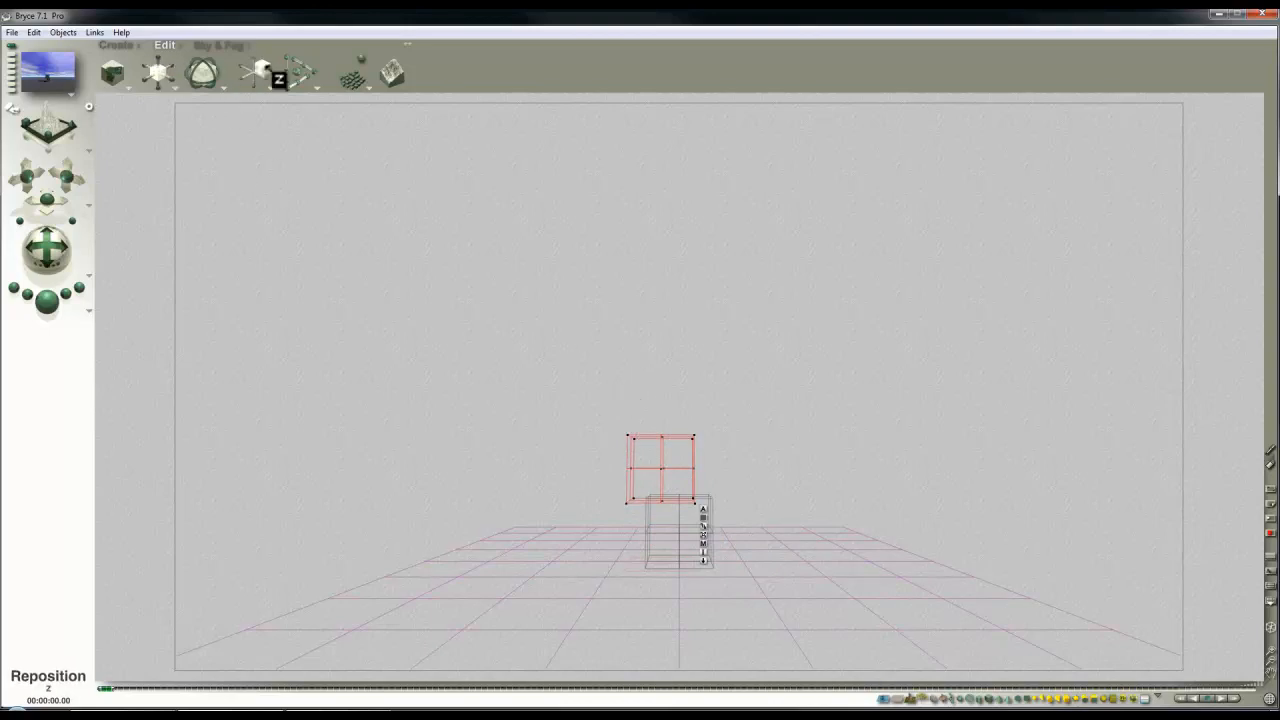
pyautogui.click(279, 75)
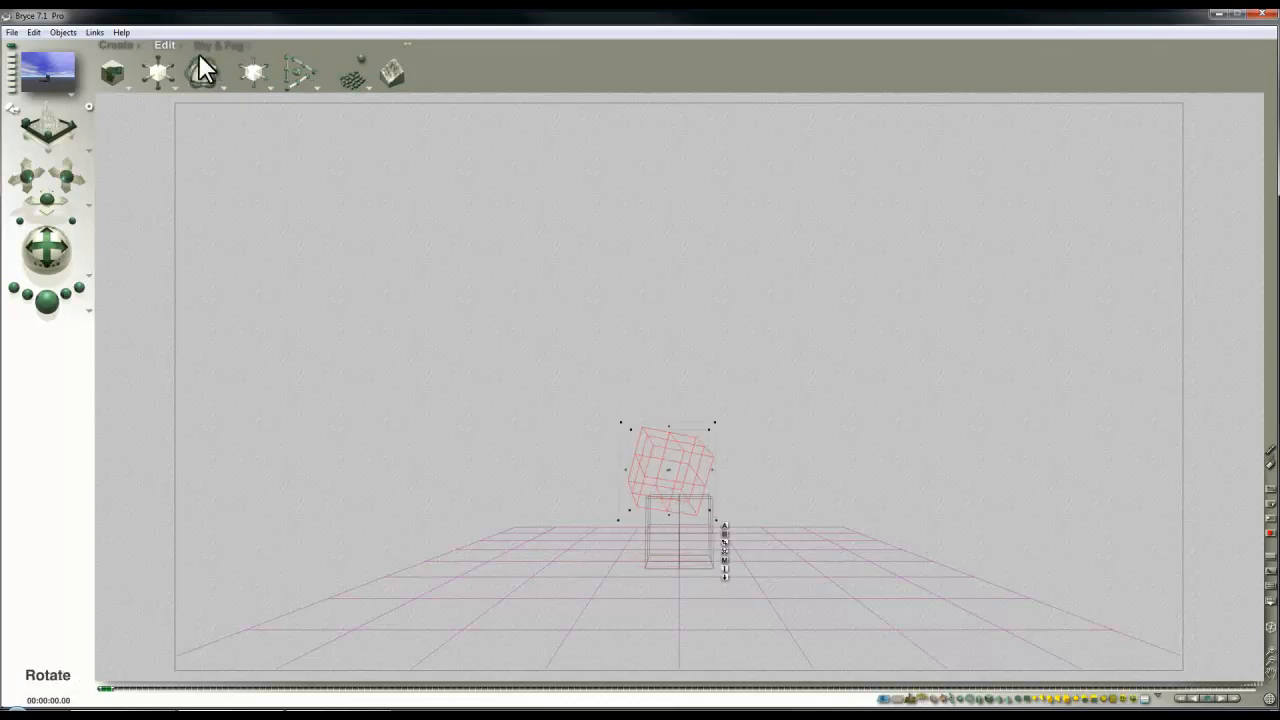
pyautogui.click(202, 71)
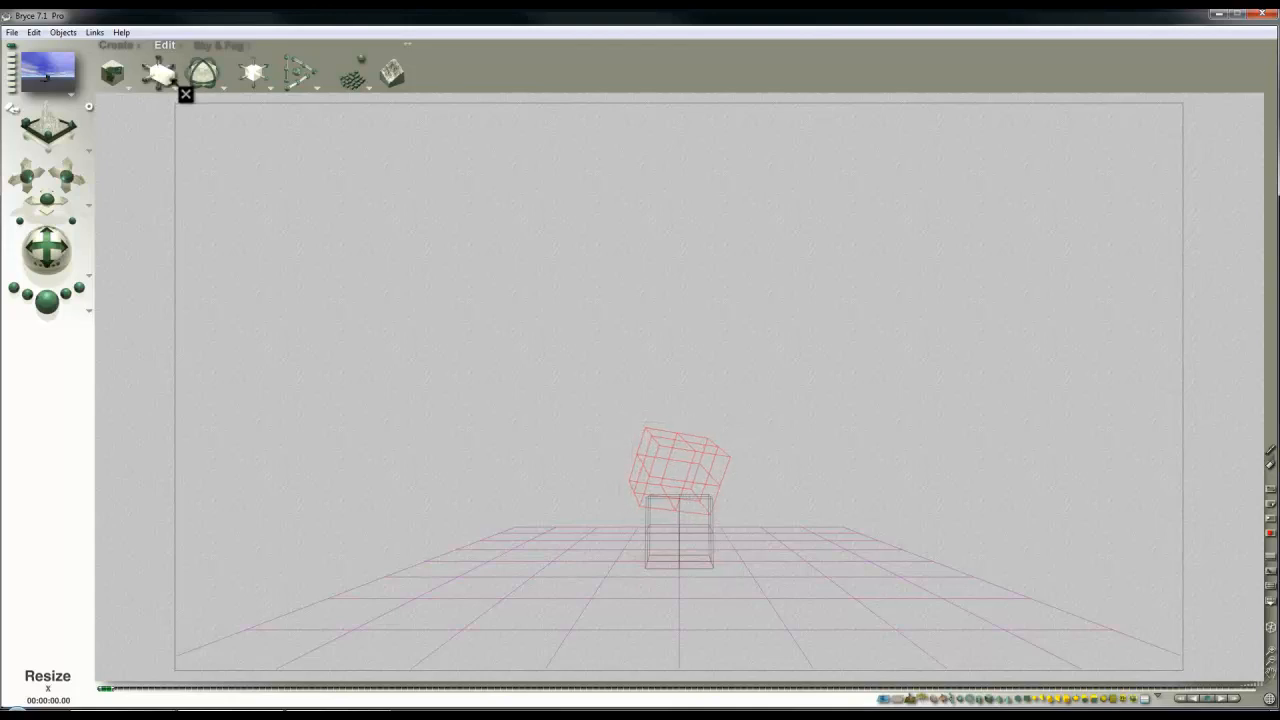
pyautogui.click(680, 470)
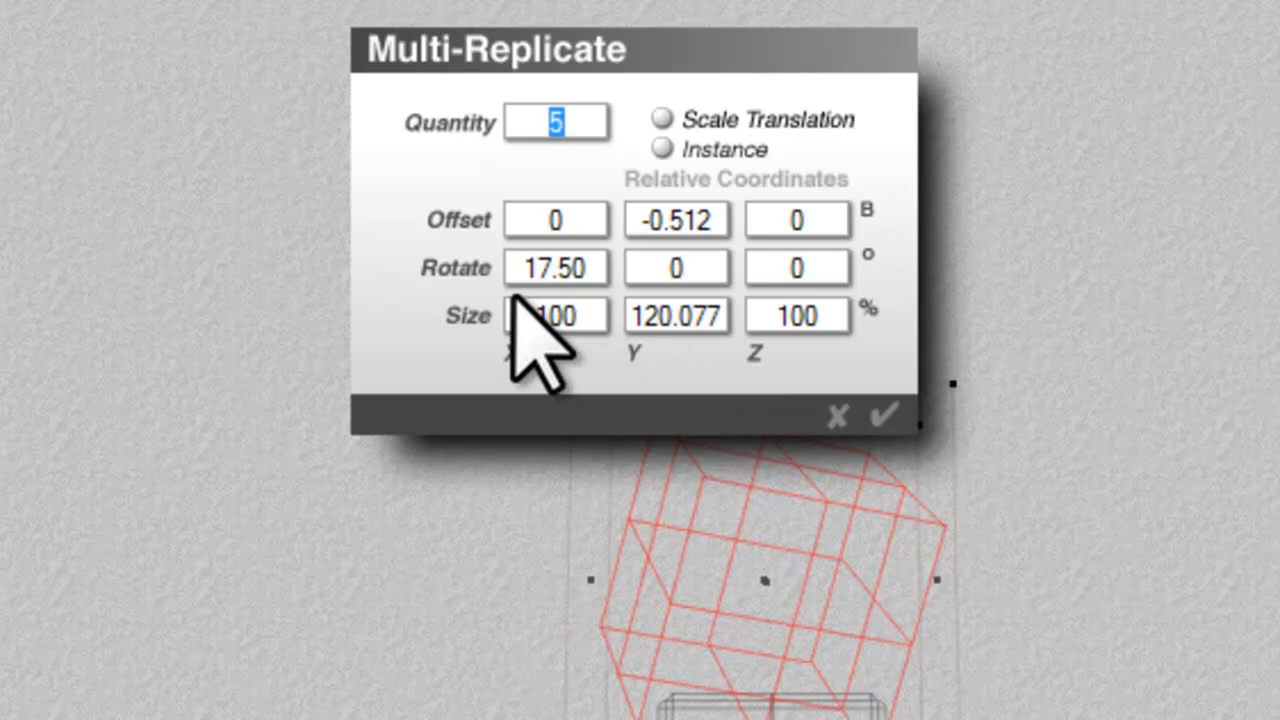
pyautogui.moveTo(645, 530)
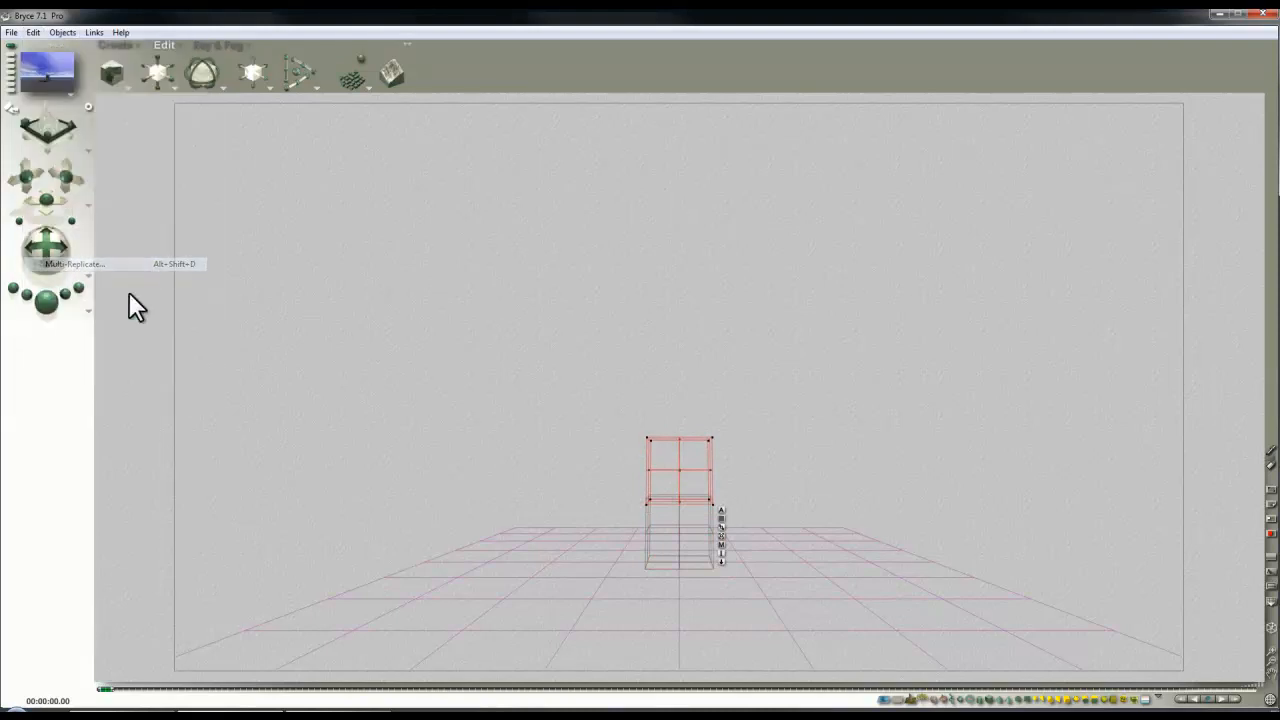
# Enter offset 12/18/6, rotation 5/10/15, size 99/98/97, quantity 50, with Scale Translation on.
pyautogui.click(73, 263)
pyautogui.write('98')
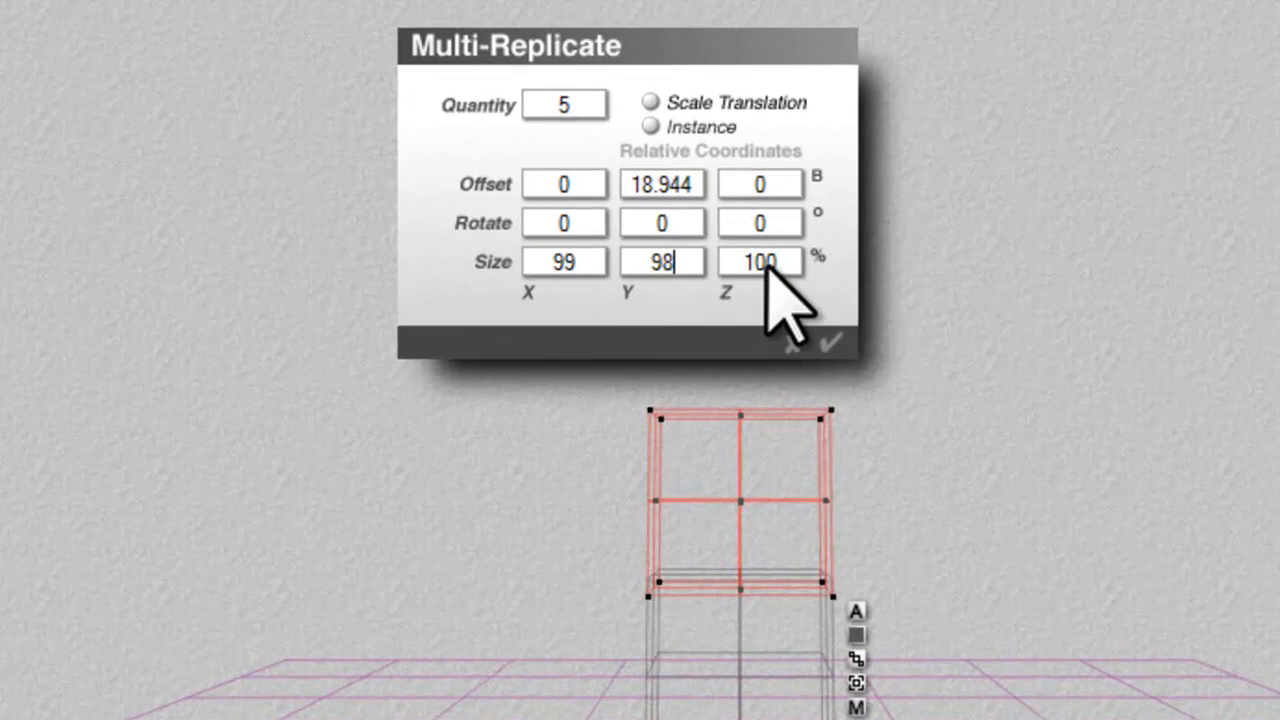
pyautogui.write('97')
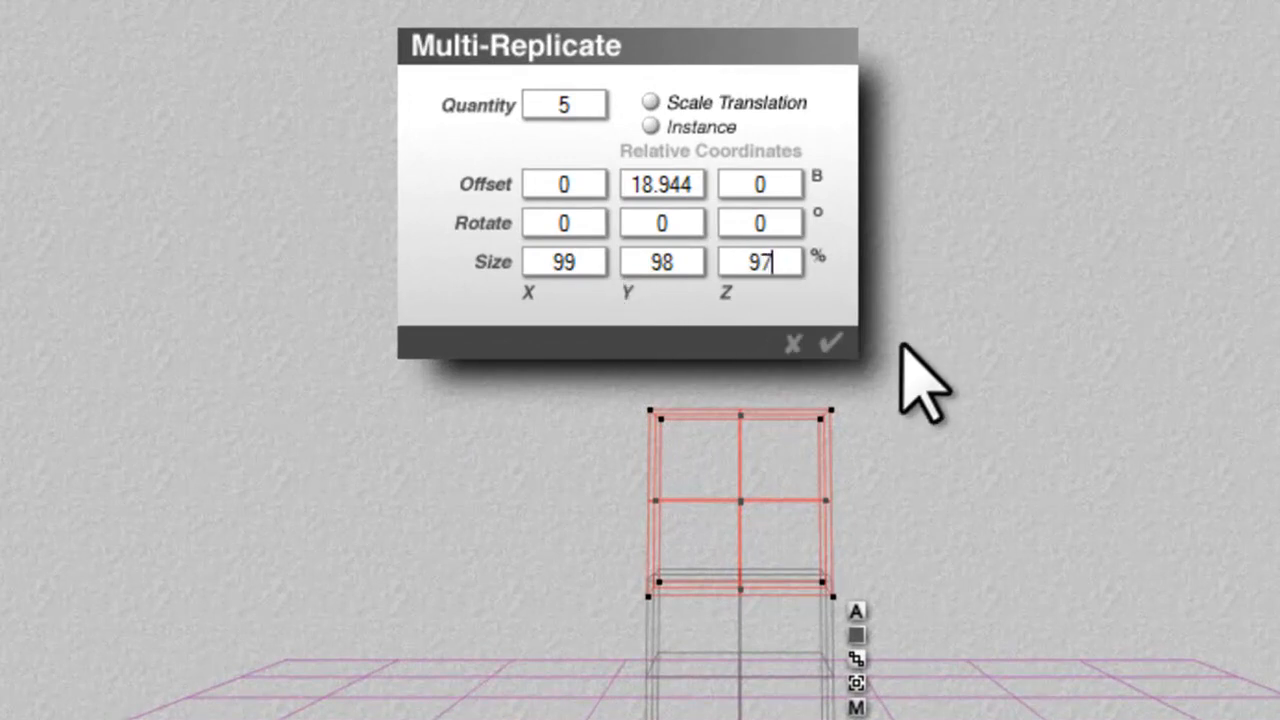
pyautogui.moveTo(710, 225)
pyautogui.write('1')
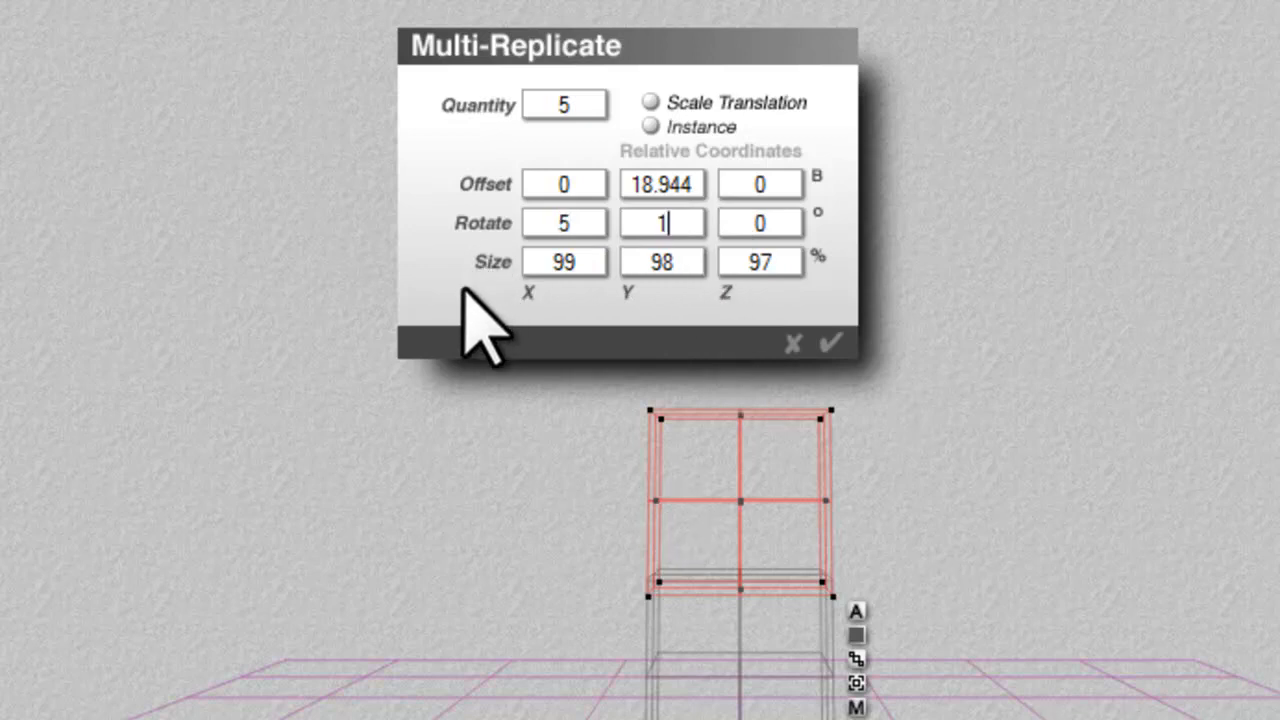
pyautogui.write('0')
pyautogui.click(760, 223)
pyautogui.write('15')
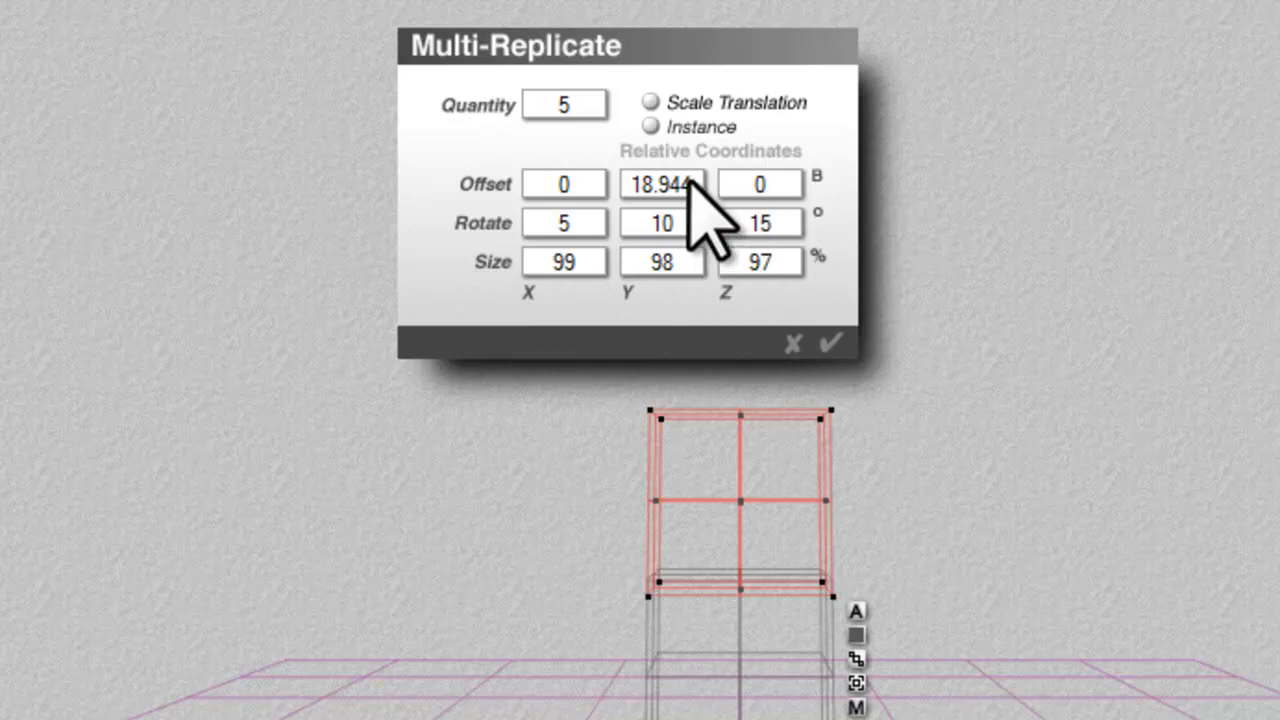
pyautogui.click(564, 184)
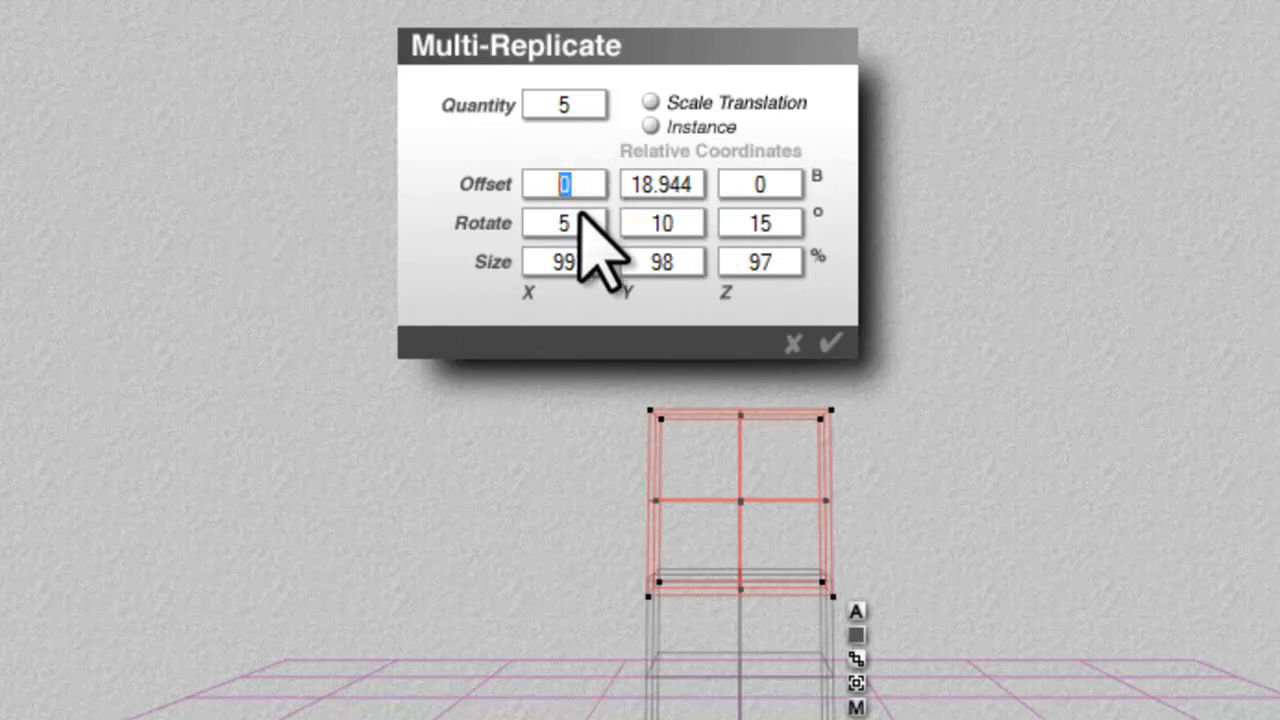
pyautogui.write('12')
pyautogui.click(760, 184)
pyautogui.write('6')
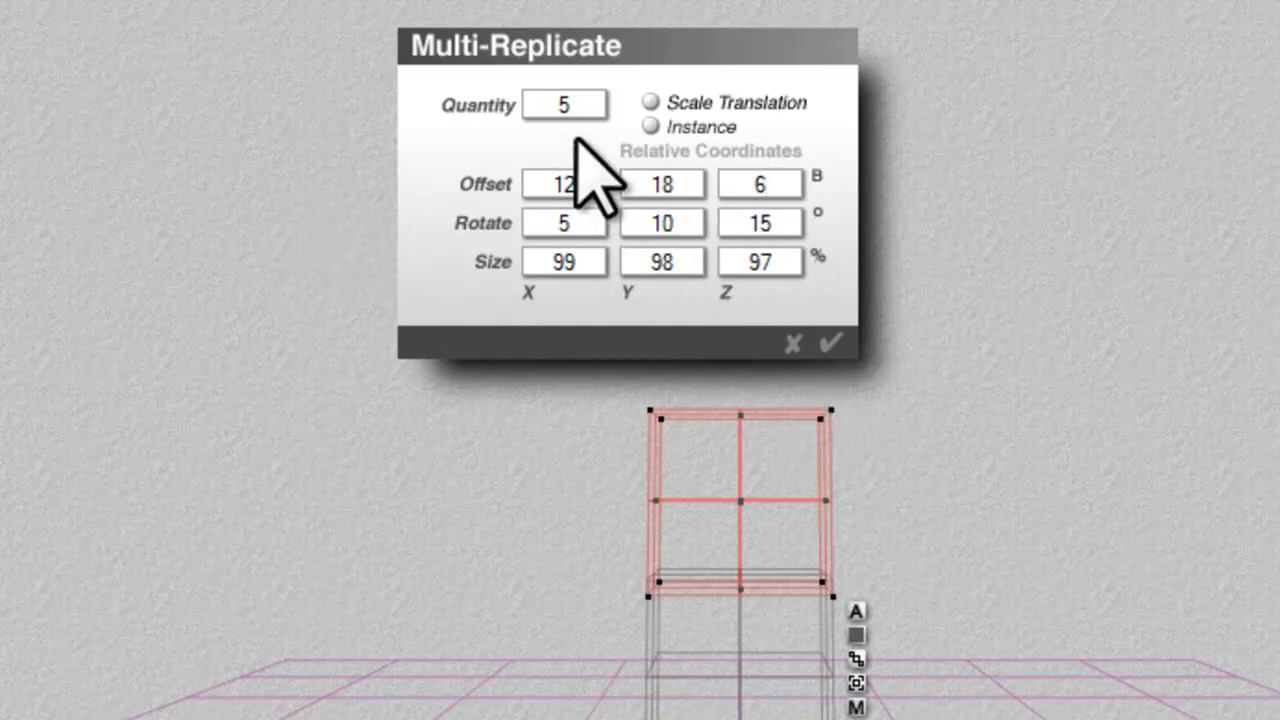
pyautogui.write('0')
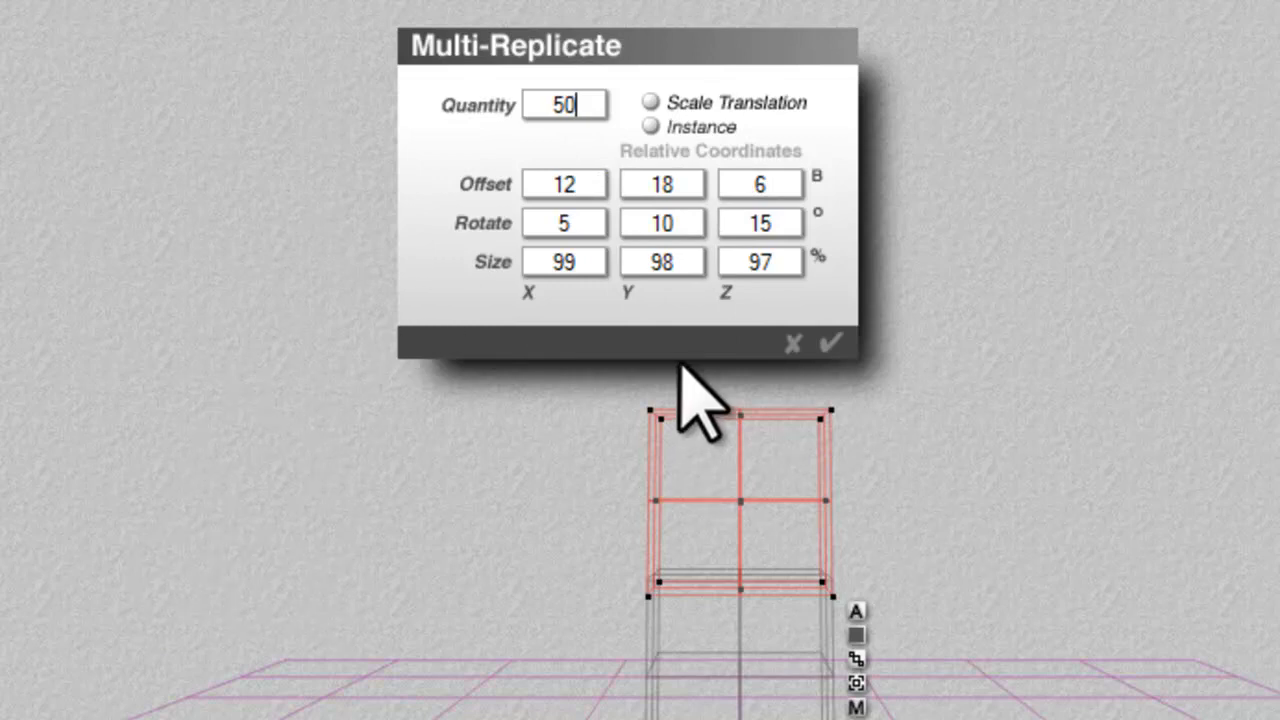
pyautogui.click(650, 102)
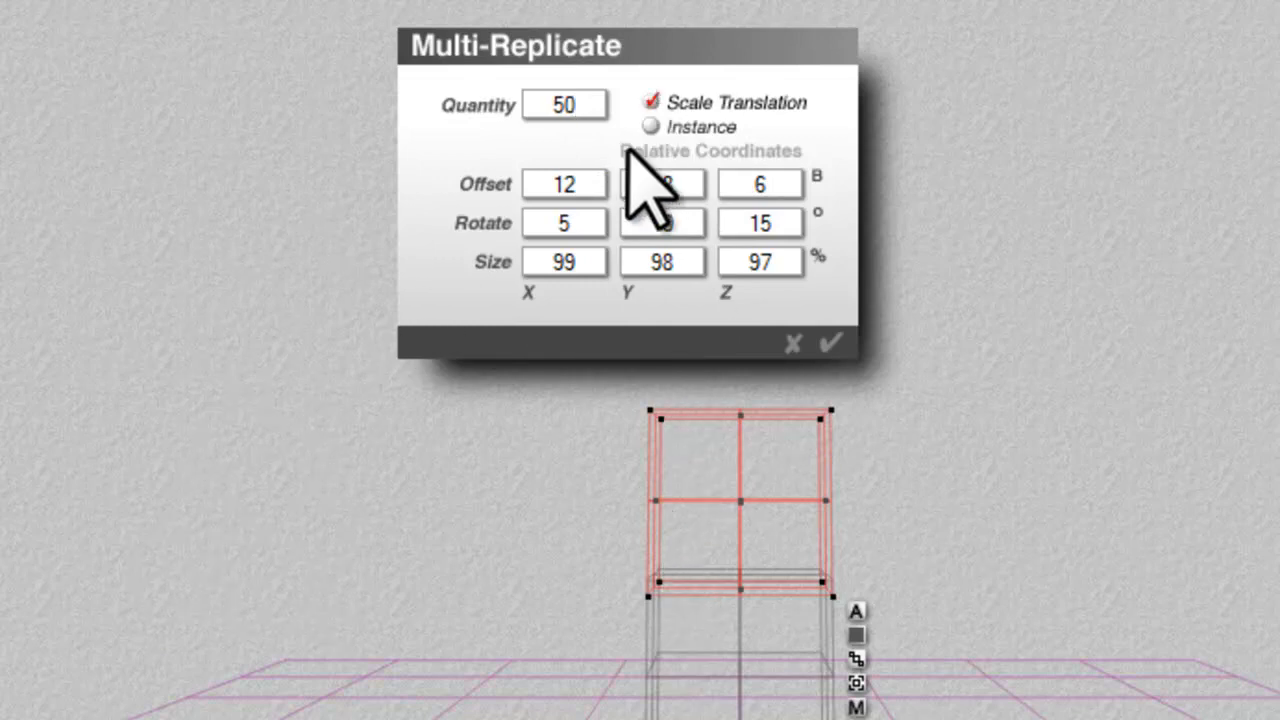
pyautogui.click(831, 344)
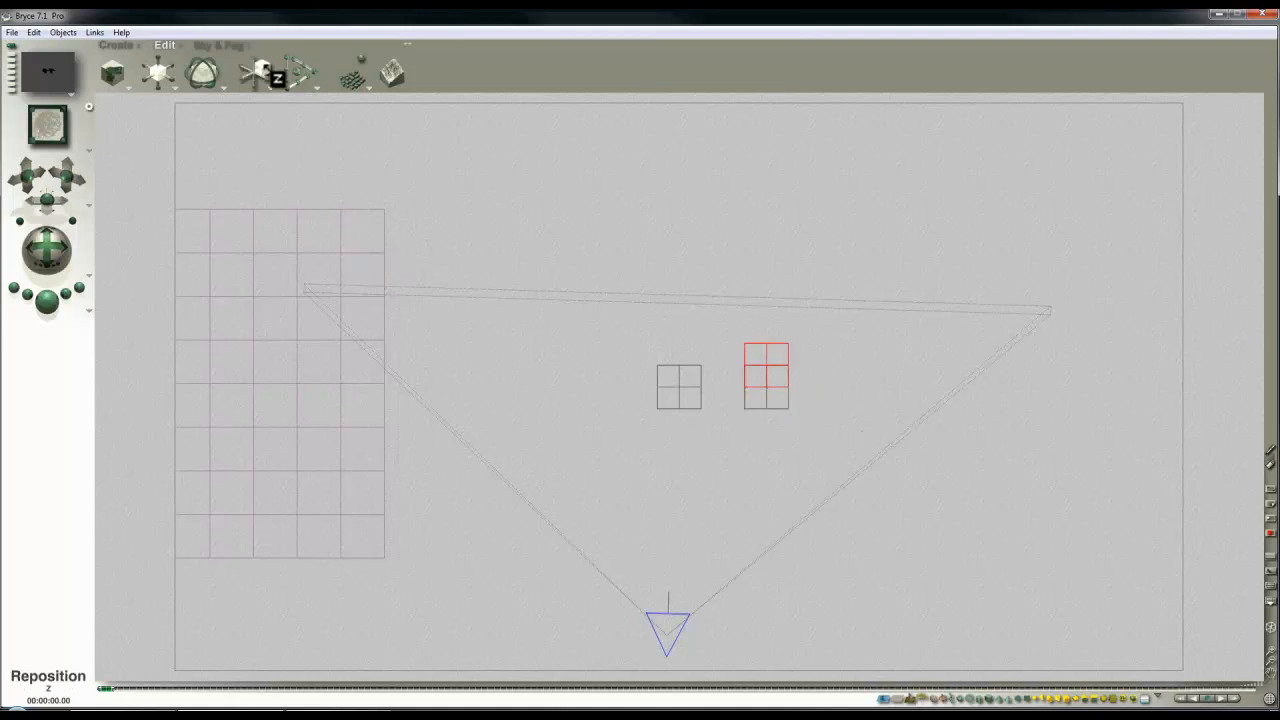
# Zoom the camera view in close on Group 2.
pyautogui.moveTo(767, 377); pyautogui.dragTo(720, 320)
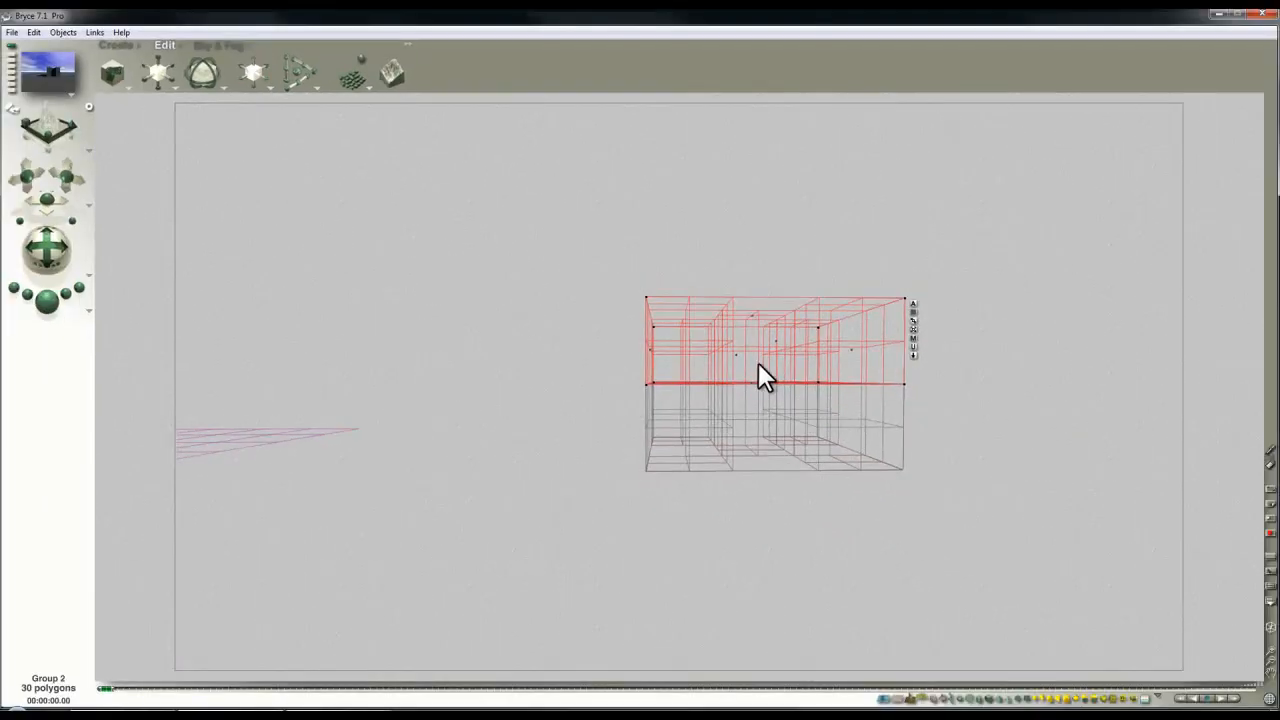
pyautogui.moveTo(485, 310)
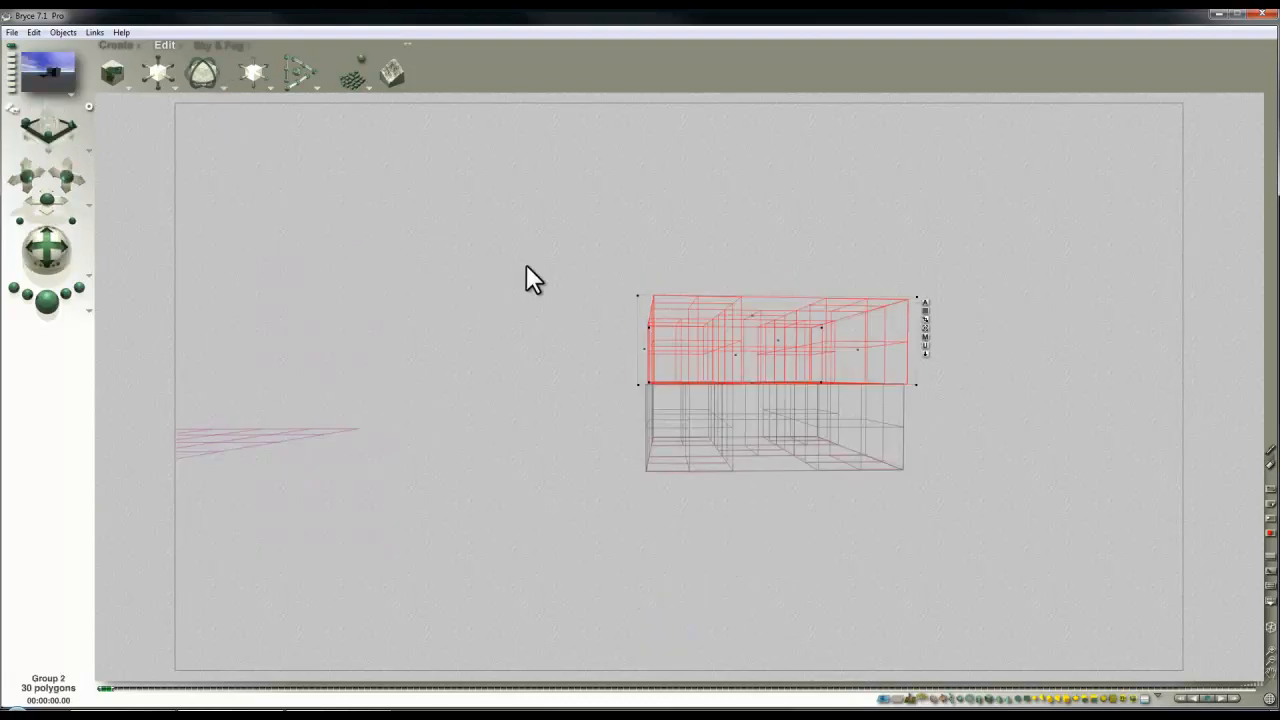
# Multi-Replicate the group with Quantity 100 and Scale Translation off.
pyautogui.click(33, 32)
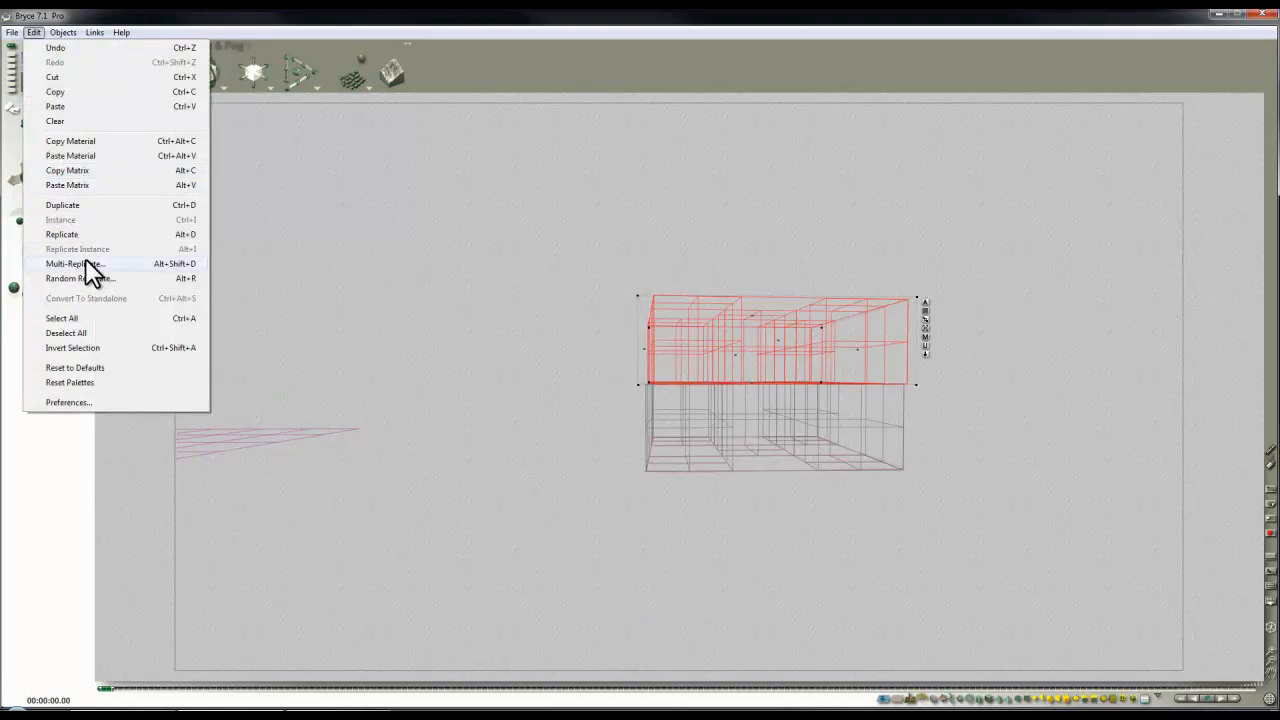
pyautogui.click(72, 263)
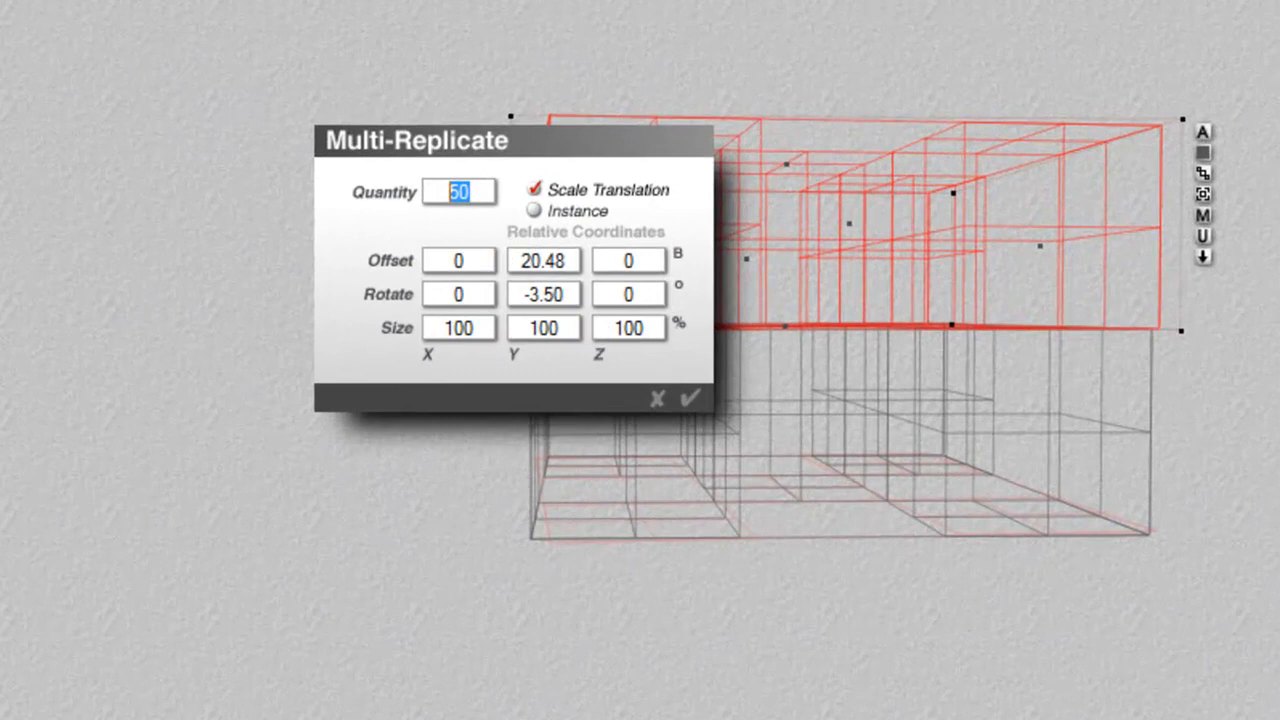
pyautogui.write('100')
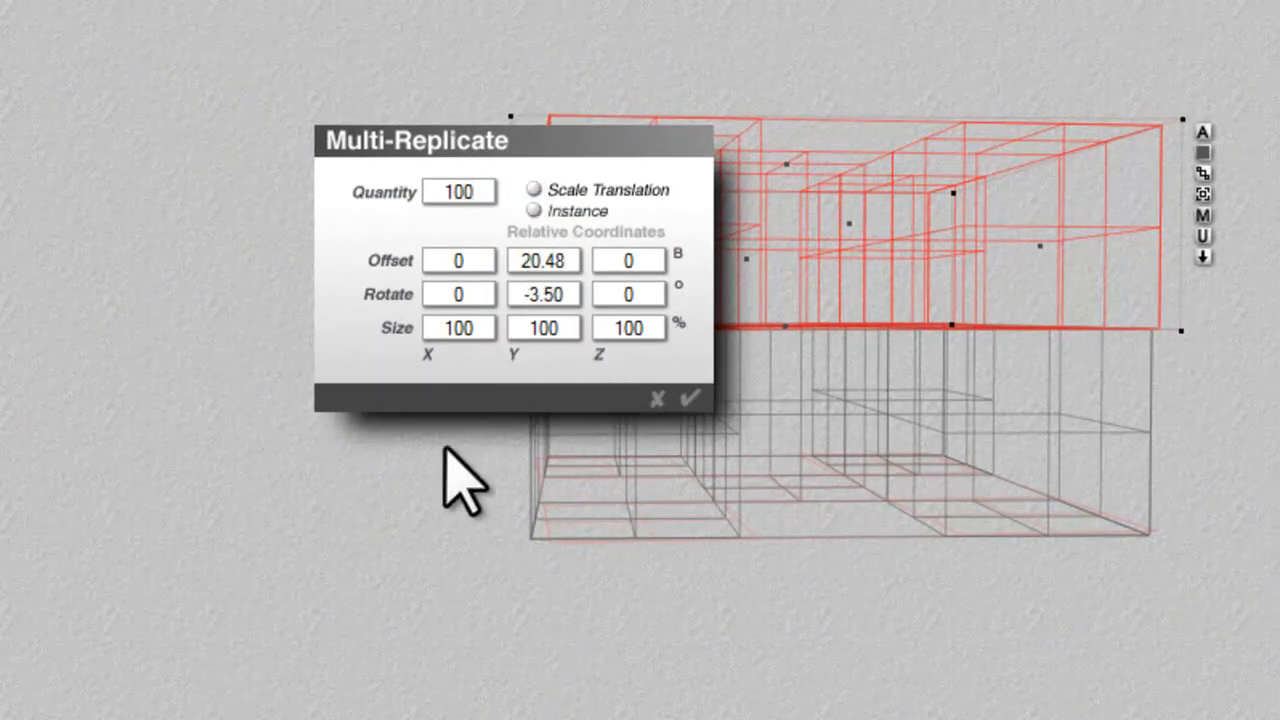
pyautogui.click(690, 398)
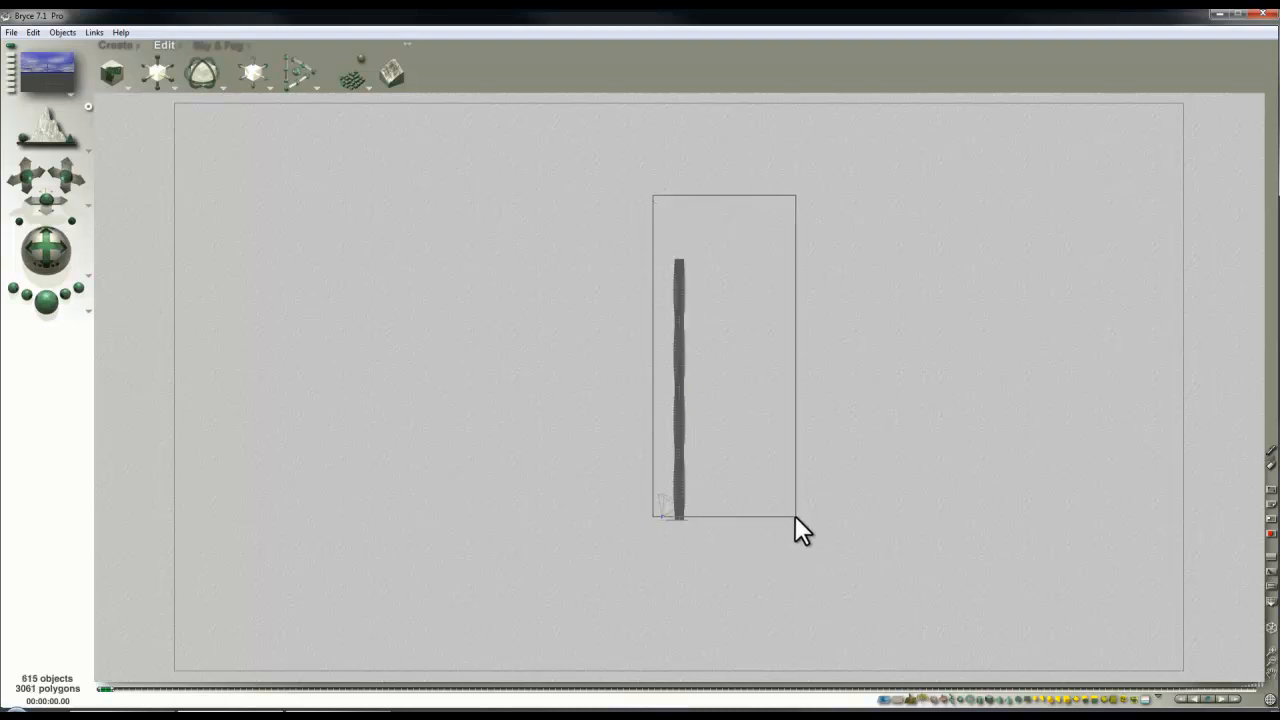
# Frame the entire twisting tower of replicated copies in the camera view.
pyautogui.click(678, 400)
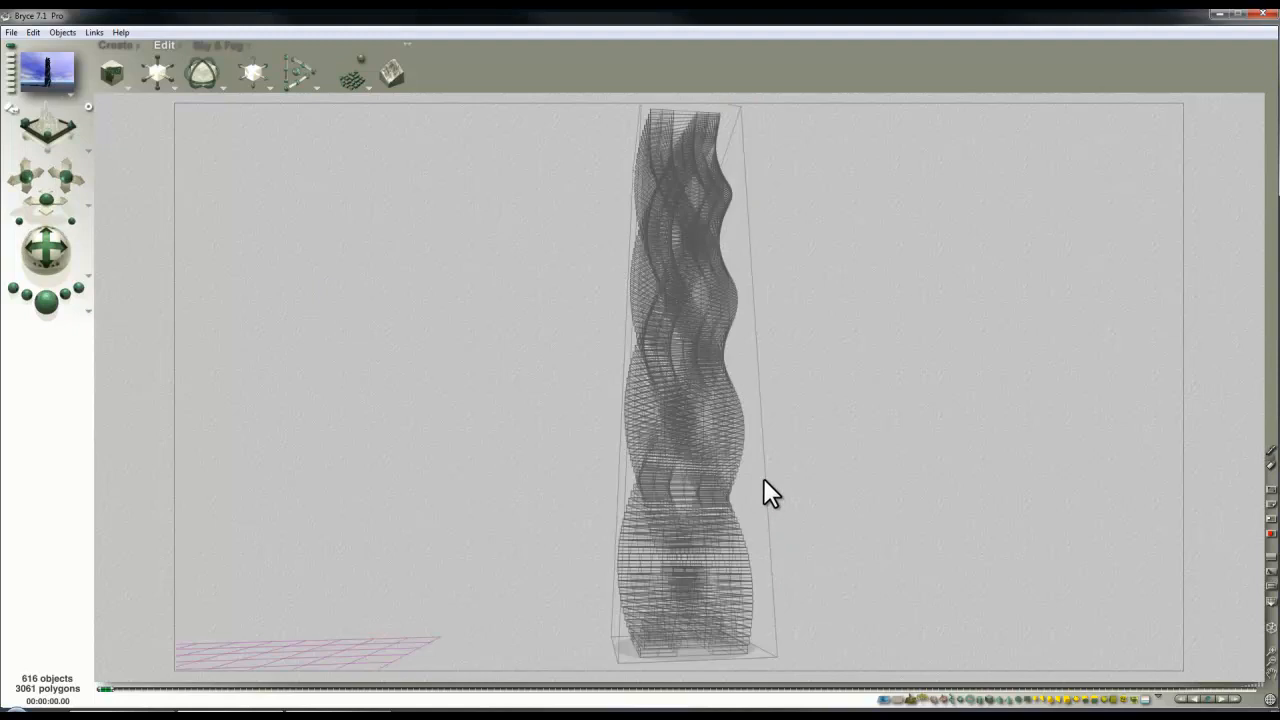
pyautogui.moveTo(375, 60)
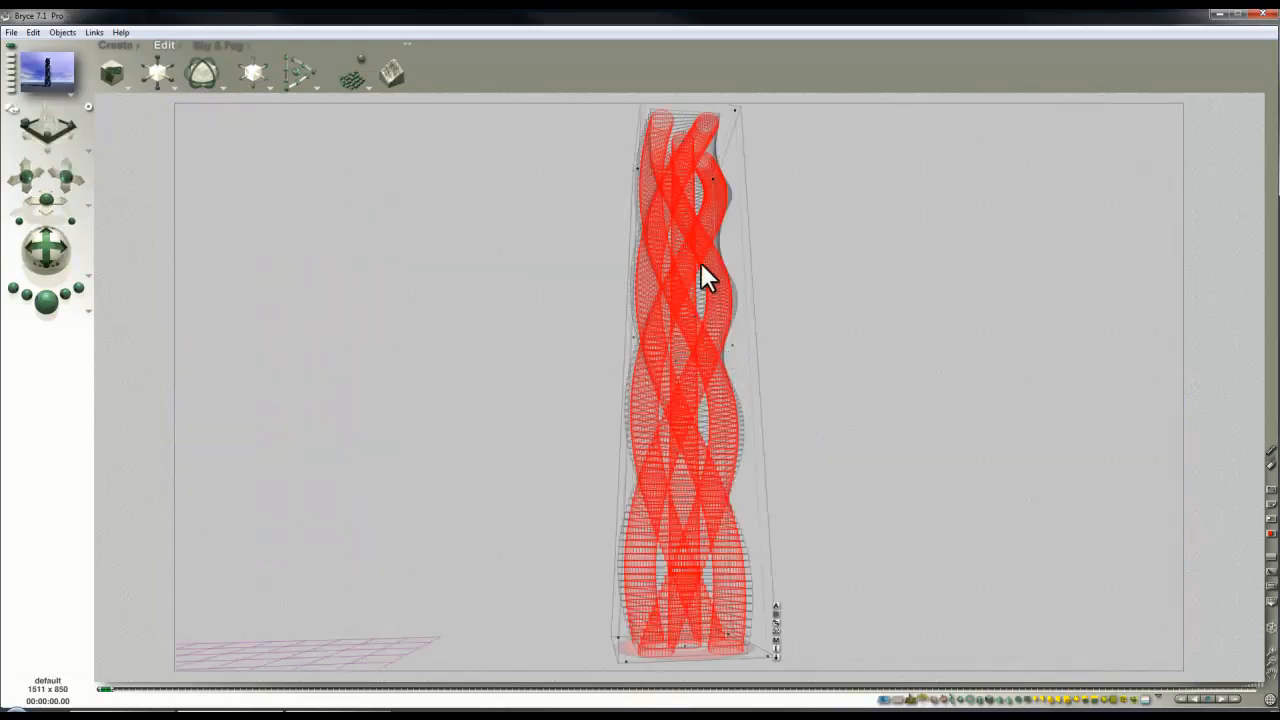
pyautogui.moveTo(318, 173)
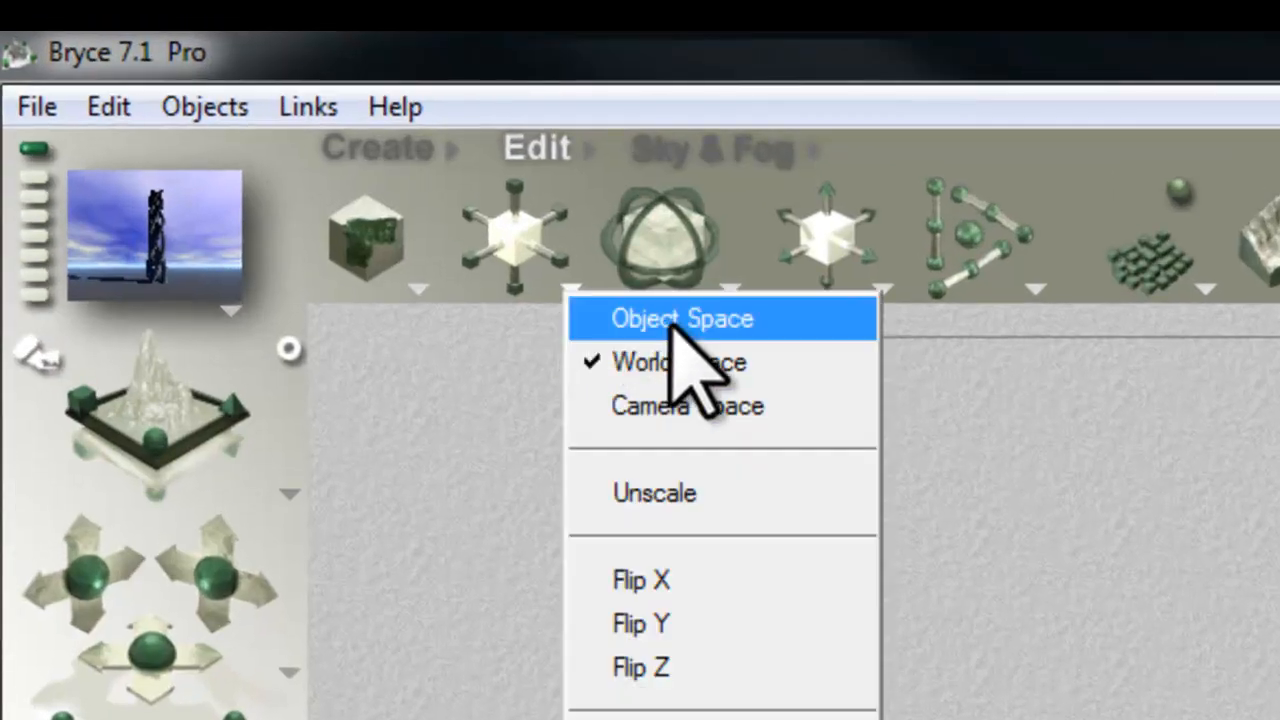
# Switch the Rotate tool from World Space to Object Space.
pyautogui.click(682, 318)
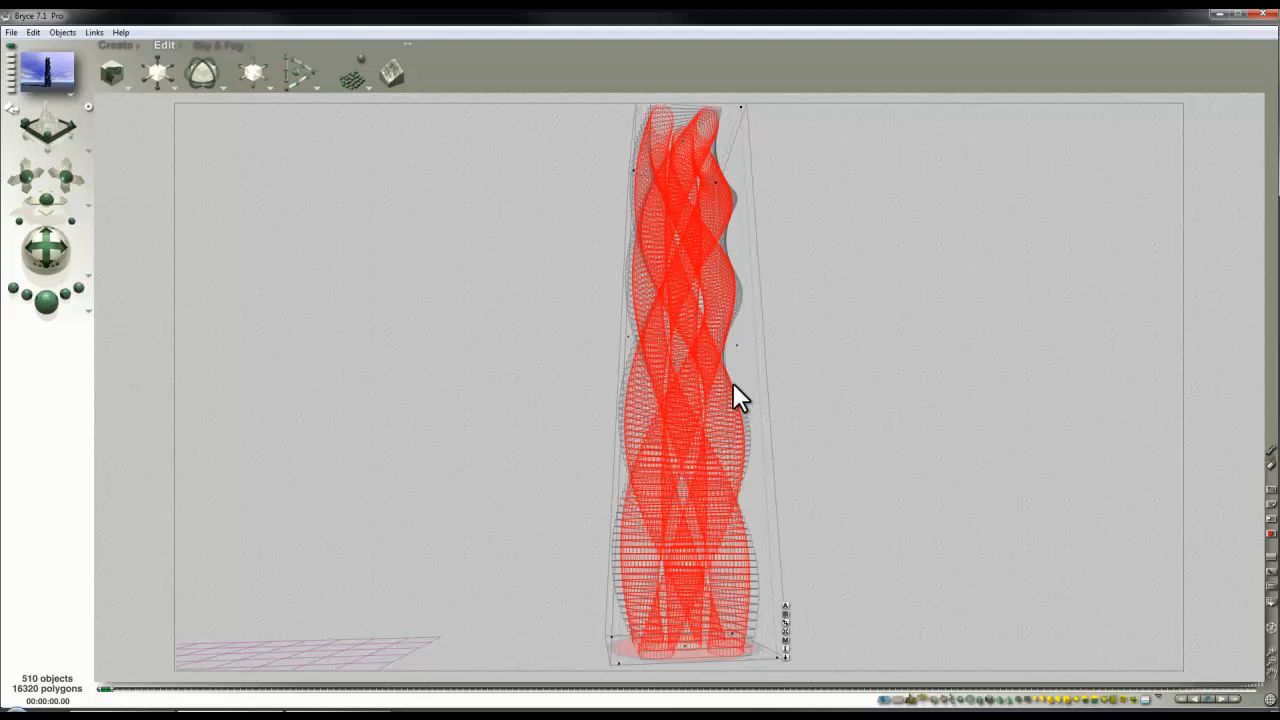
pyautogui.moveTo(440, 275)
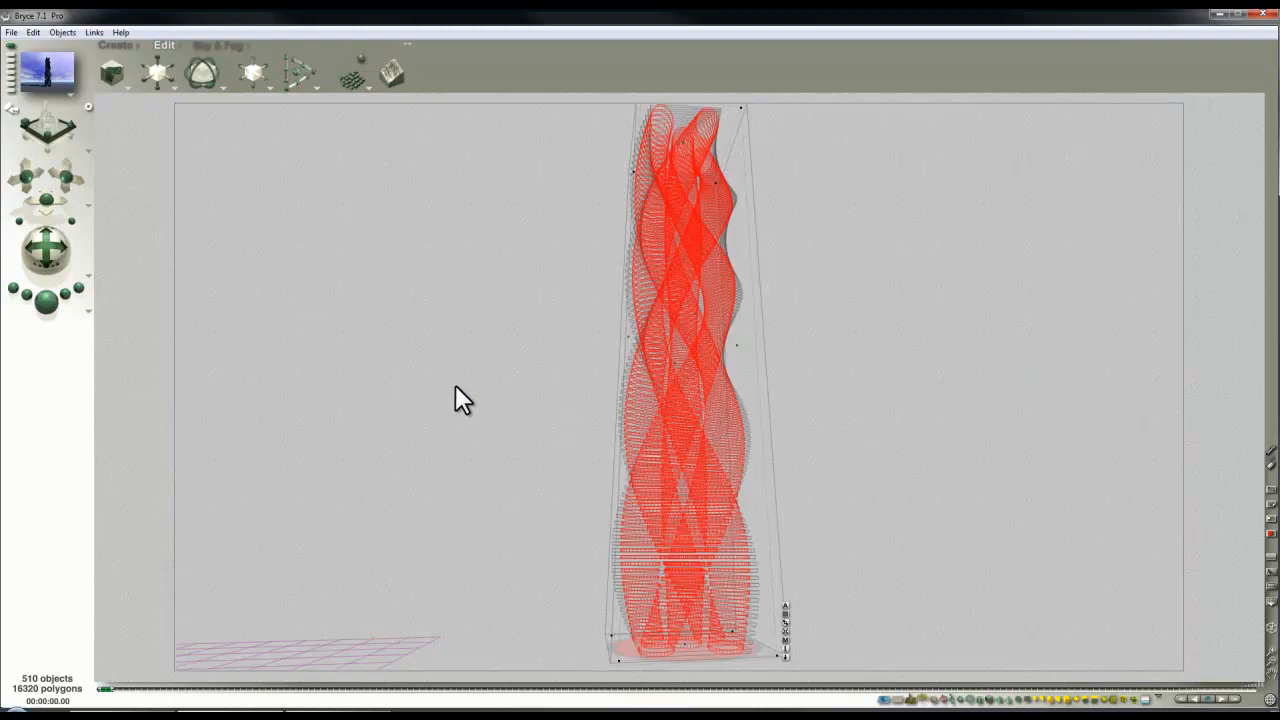
pyautogui.moveTo(270, 118)
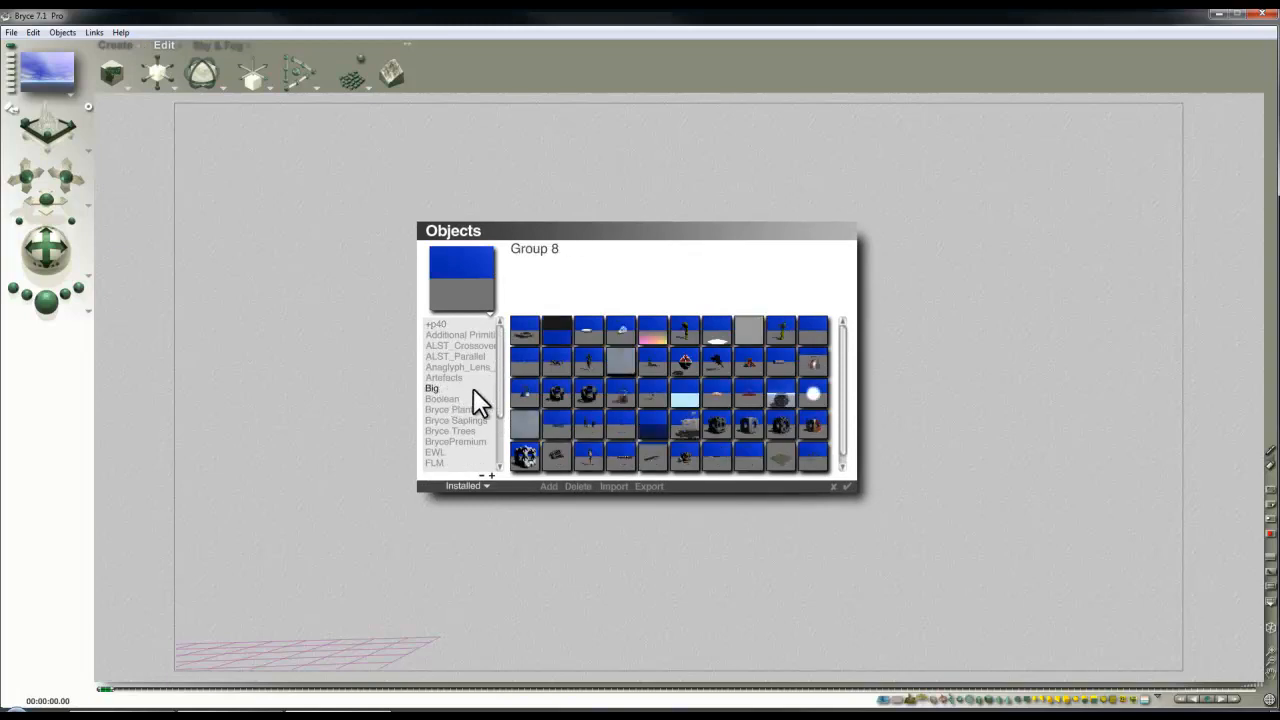
pyautogui.moveTo(590, 460)
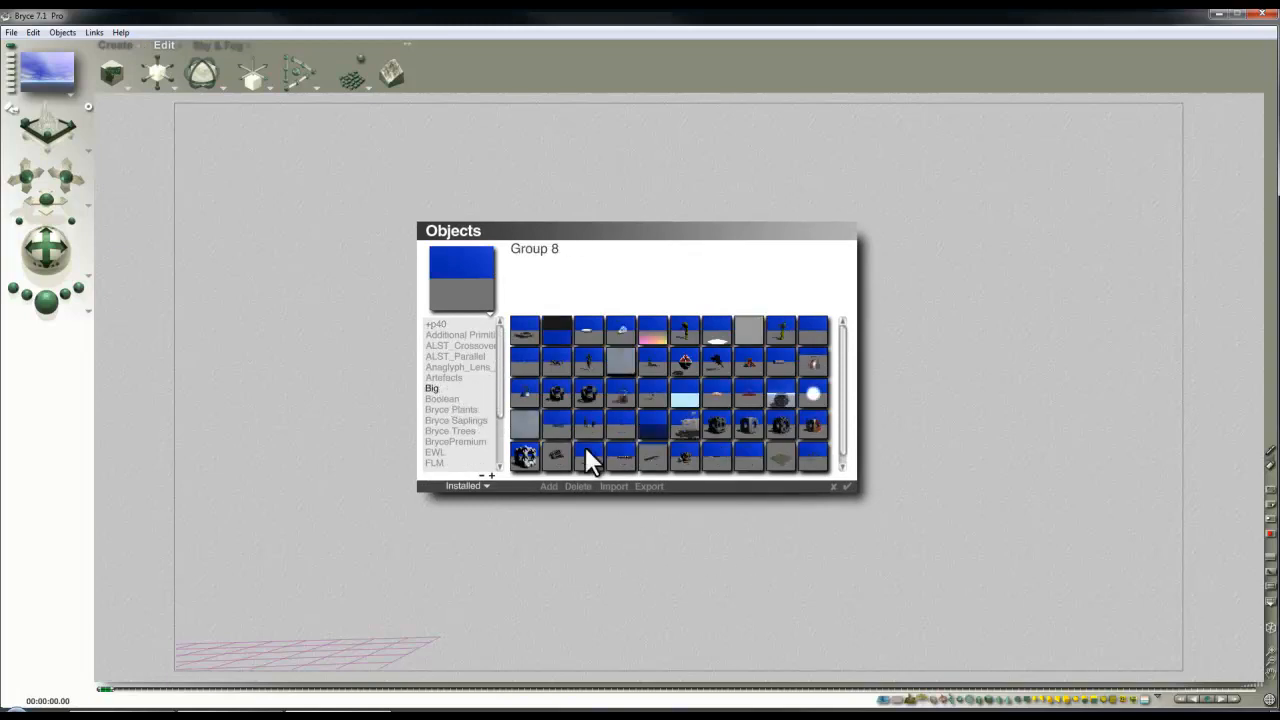
# Add the holed sphere preset from the Big objects category.
pyautogui.click(588, 393)
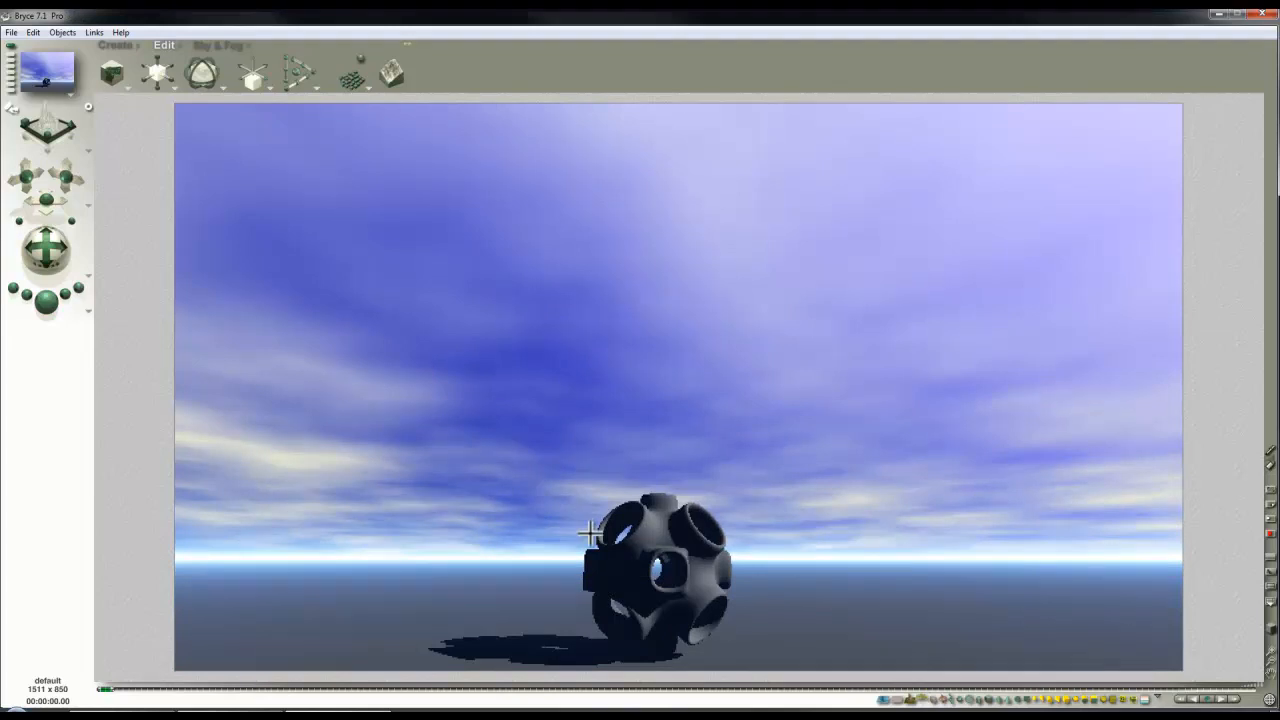
pyautogui.moveTo(400, 471)
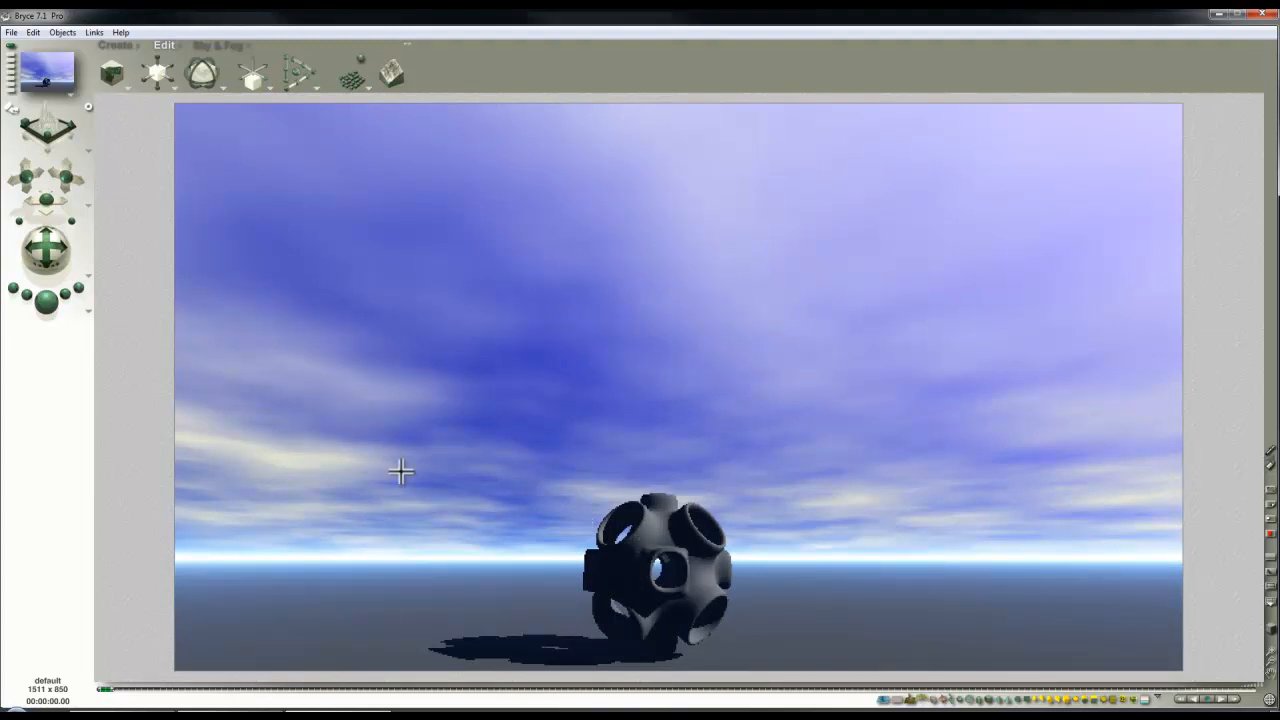
pyautogui.moveTo(518, 492)
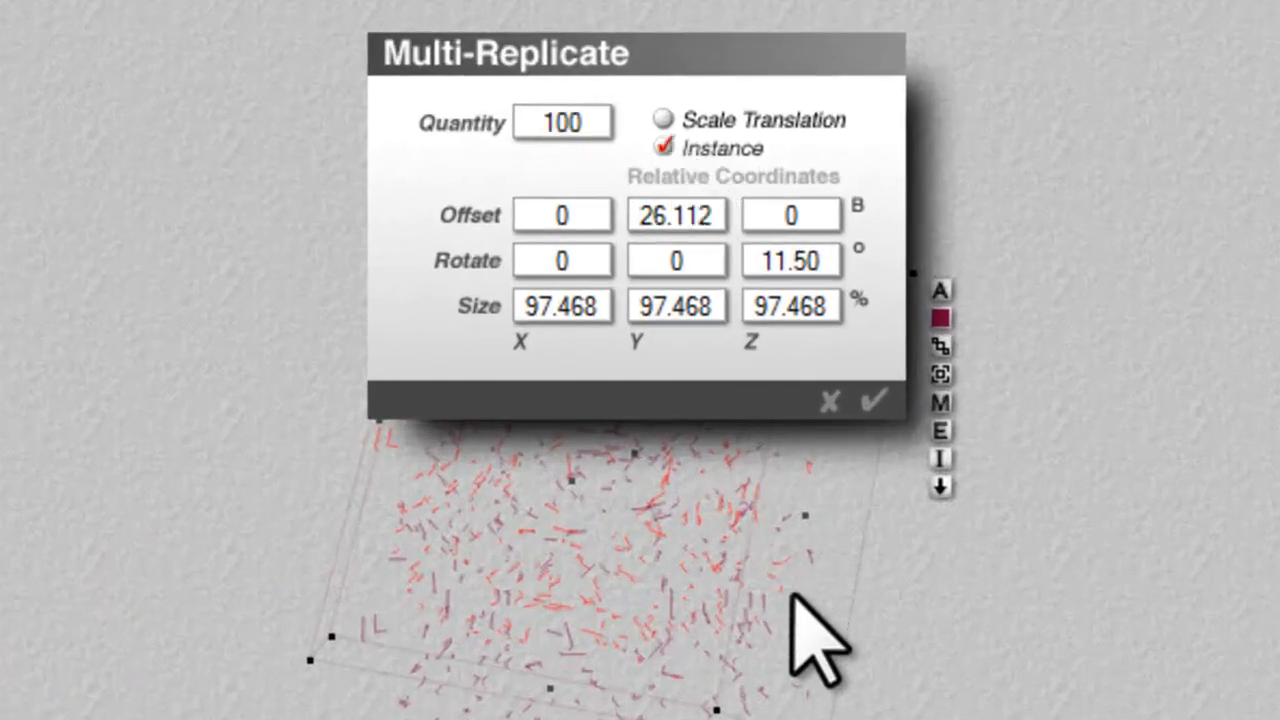
# Apply 100 instanced copies rotated 2/5/6, offset 10/26.112/1, with Scale Translation on.
pyautogui.click(677, 260)
pyautogui.write('5')
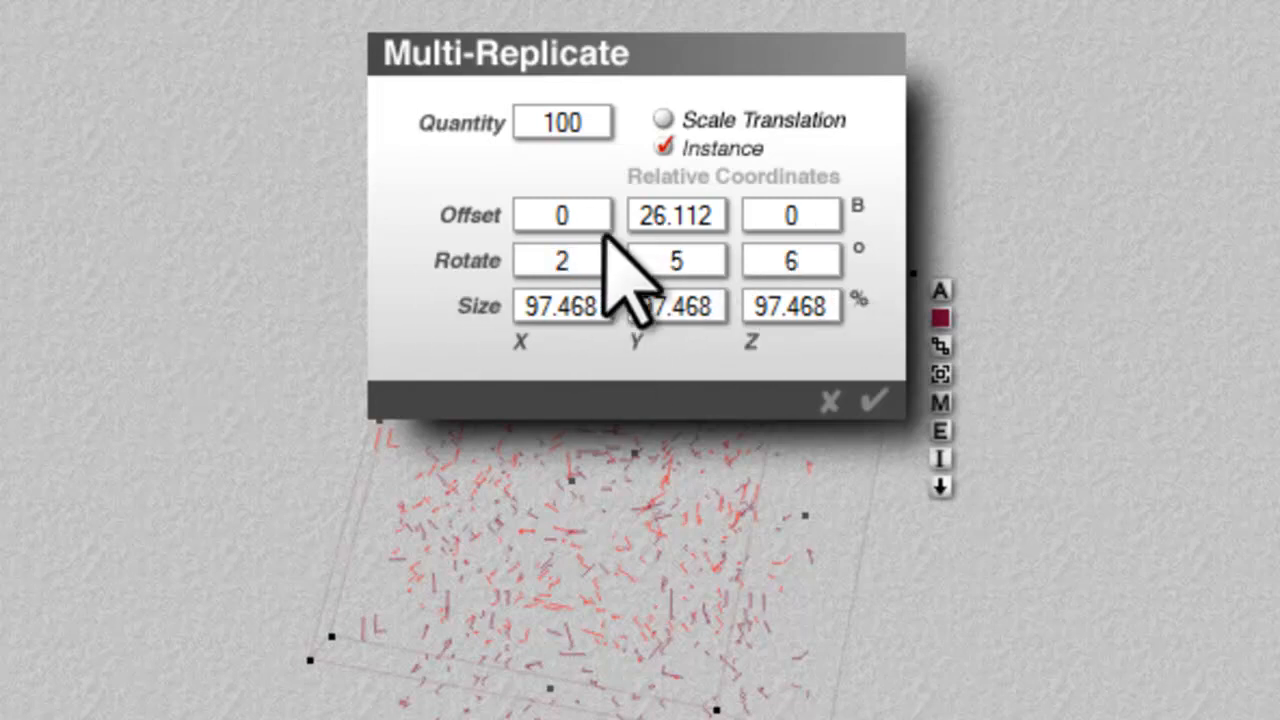
pyautogui.moveTo(745, 320)
pyautogui.write('1')
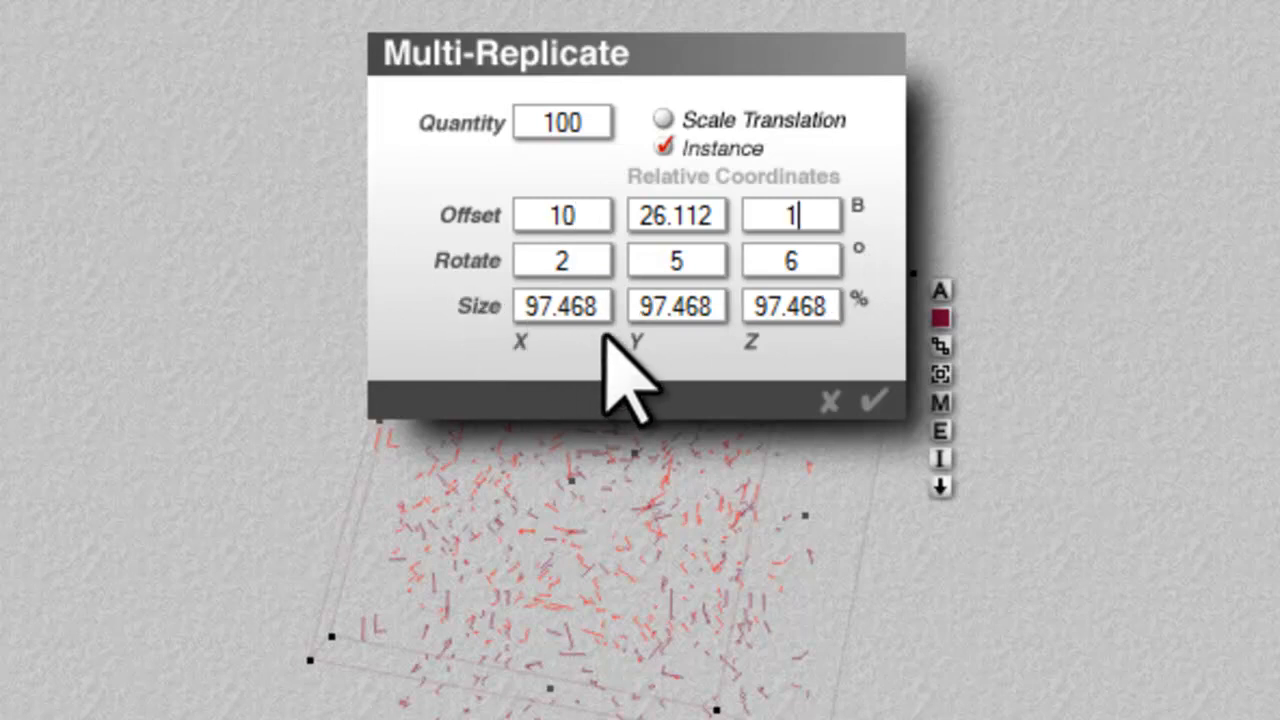
pyautogui.click(663, 119)
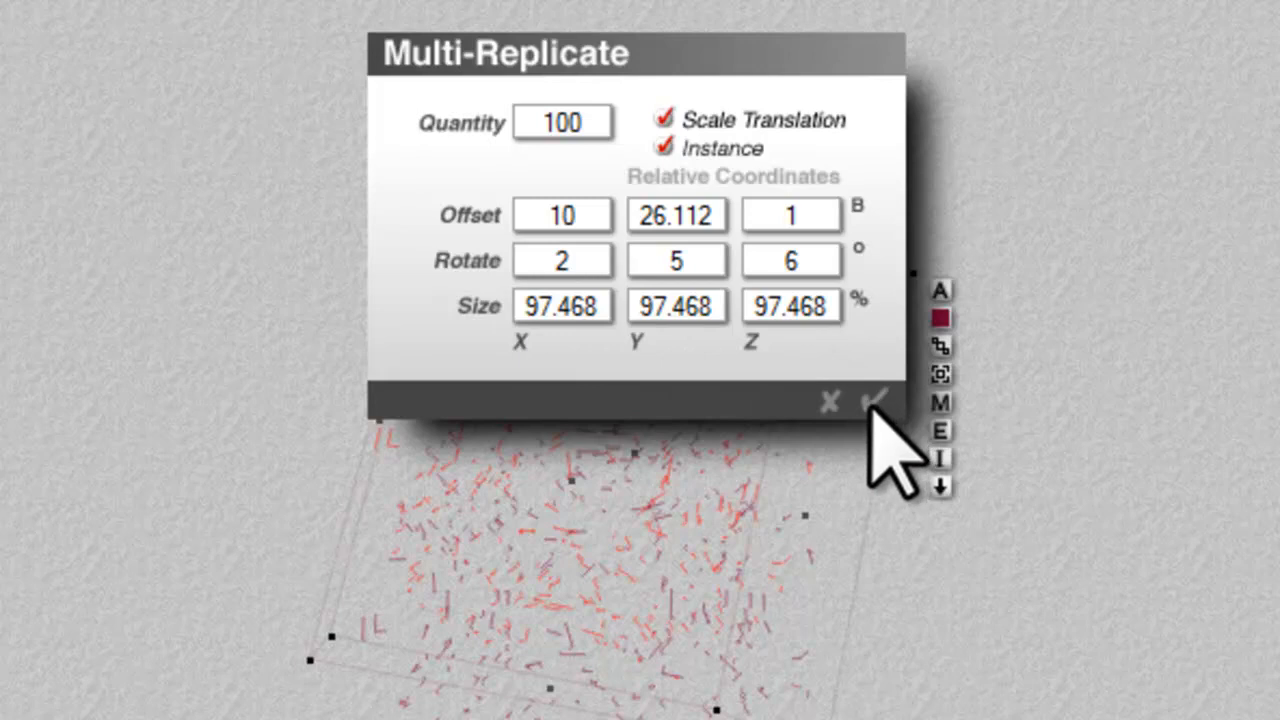
pyautogui.click(875, 398)
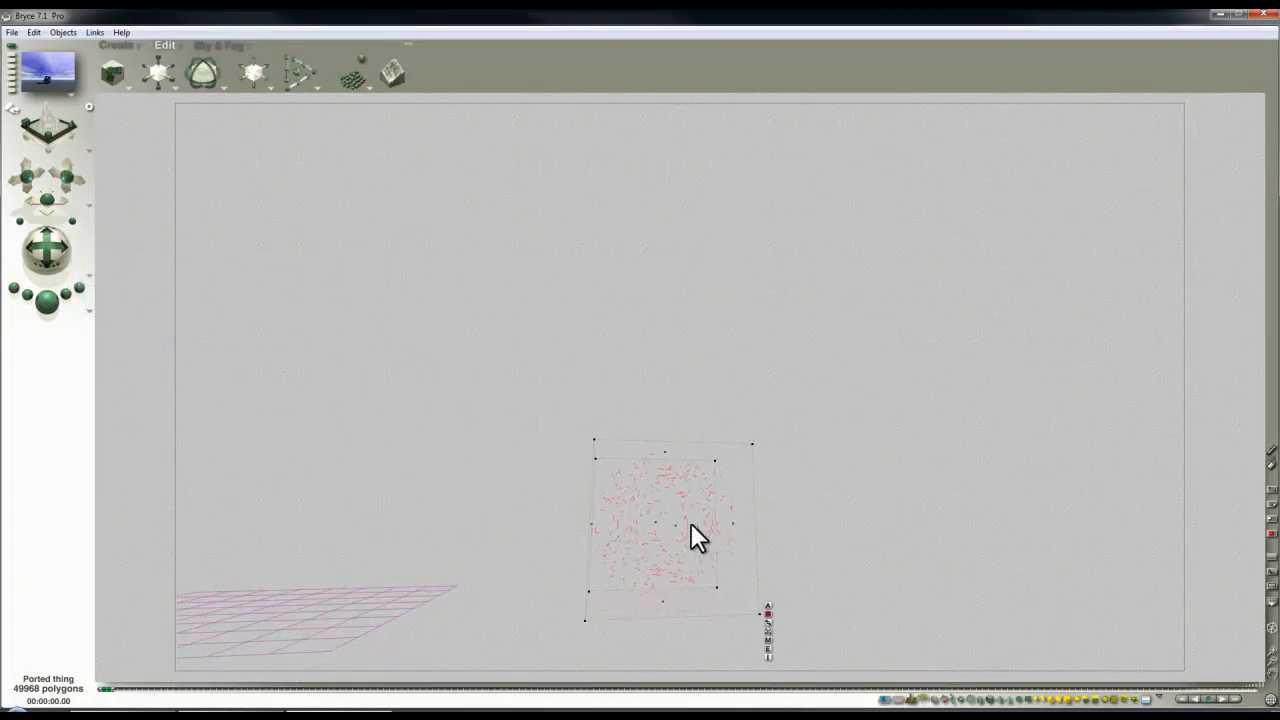
# Multi-Replicate 100 copies at 99% size, rotation 2/5/0, offset 0/10/8.
pyautogui.click(34, 32)
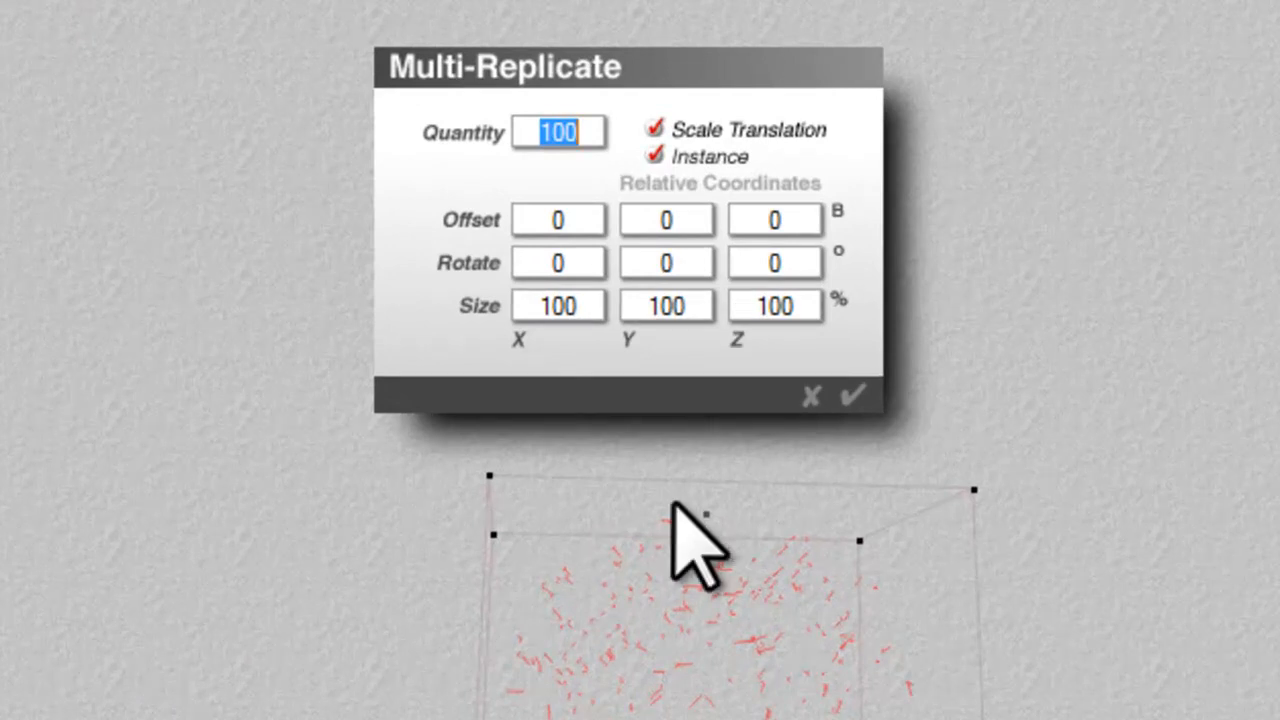
pyautogui.click(558, 305)
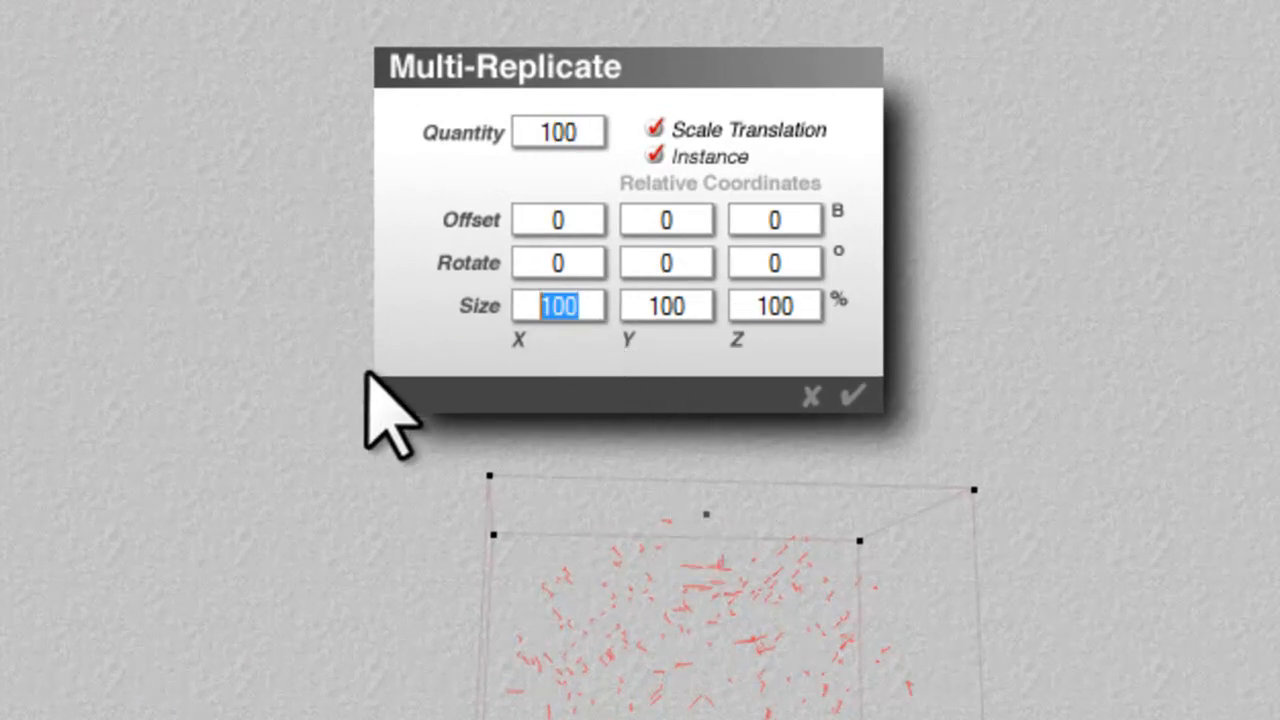
pyautogui.click(775, 305)
pyautogui.write('99')
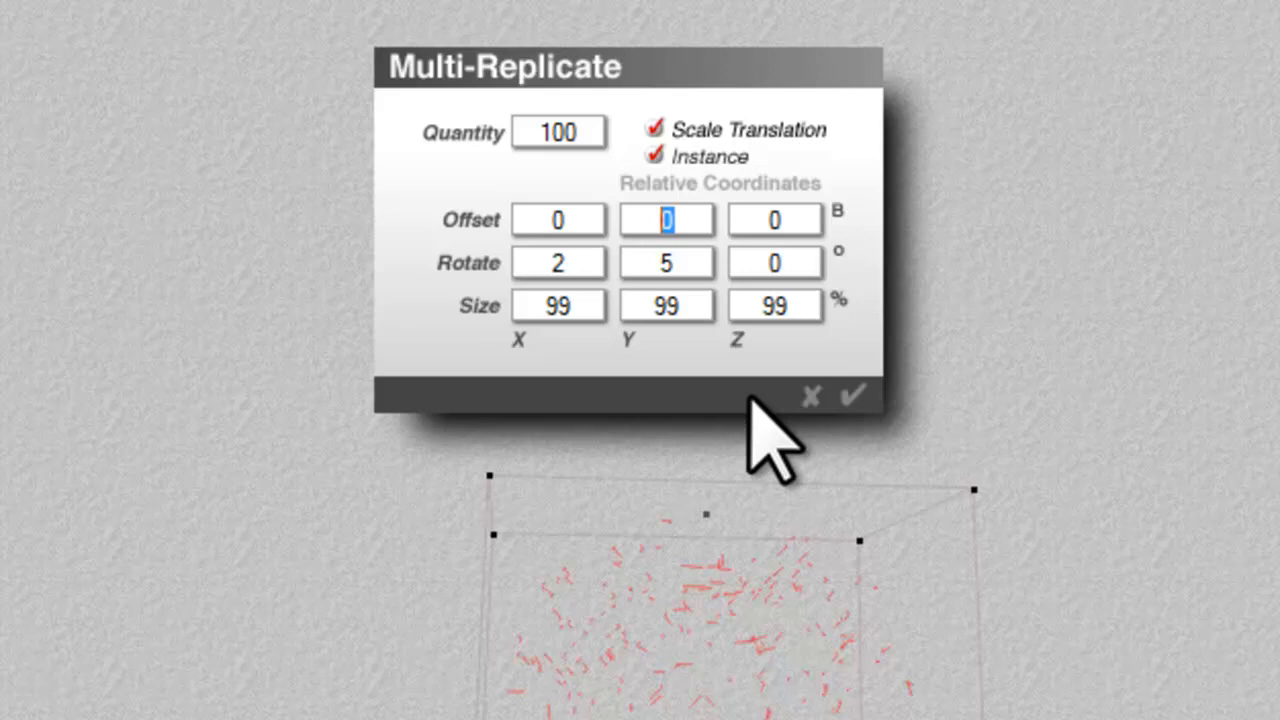
pyautogui.write('10')
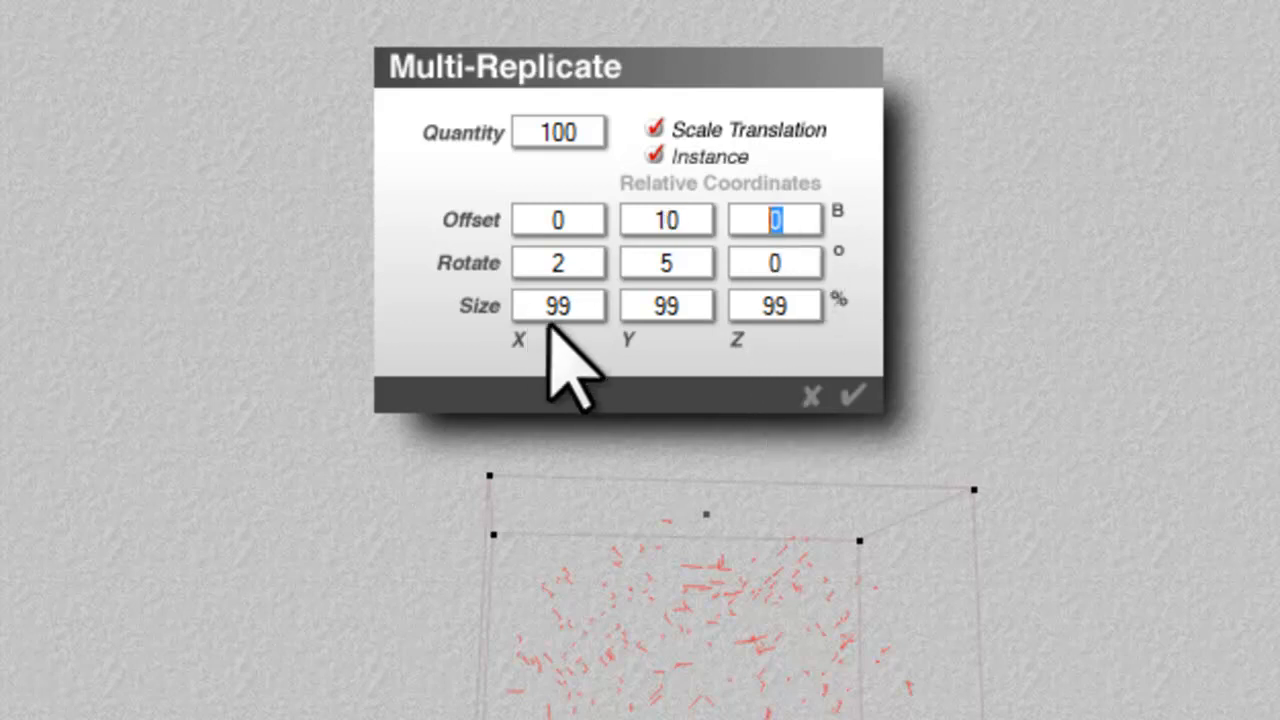
pyautogui.write('8')
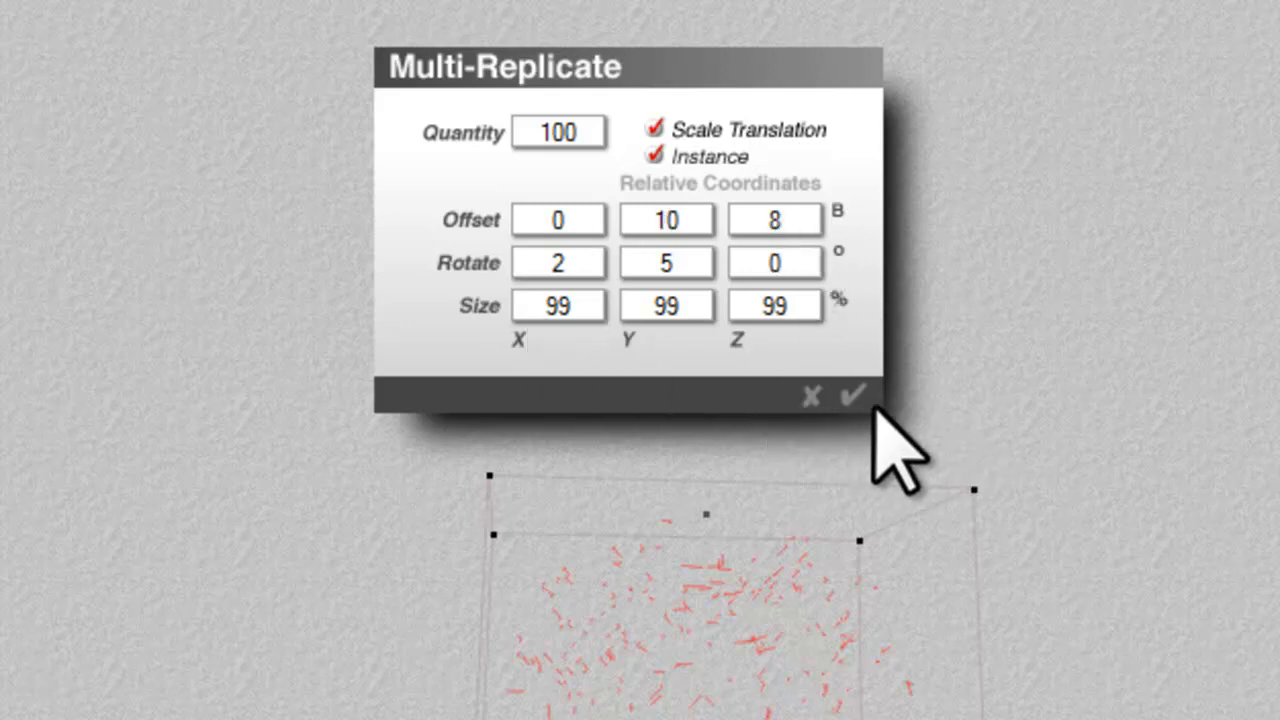
pyautogui.click(853, 393)
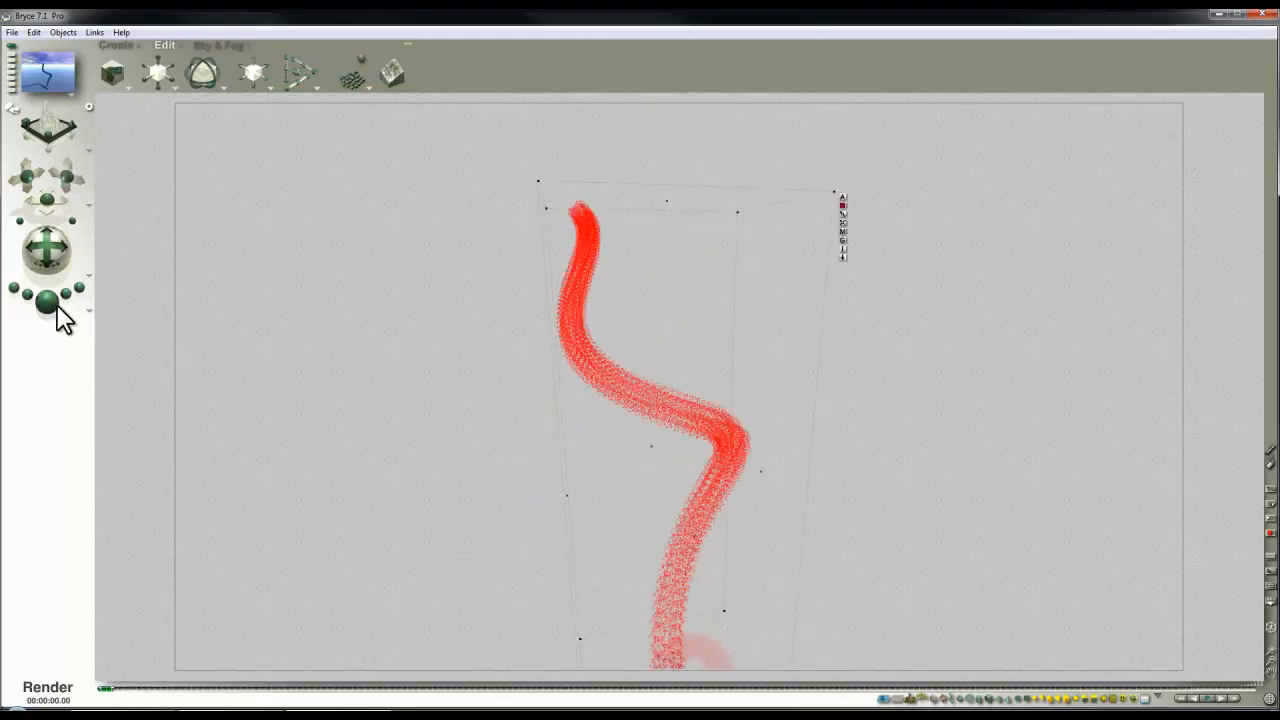
# Render a region preview of the 100-copy serpentine chain.
pyautogui.click(48, 687)
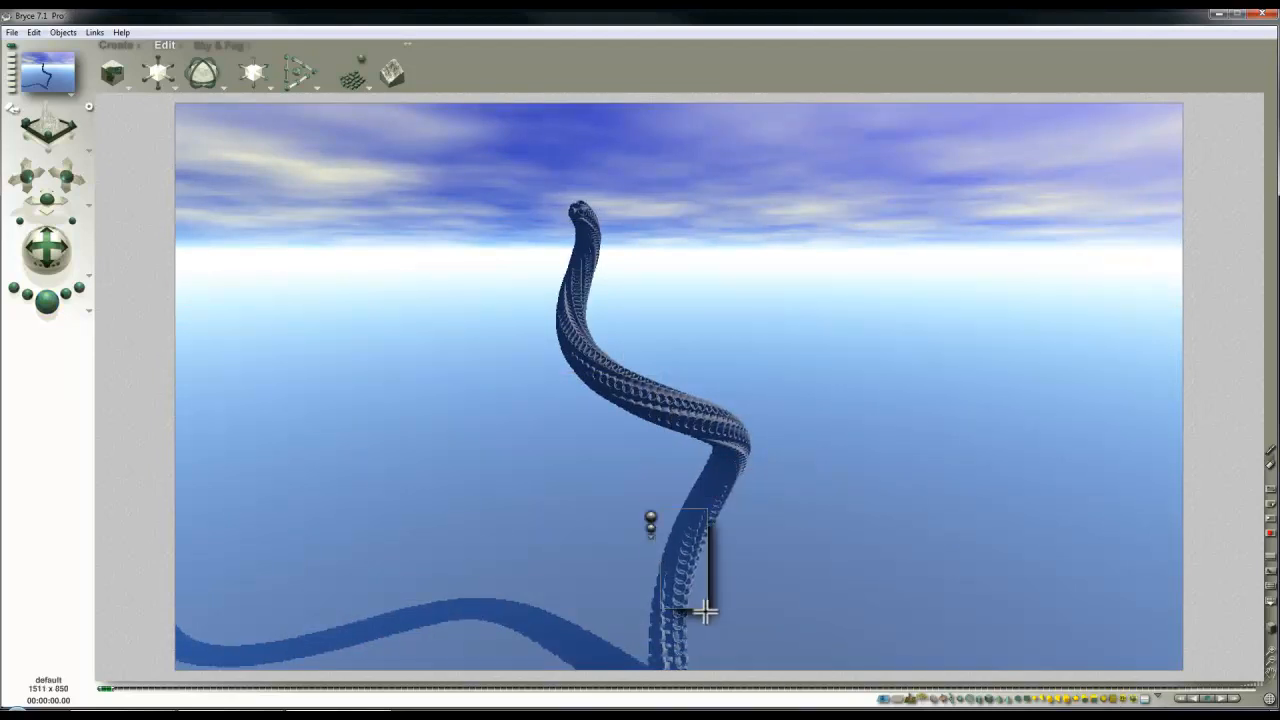
pyautogui.moveTo(705, 610); pyautogui.dragTo(640, 400)
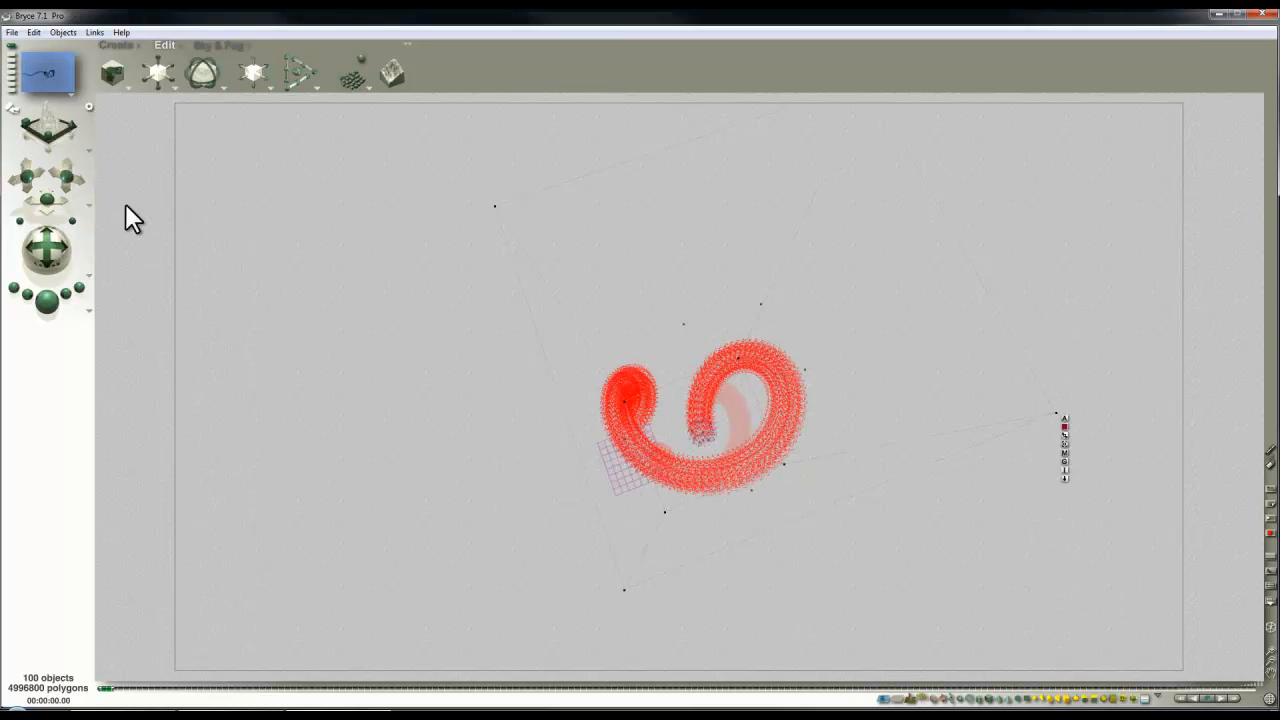
pyautogui.moveTo(635, 410)
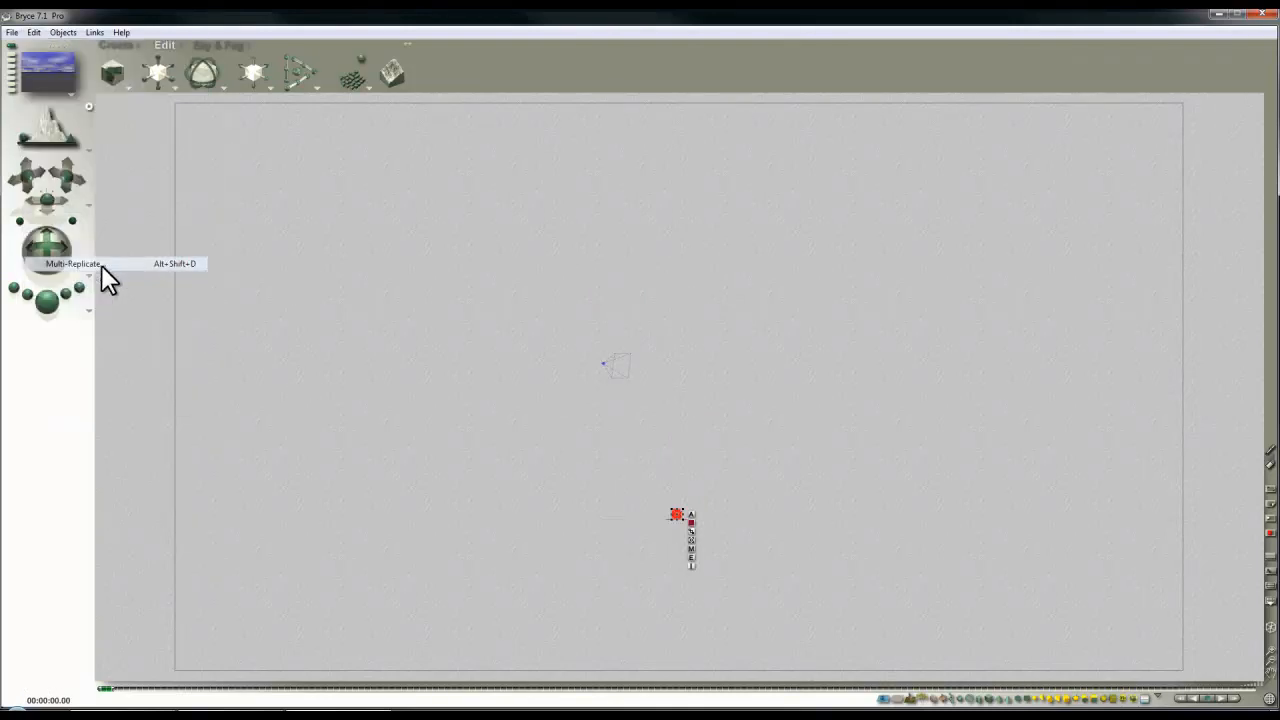
# Multi-Replicate with Scale Translation kept on, offset 0/4/3, rotation 3/5/2, size 99%.
pyautogui.click(47, 243)
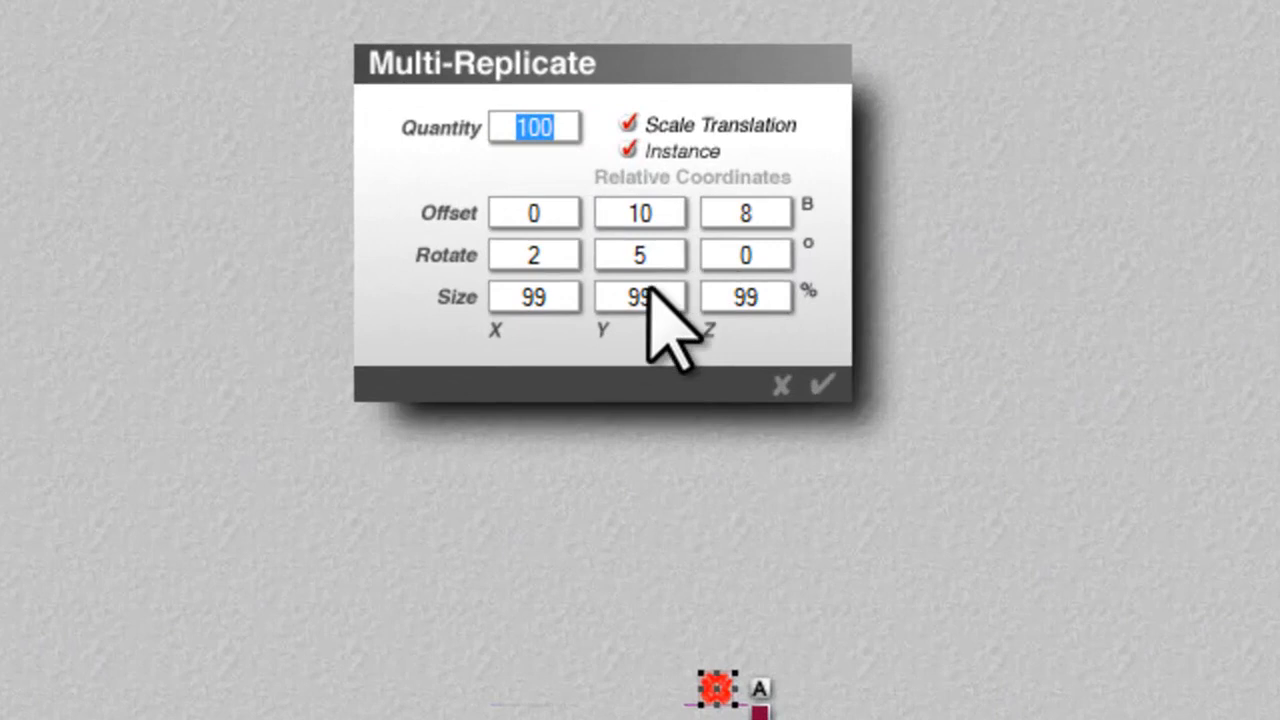
pyautogui.click(625, 124)
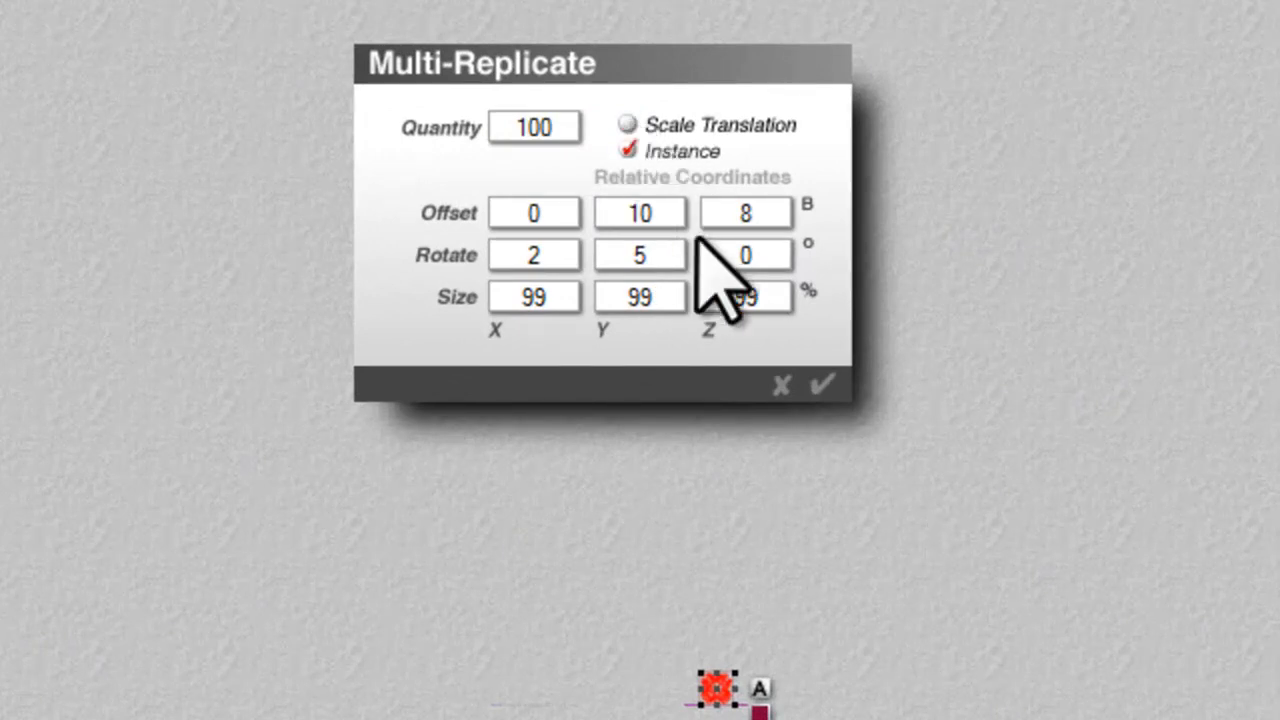
pyautogui.click(628, 124)
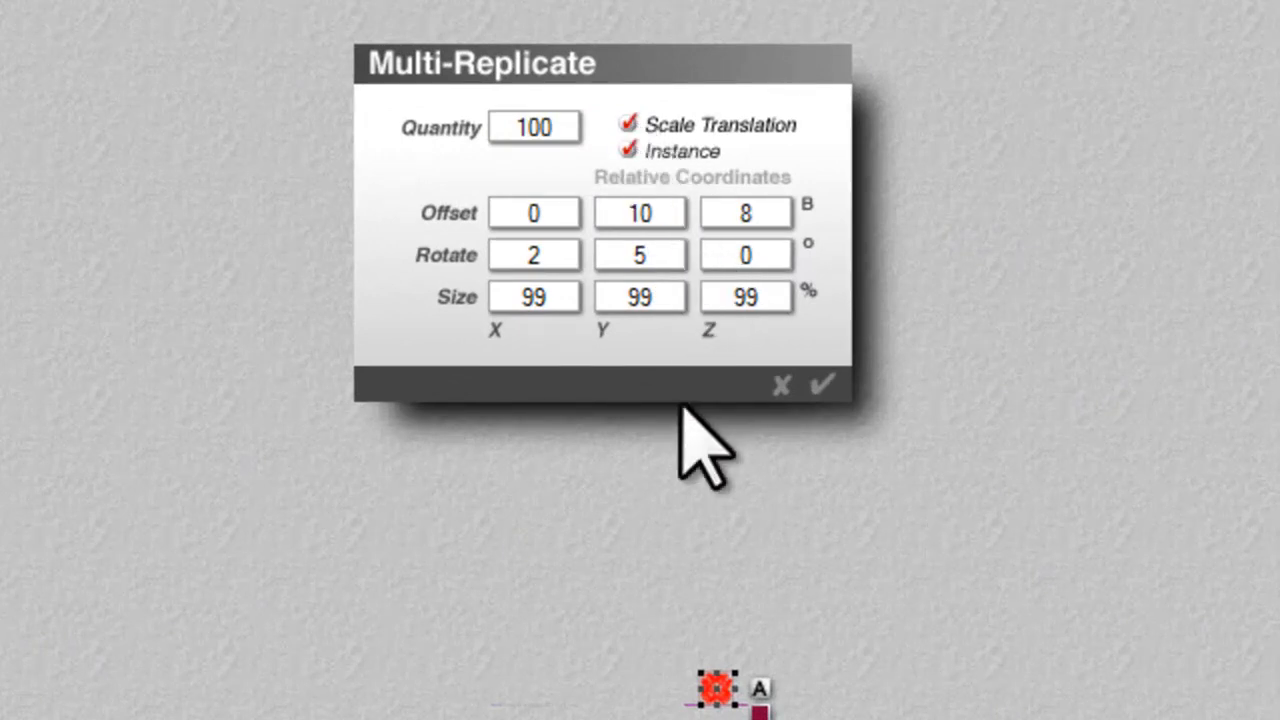
pyautogui.click(640, 212)
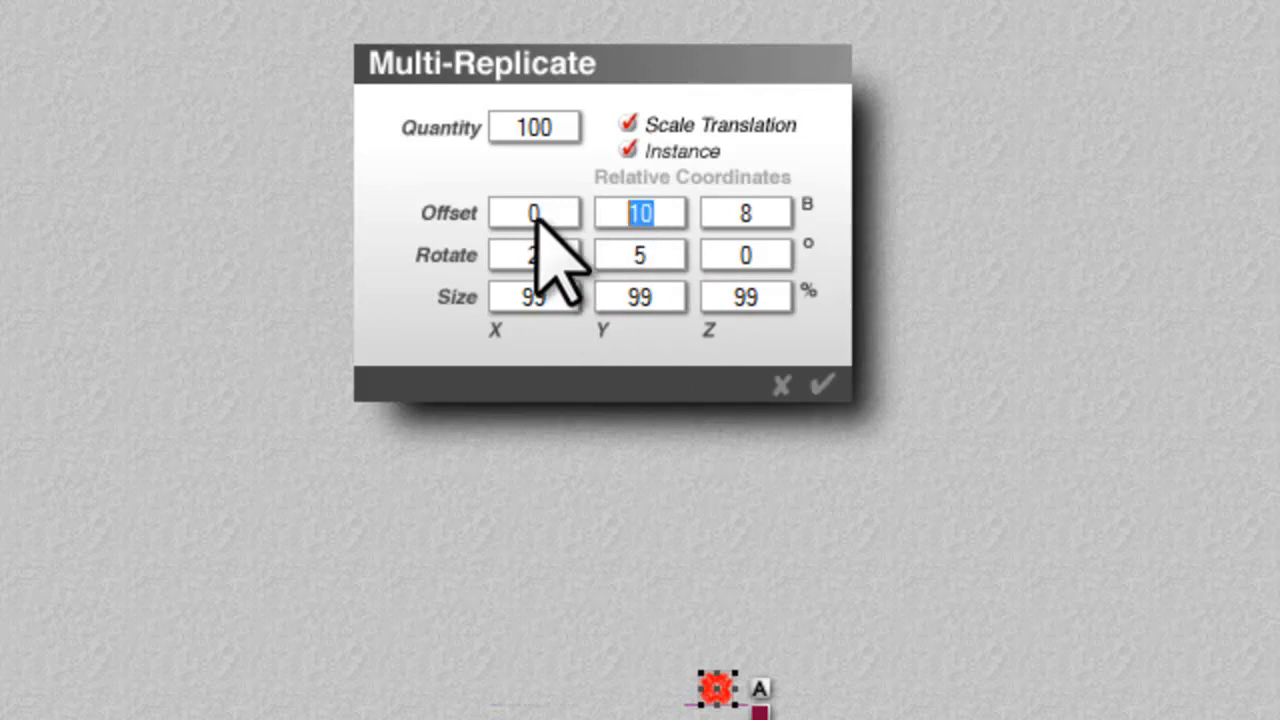
pyautogui.moveTo(760, 270)
pyautogui.write('3')
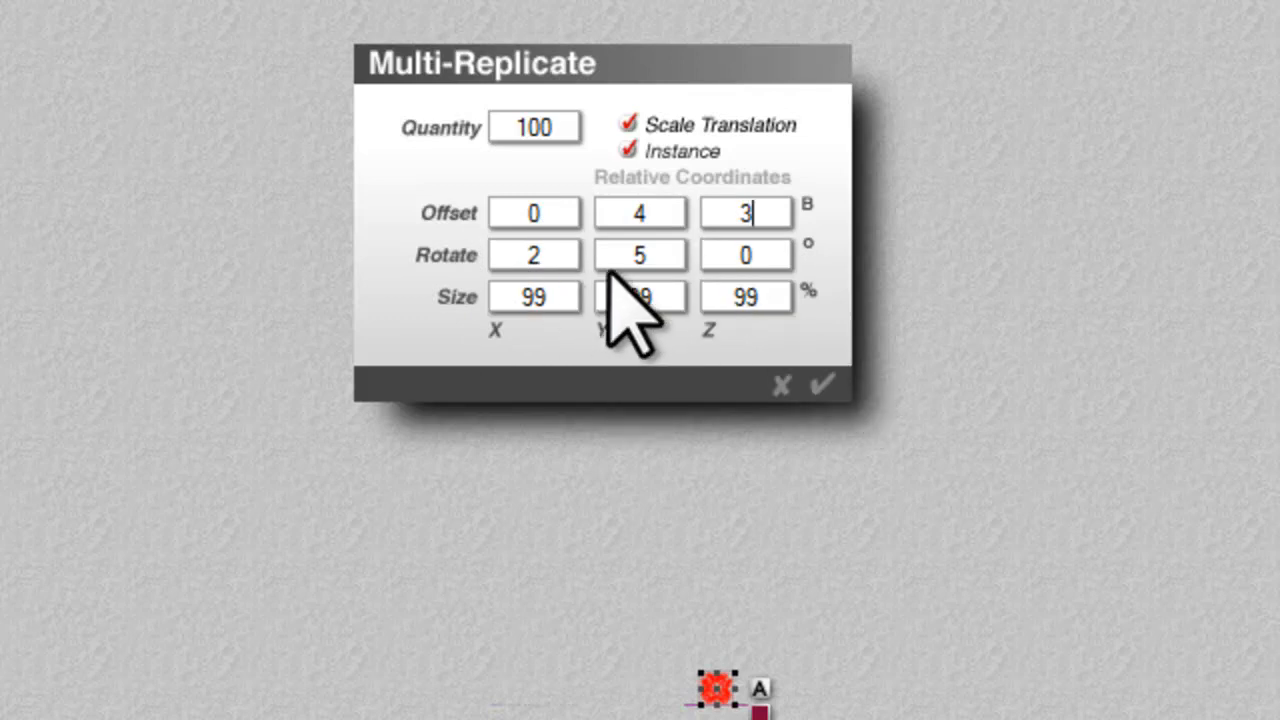
pyautogui.write('2')
pyautogui.click(534, 255)
pyautogui.write('3')
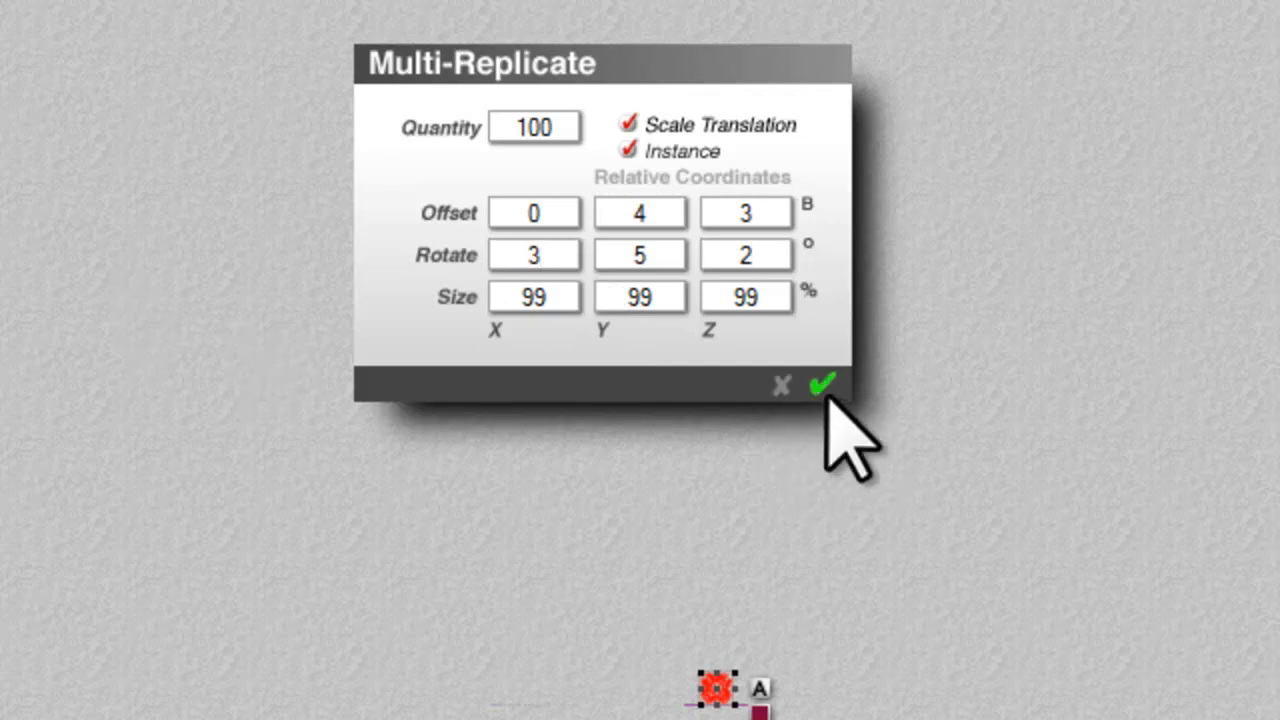
pyautogui.click(822, 385)
pyautogui.write('200')
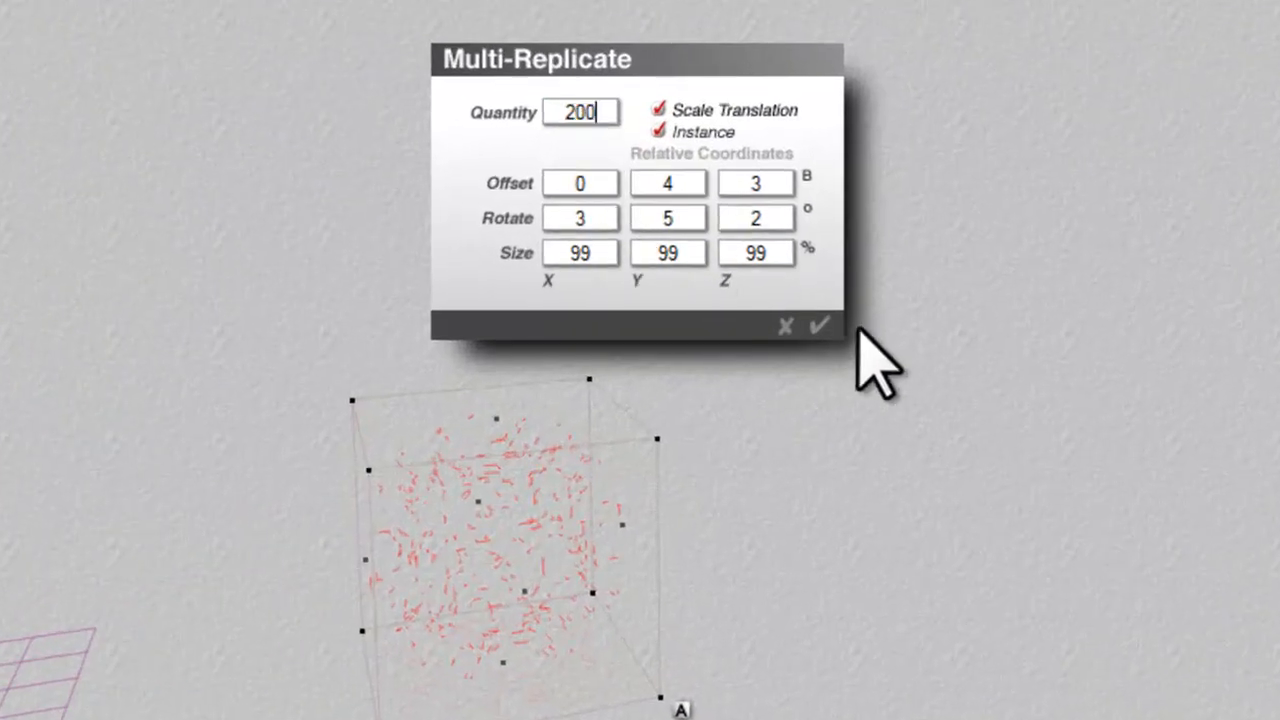
# Apply the 200-copy replicate settings to build the coiling spiral.
pyautogui.click(819, 325)
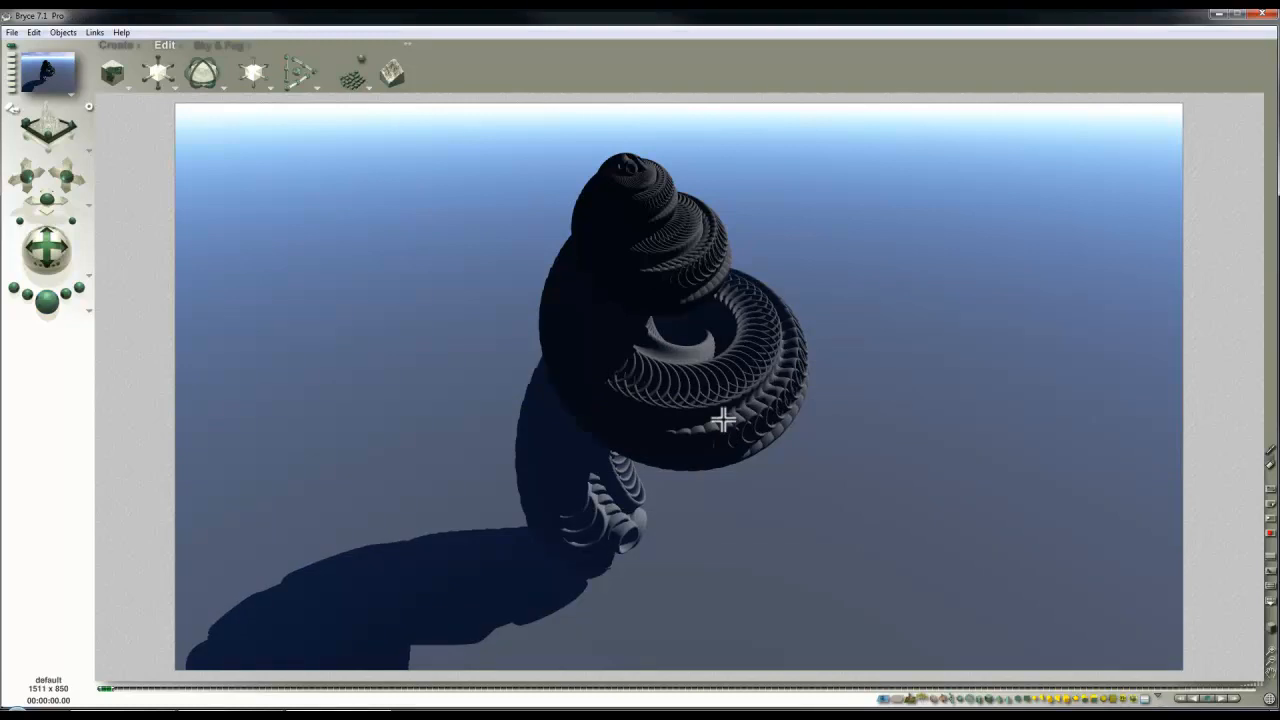
pyautogui.moveTo(915, 381)
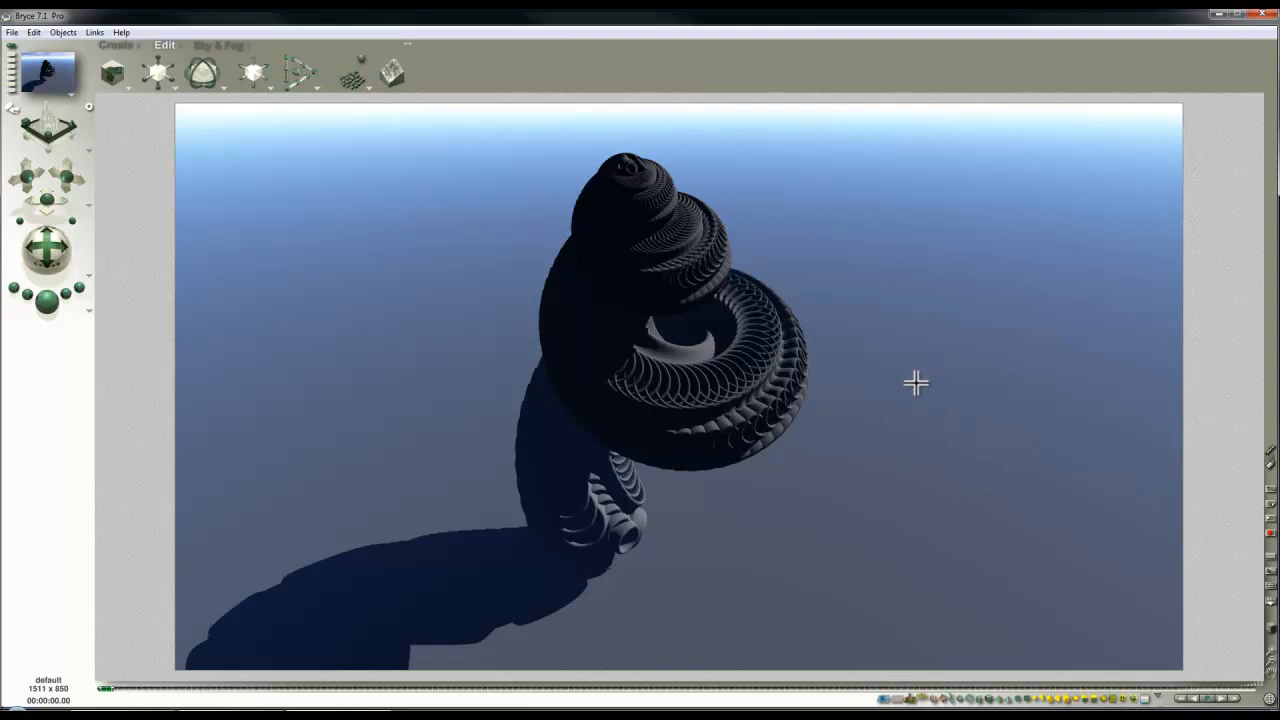
pyautogui.moveTo(890, 296)
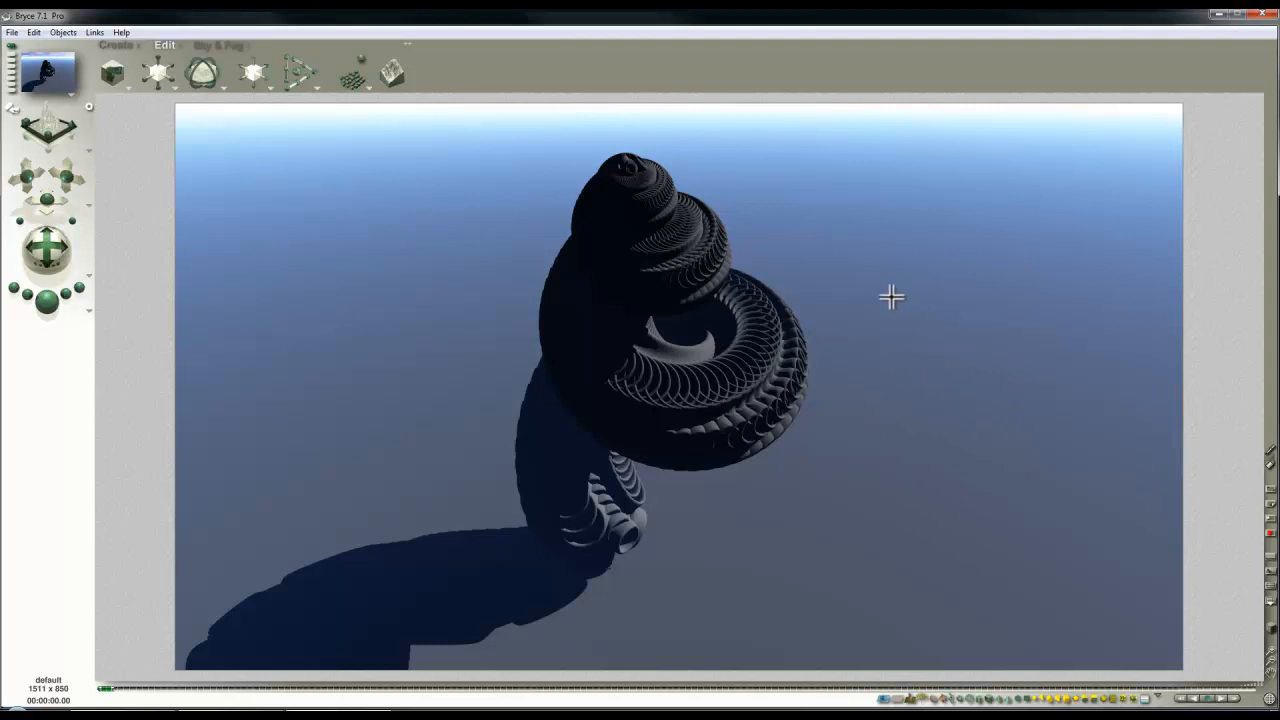